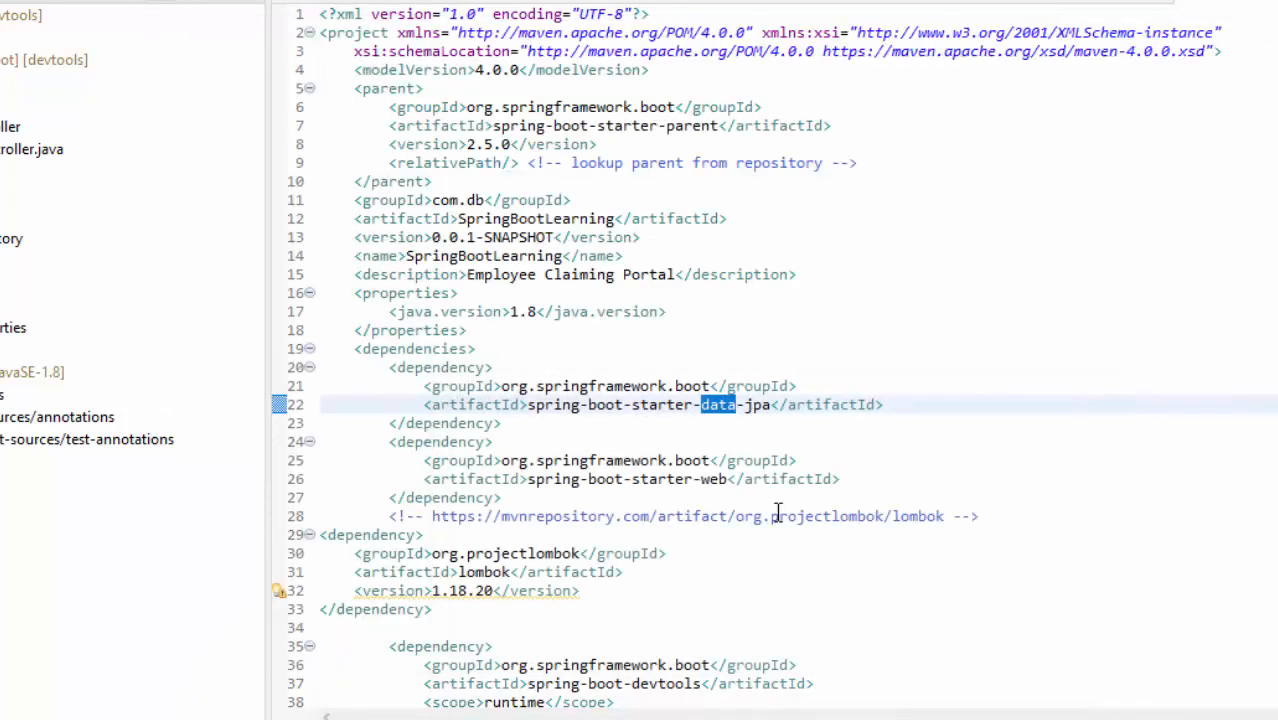
pyautogui.moveTo(604, 443)
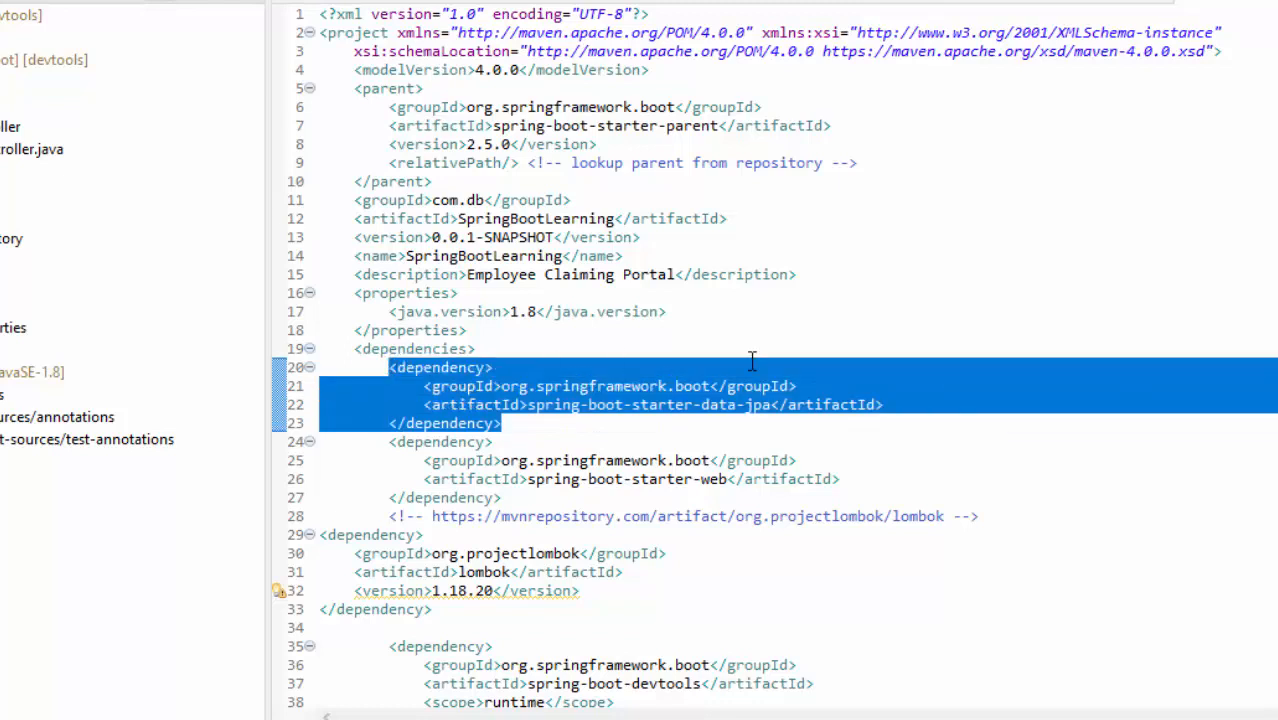
pyautogui.moveTo(827, 362)
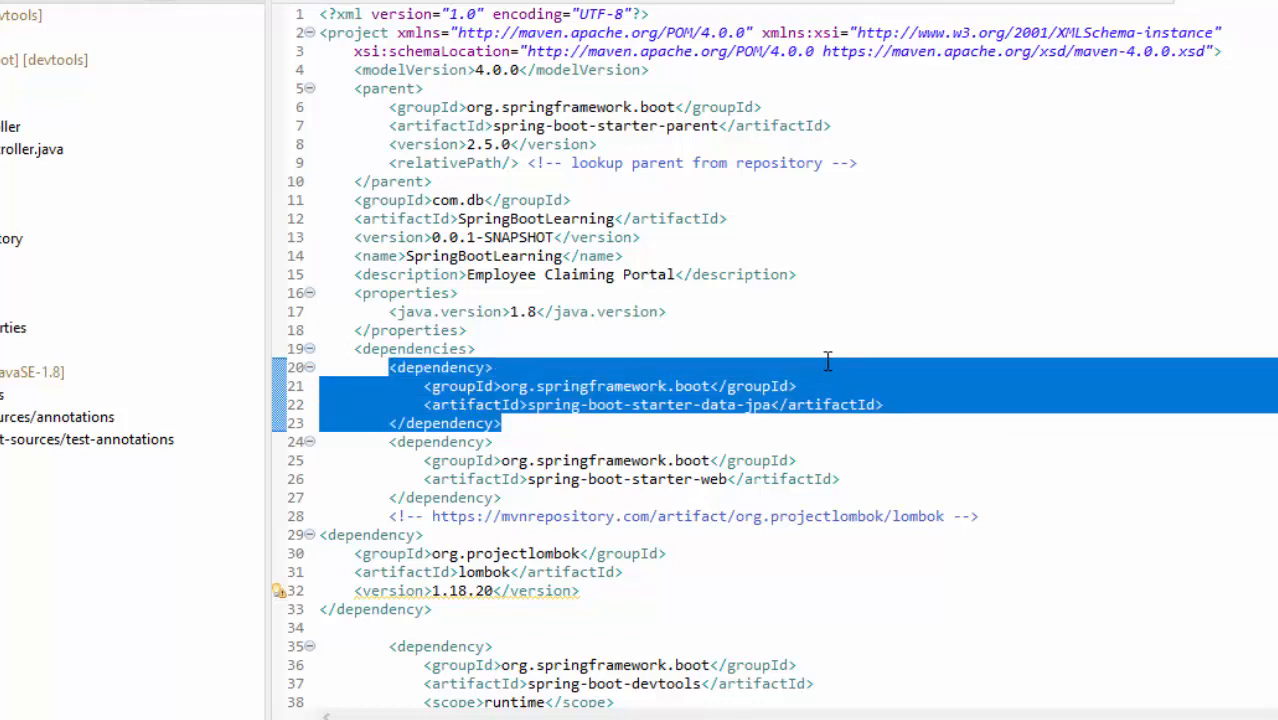
# - Create a UserRepository class in the com.claim.repository package
pyautogui.doubleClick(718, 405)
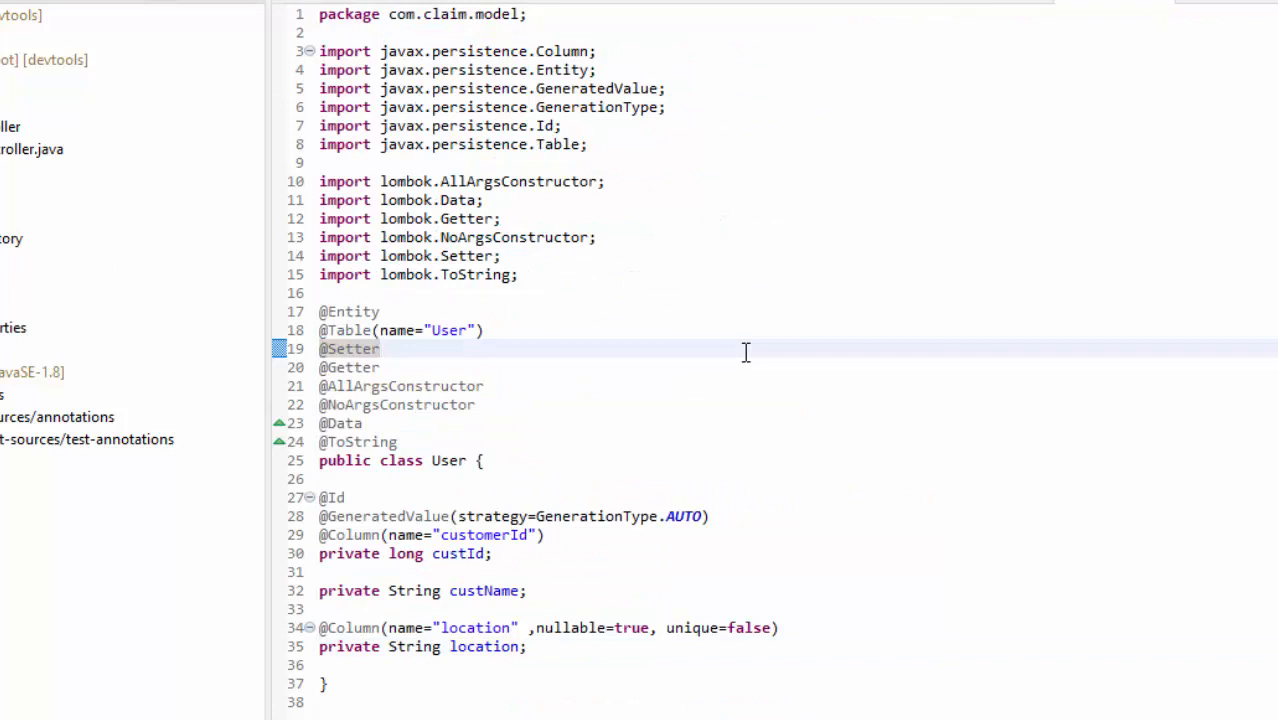
pyautogui.click(453, 460)
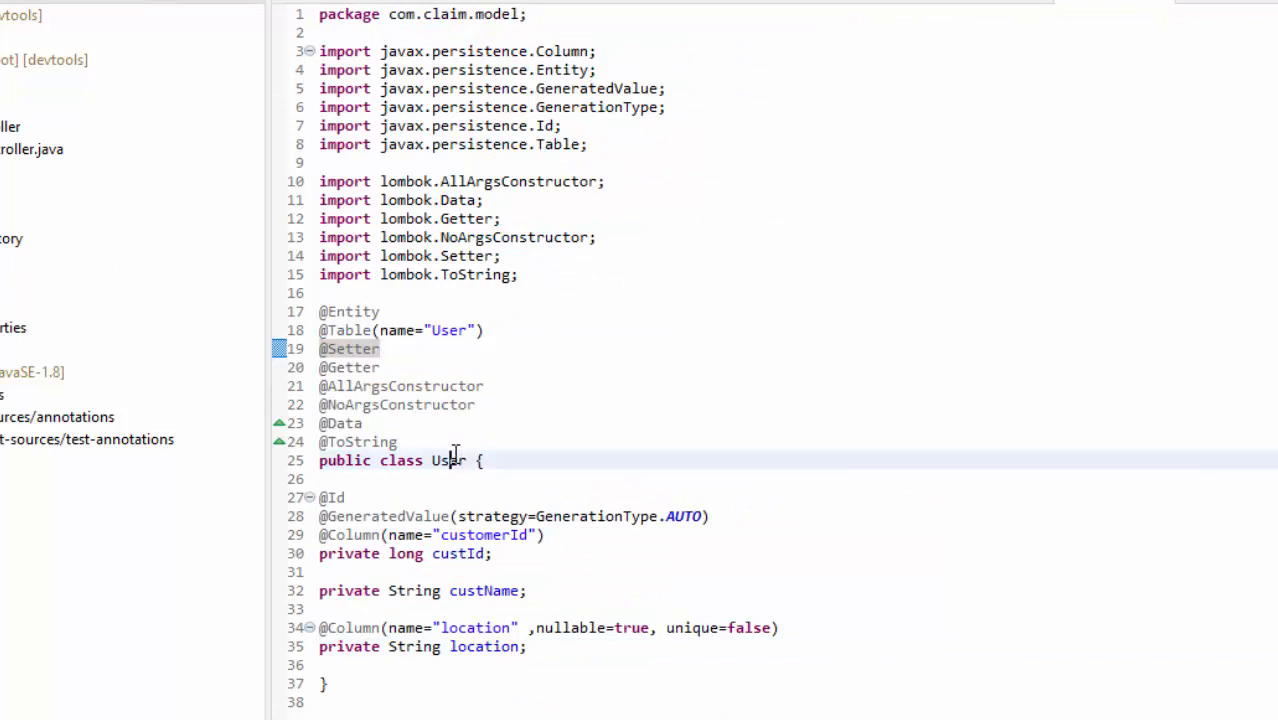
pyautogui.doubleClick(449, 460)
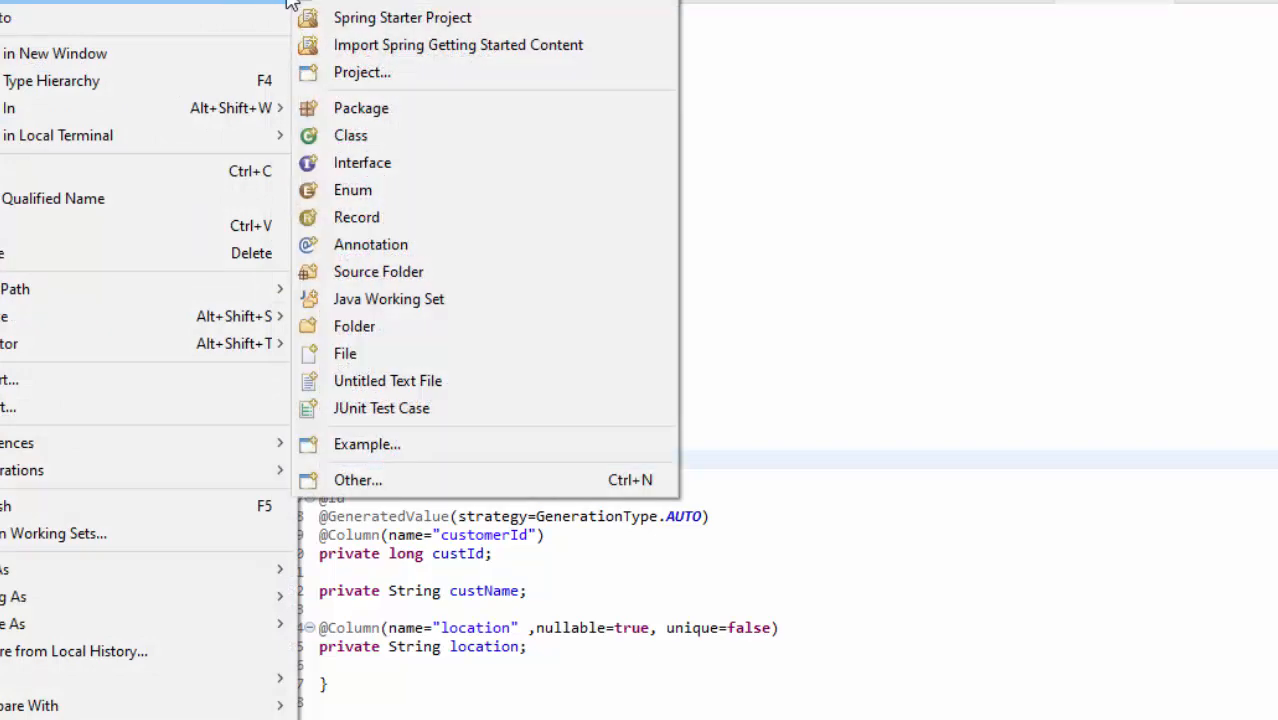
pyautogui.moveTo(351, 135)
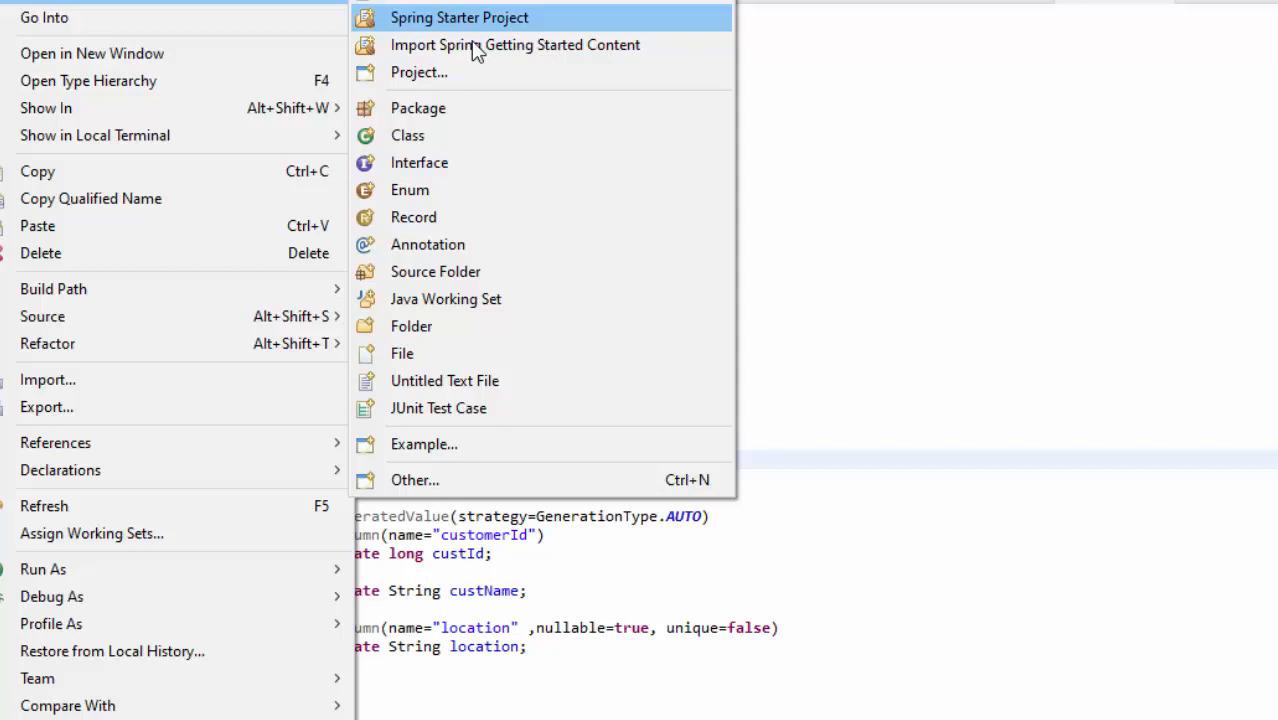
pyautogui.click(407, 135)
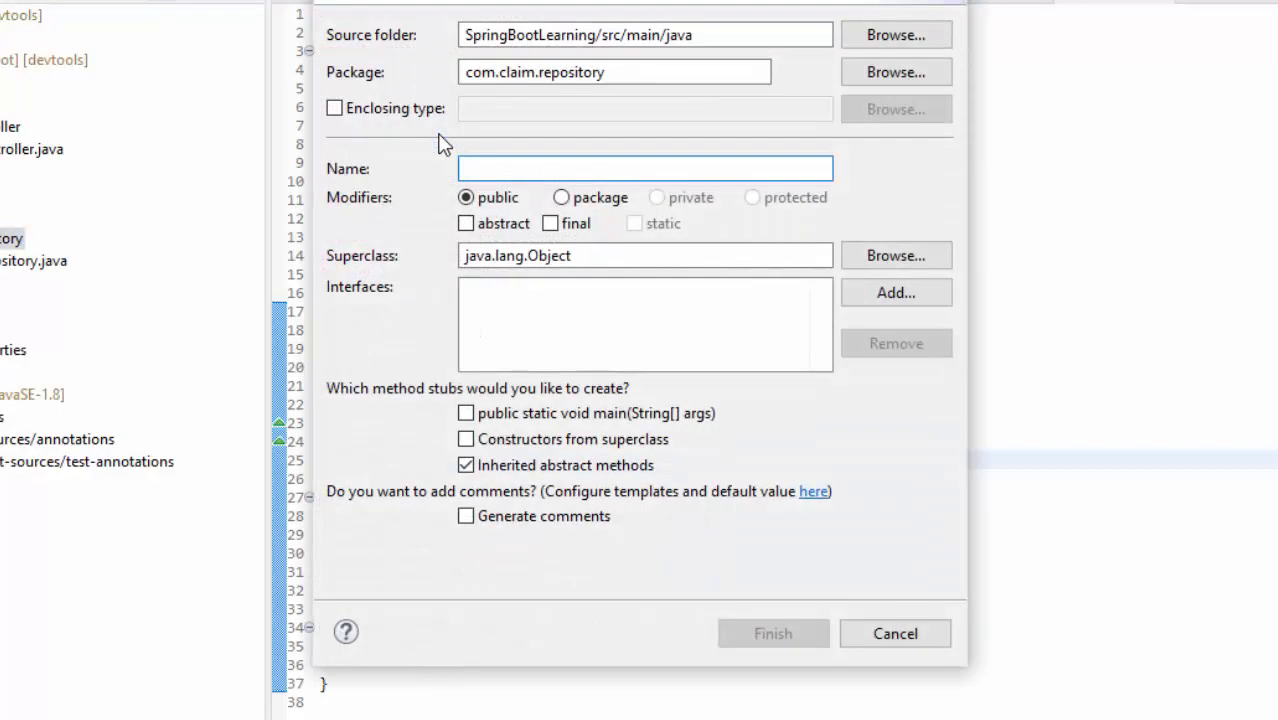
pyautogui.write('User')
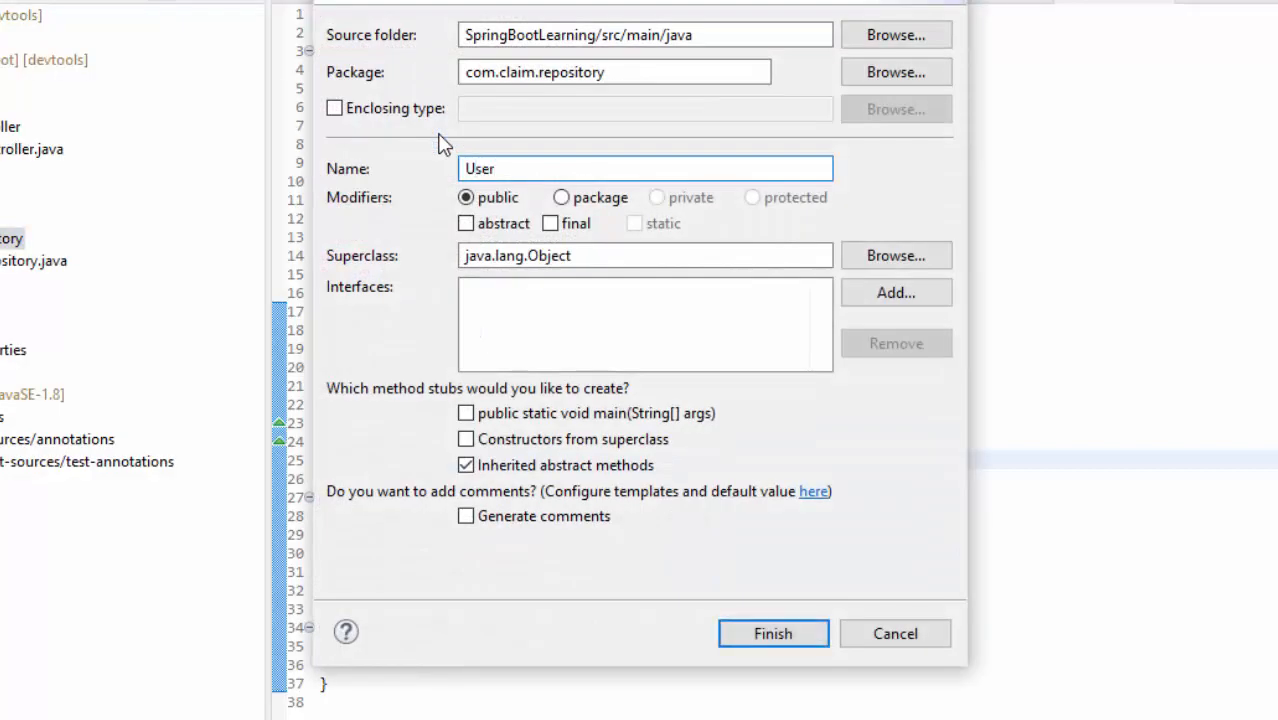
pyautogui.write('Repo')
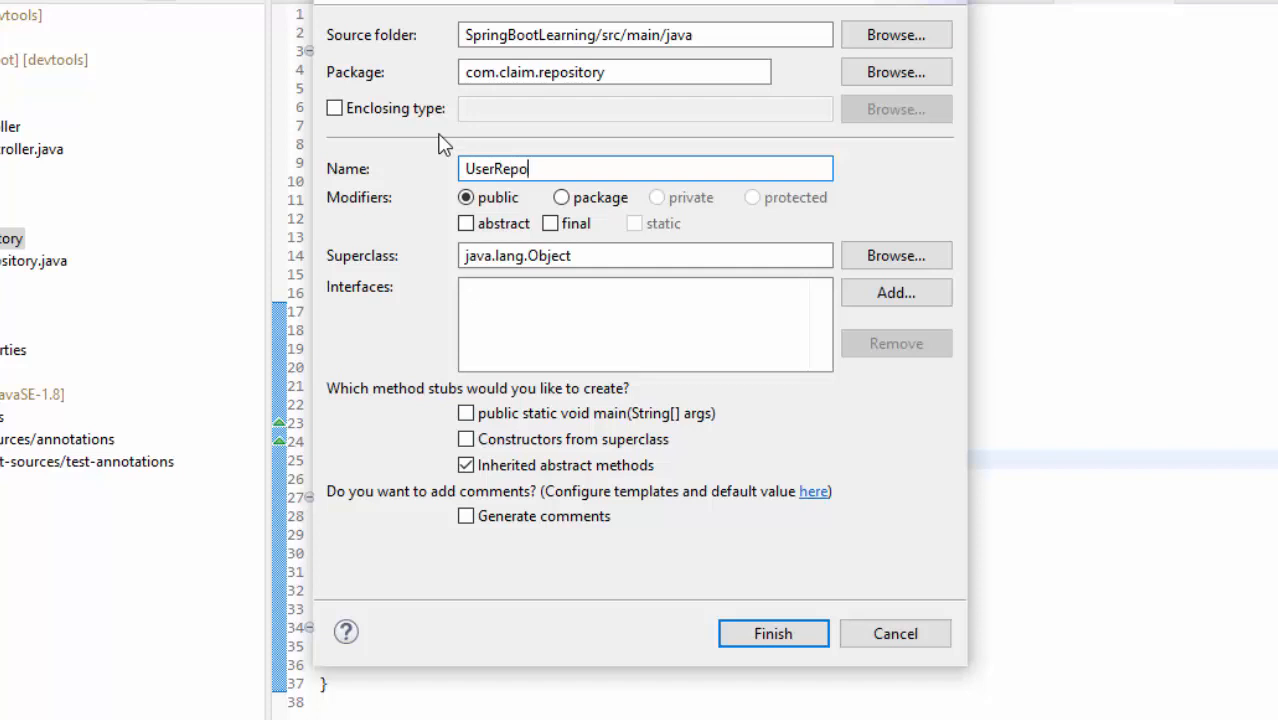
pyautogui.click(774, 633)
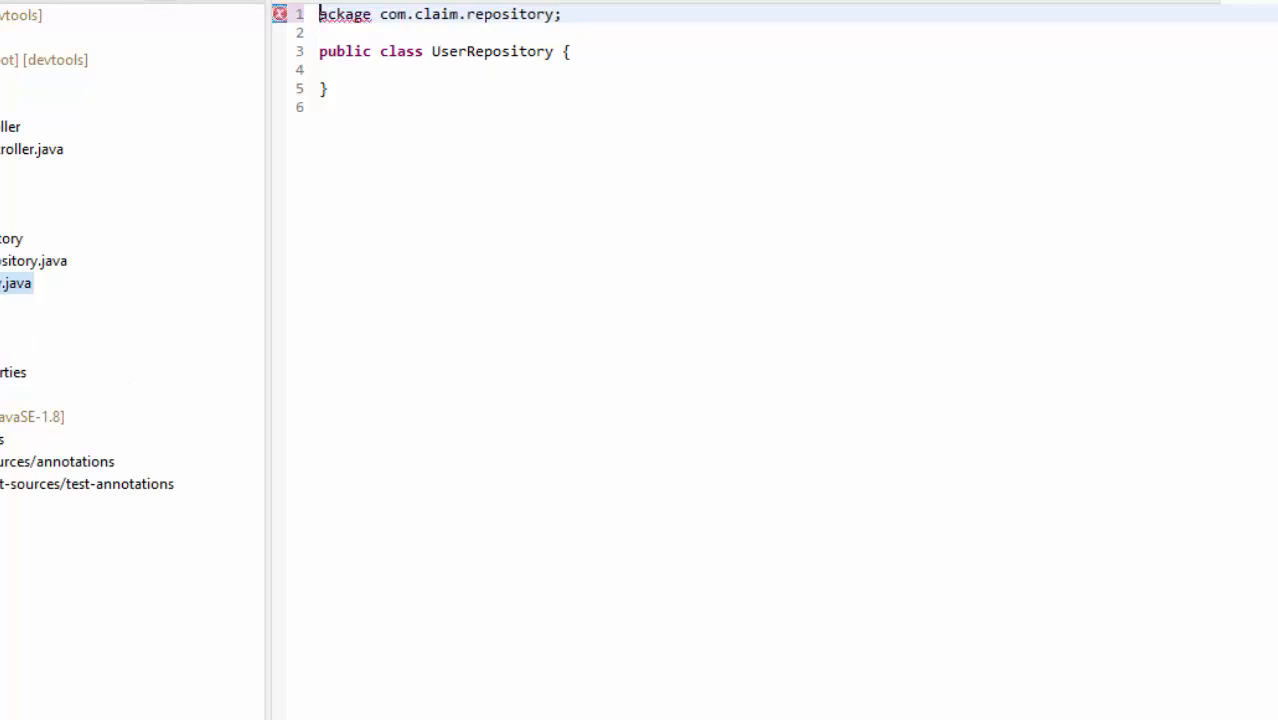
# - Delete the mistaken UserRepository class file despite unsaved changes
pyautogui.rightClick(16, 283)
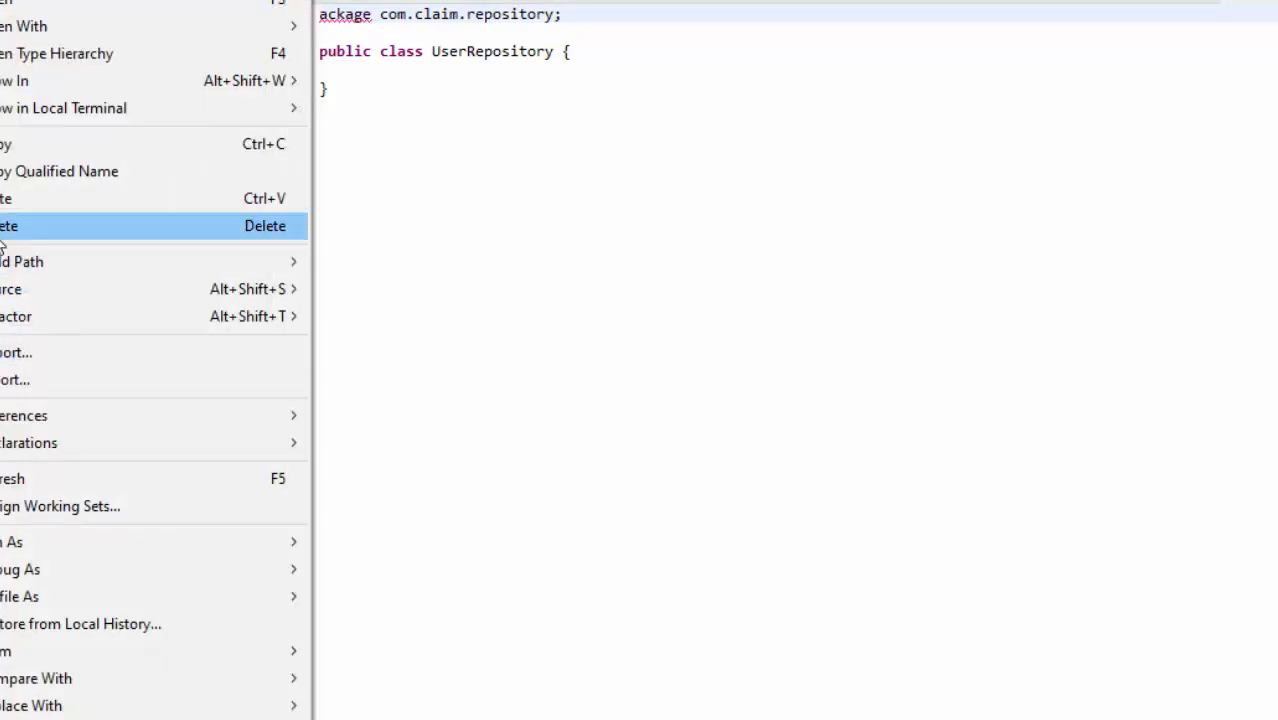
pyautogui.click(10, 225)
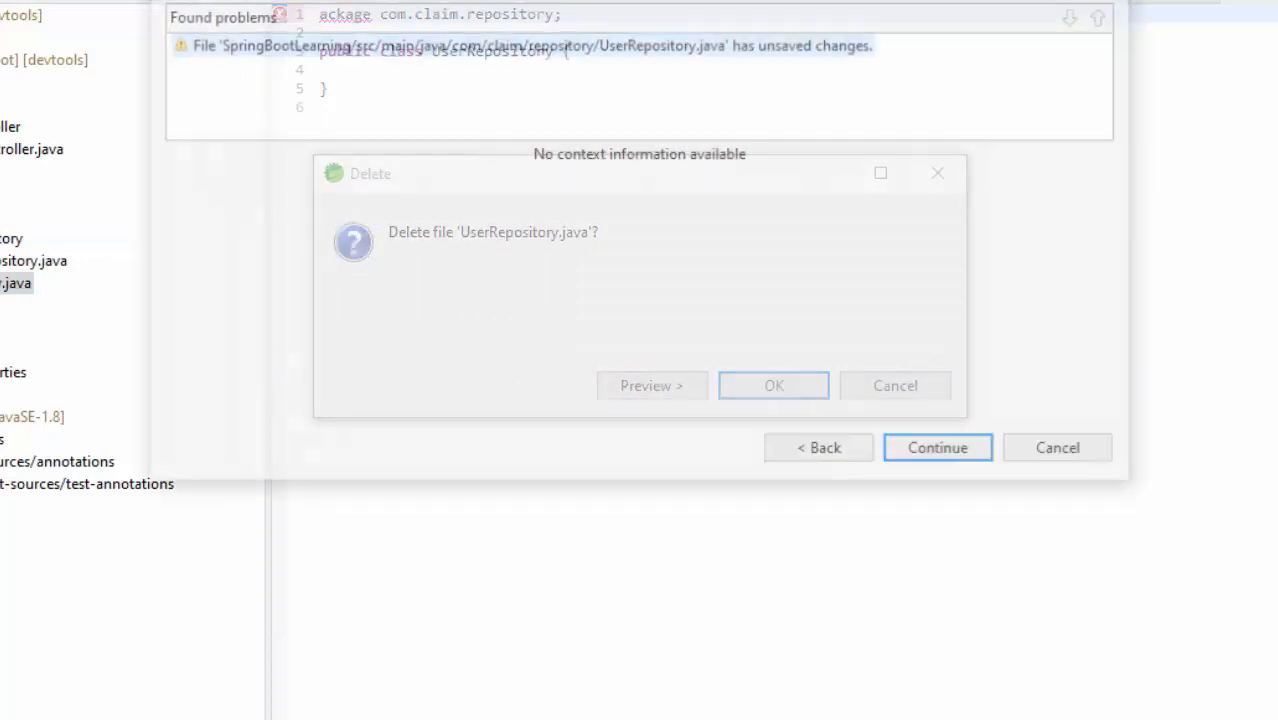
pyautogui.click(936, 447)
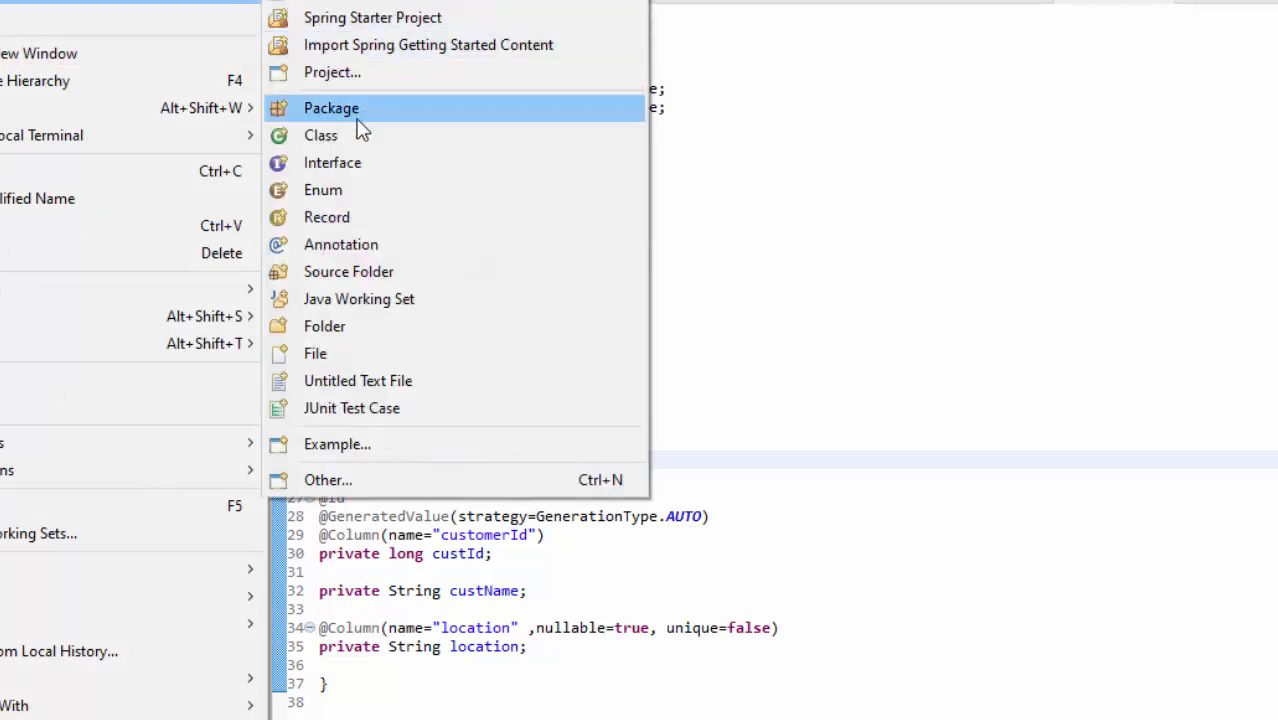
# - Create a new interface named UserRepository in com.claim.repository
pyautogui.click(332, 162)
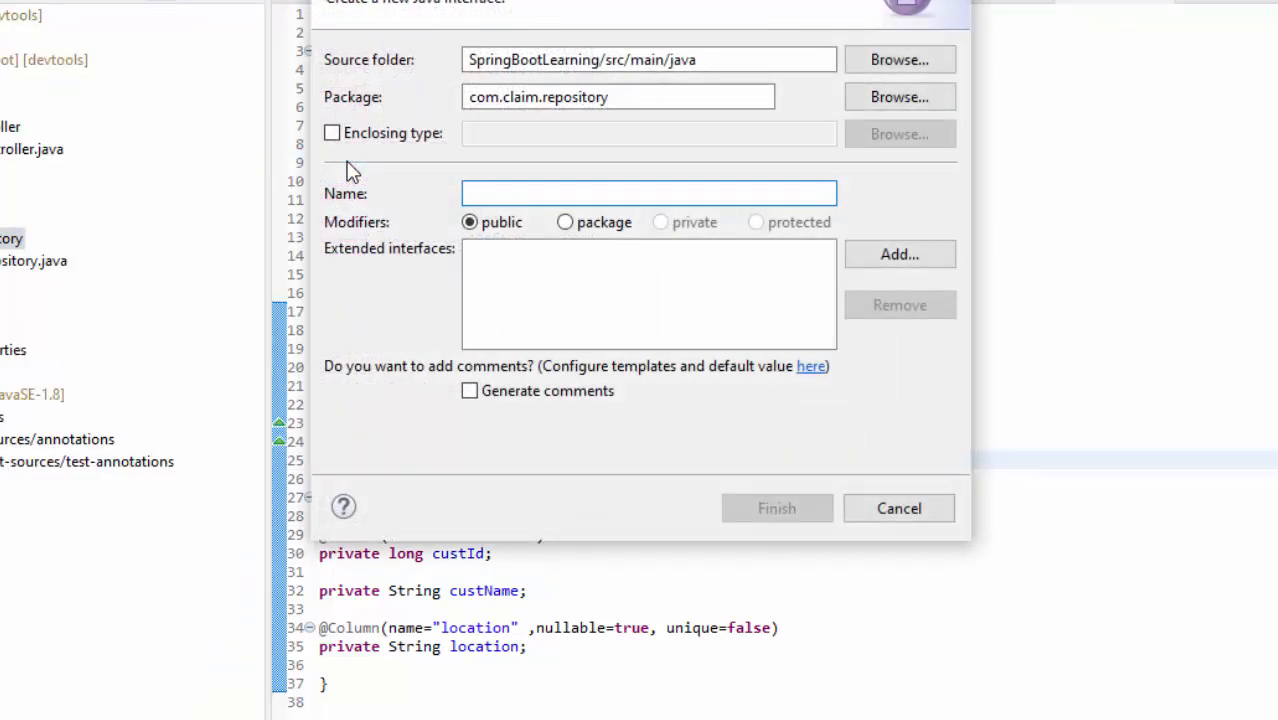
pyautogui.write('UserRe')
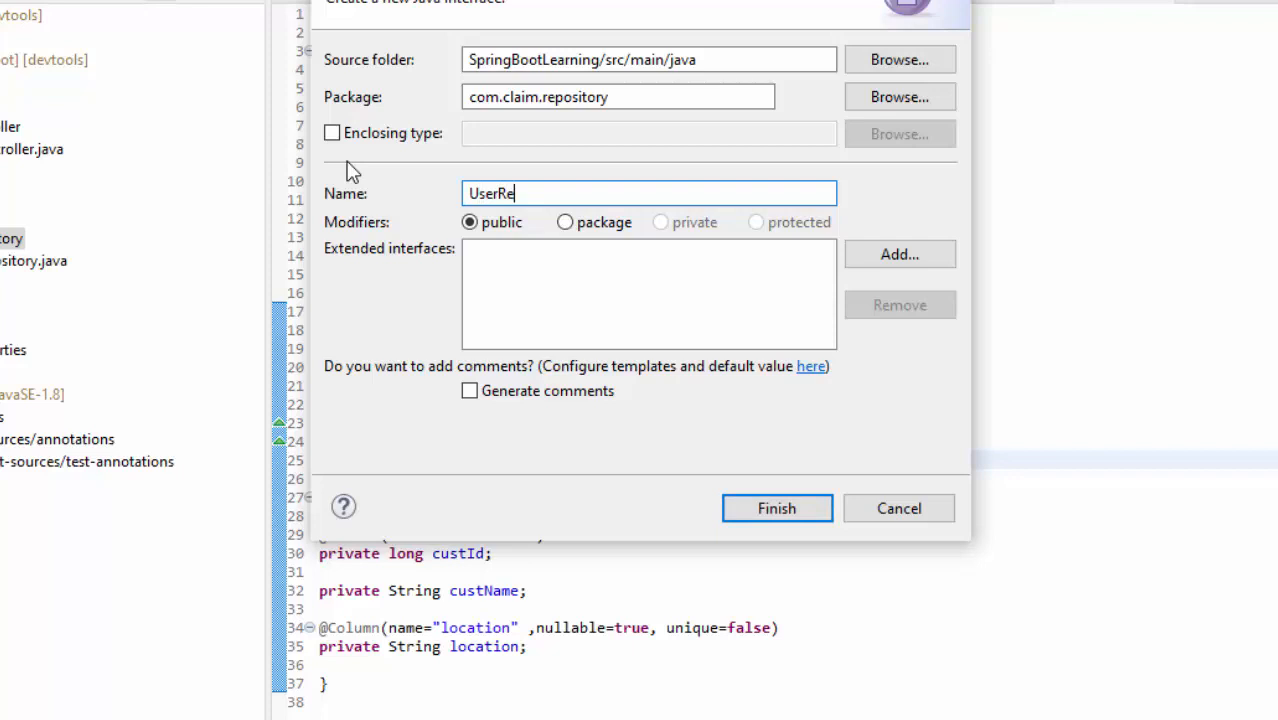
pyautogui.write('posi')
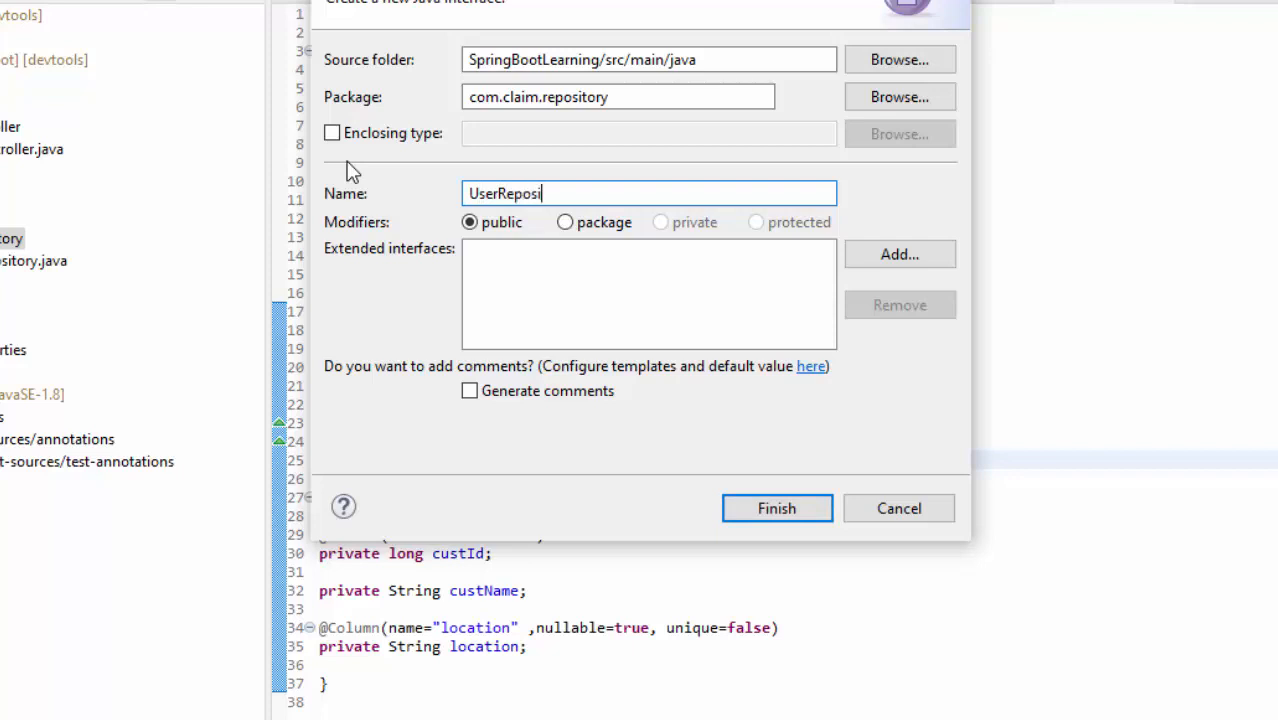
pyautogui.click(899, 508)
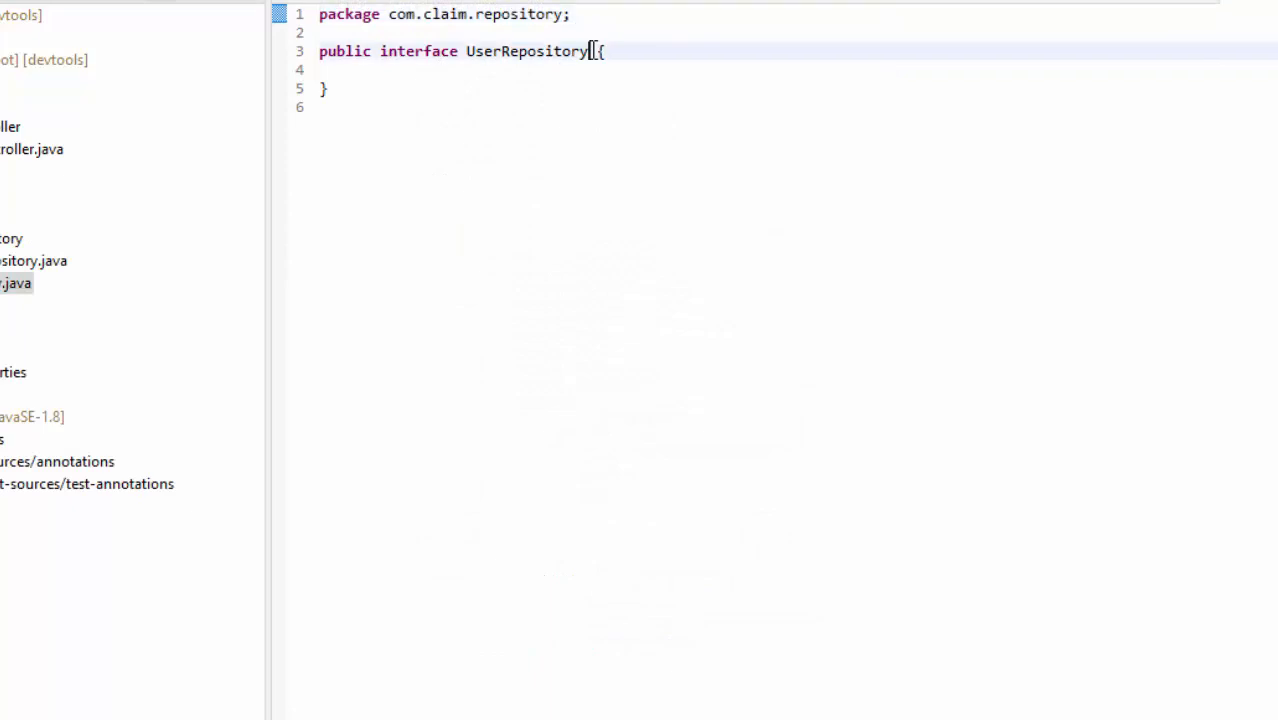
# - Declare UserRepository extends JpaRepository<User, Long> and import User from com.claim.model
pyautogui.write('extends')
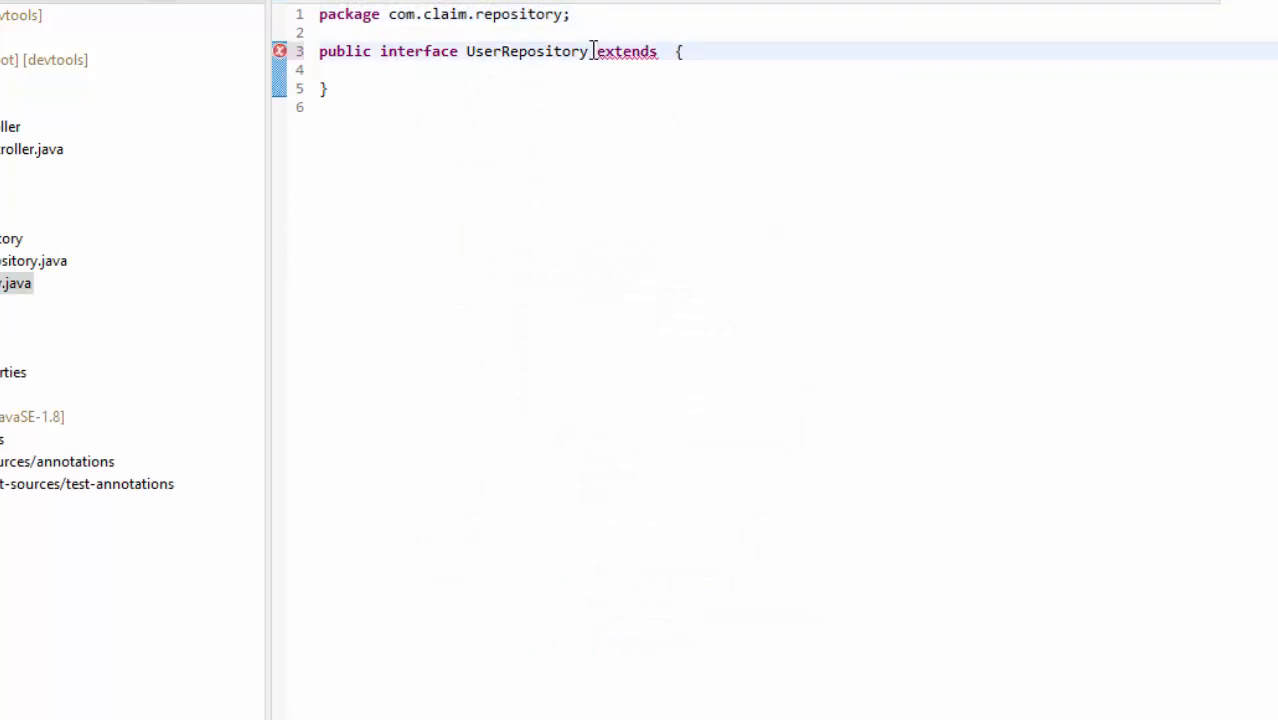
pyautogui.write('JpaR')
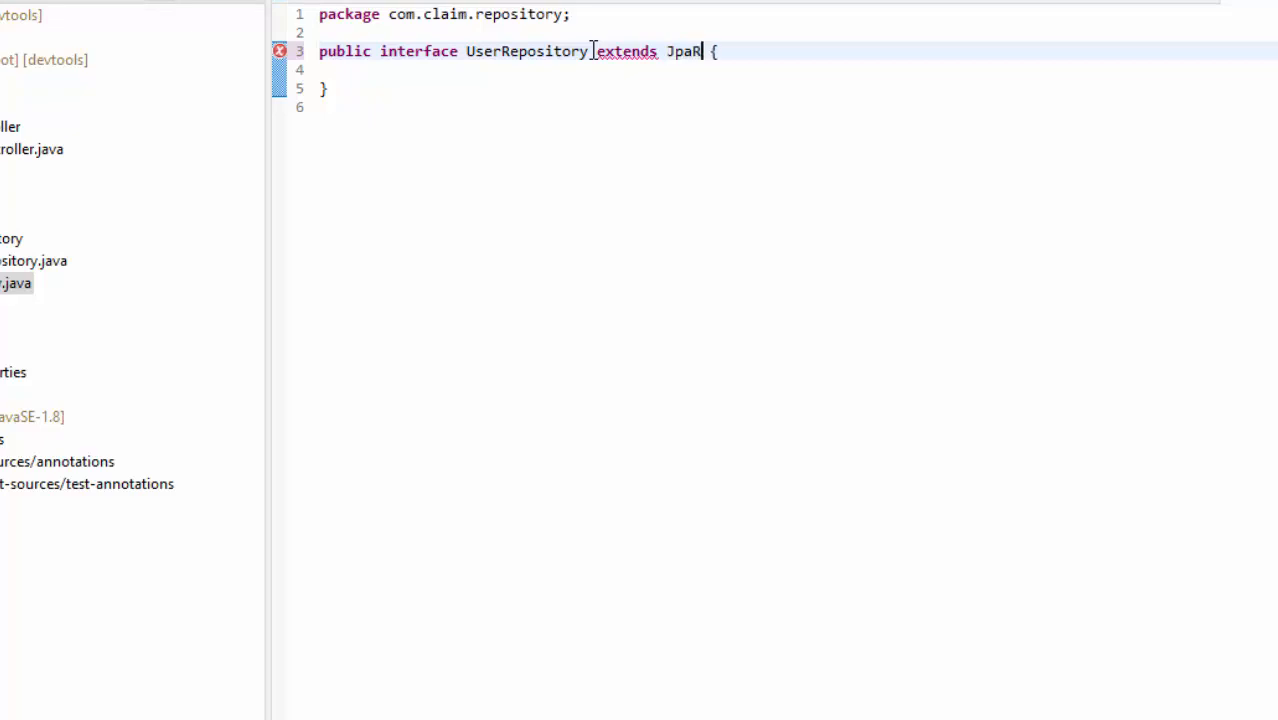
pyautogui.write('epository')
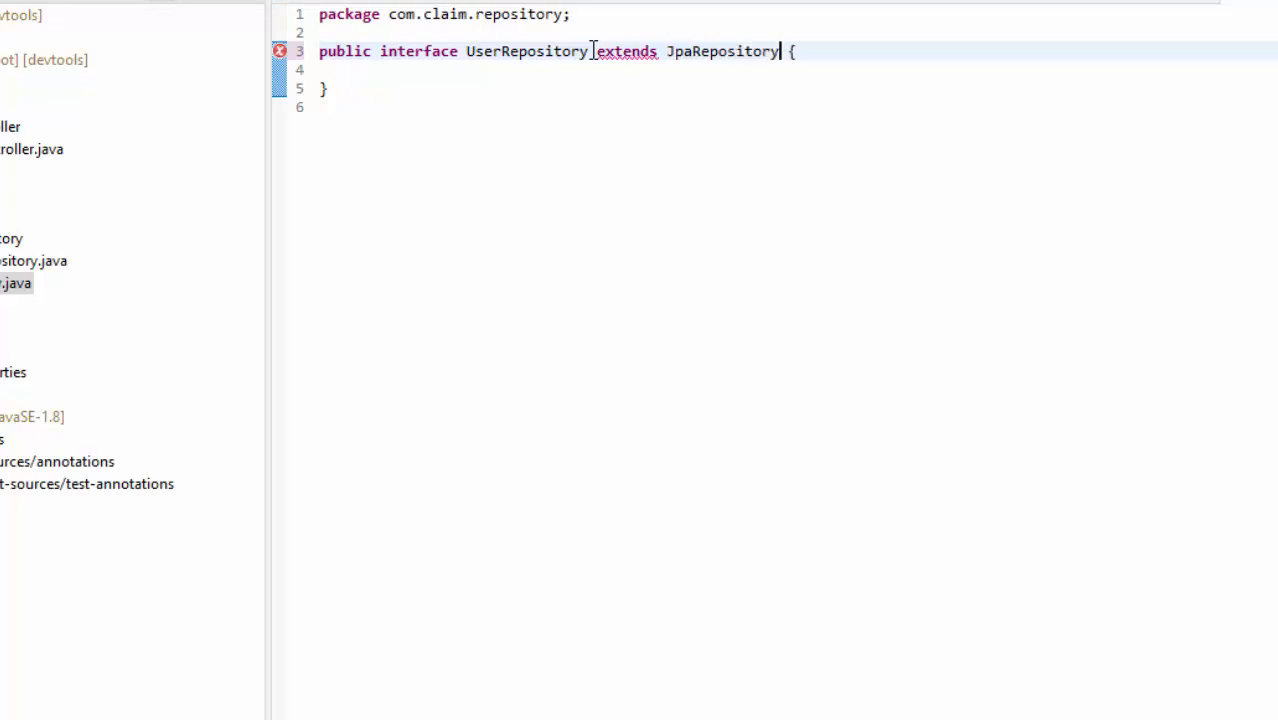
pyautogui.write('<>')
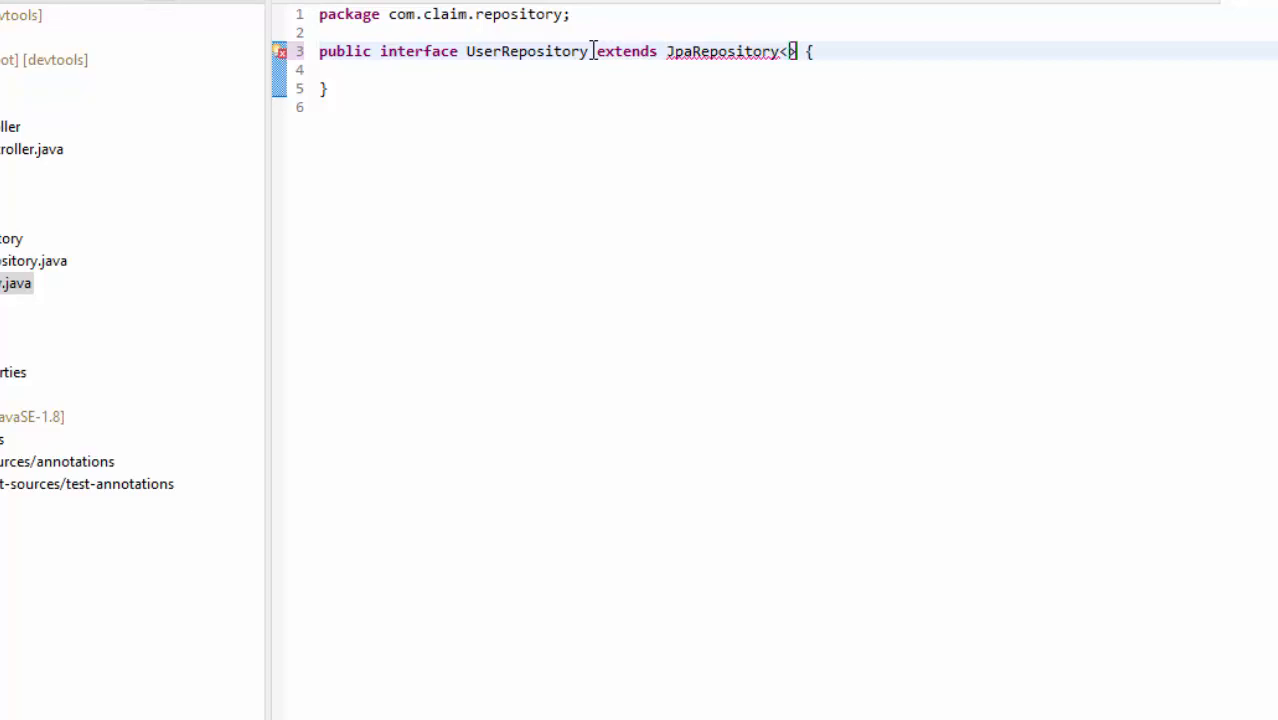
pyautogui.write('User,')
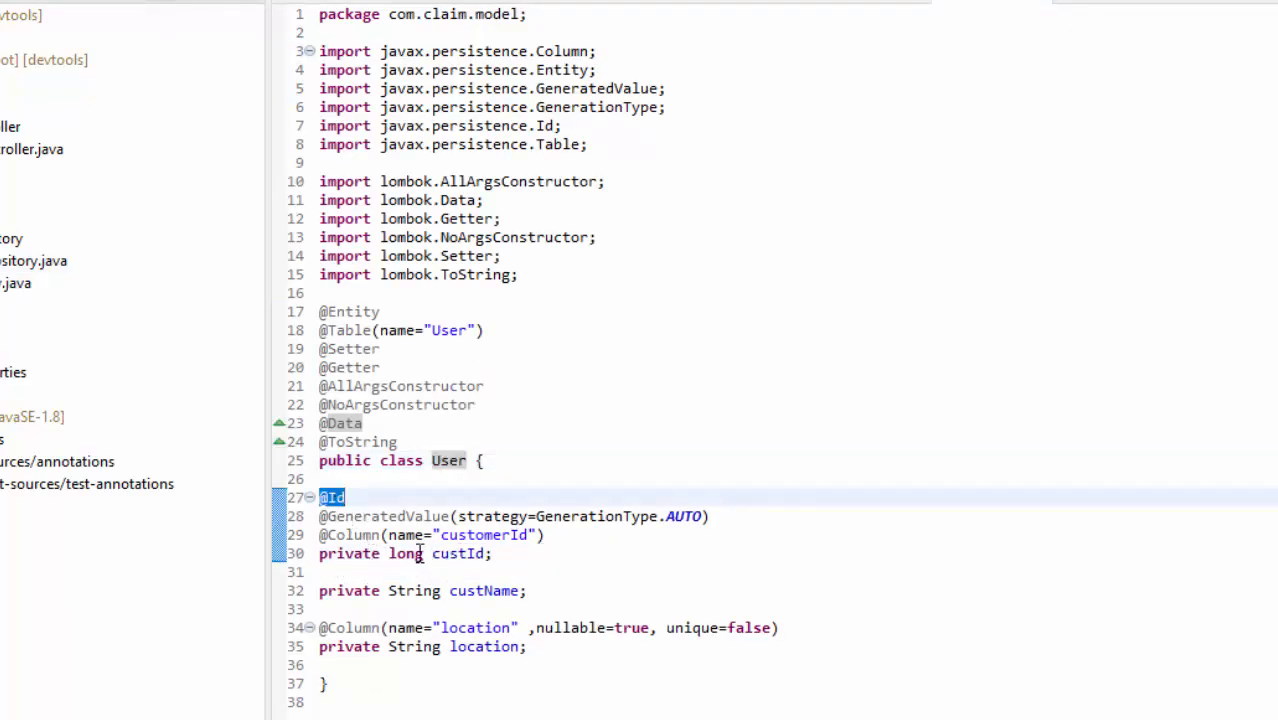
pyautogui.click(16, 283)
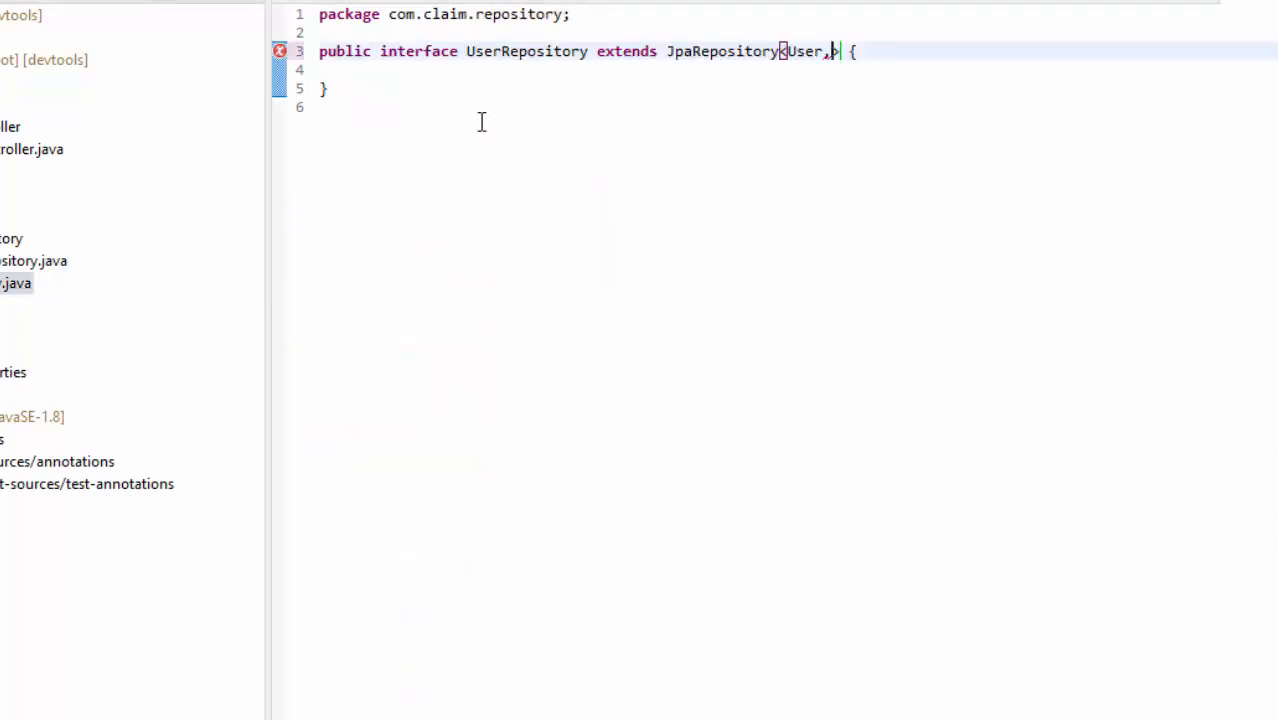
pyautogui.write('Long')
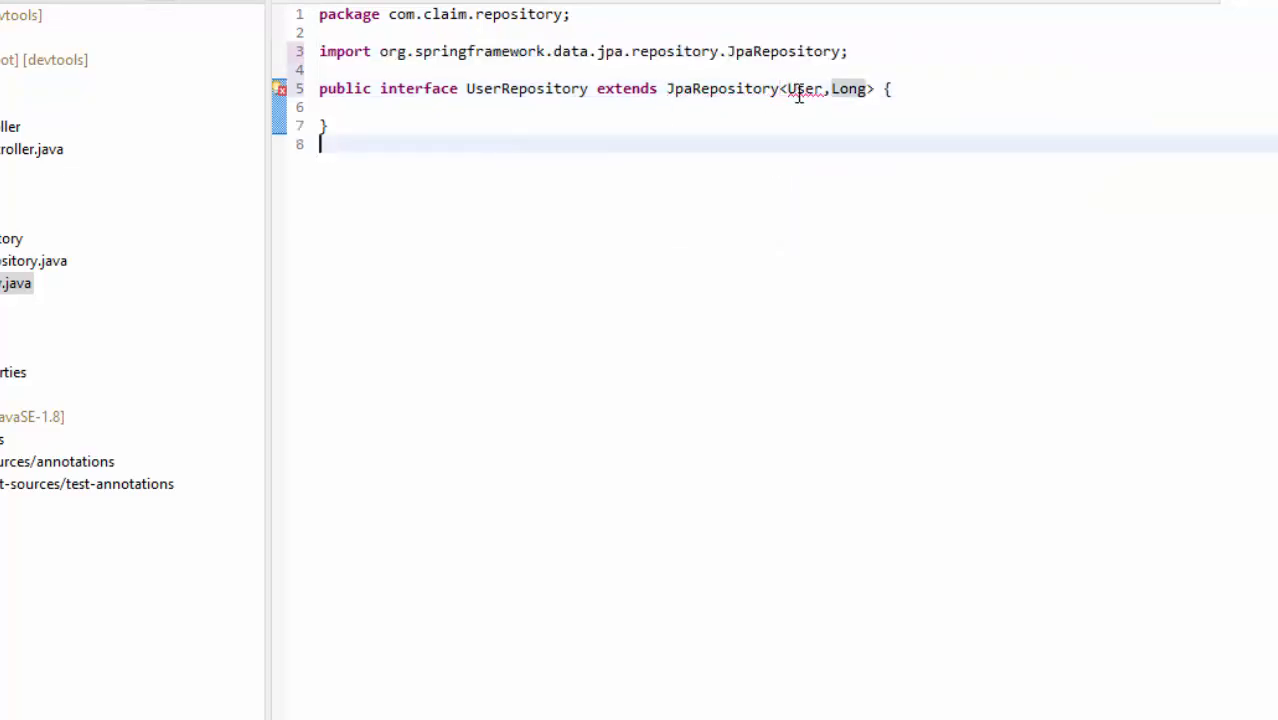
pyautogui.click(802, 92)
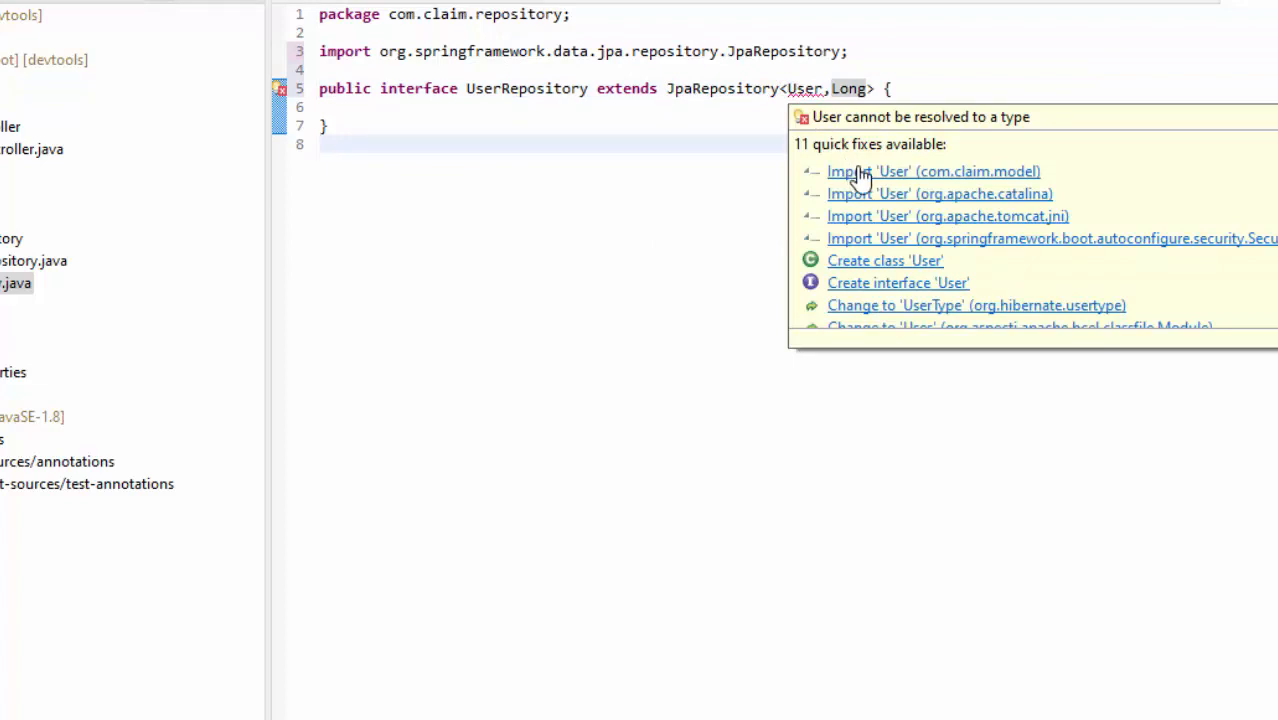
pyautogui.click(932, 171)
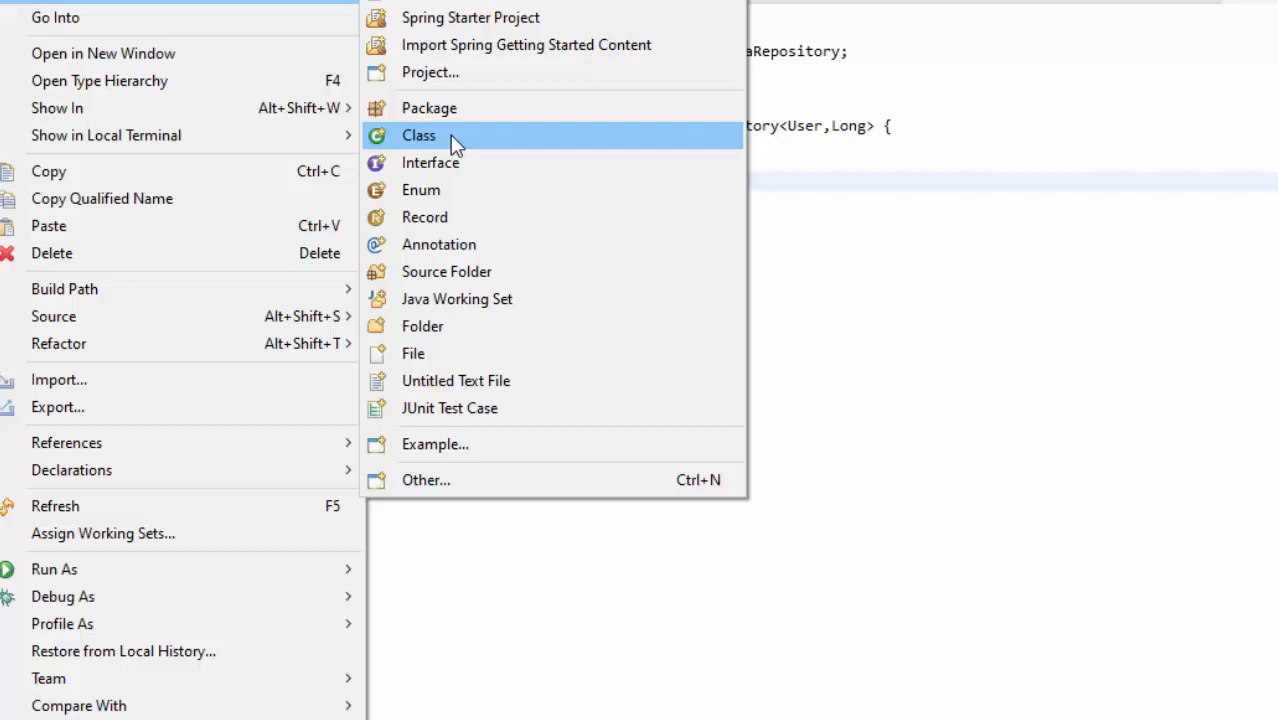
pyautogui.click(418, 135)
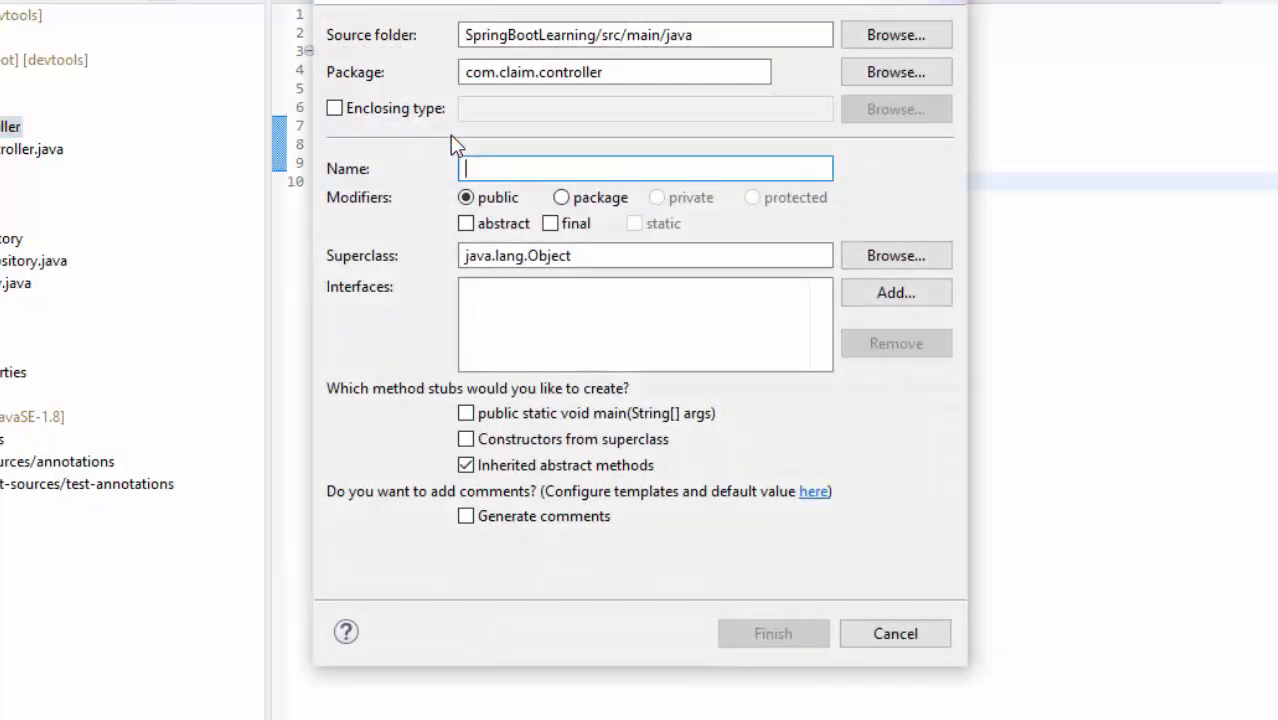
pyautogui.write('UserRe')
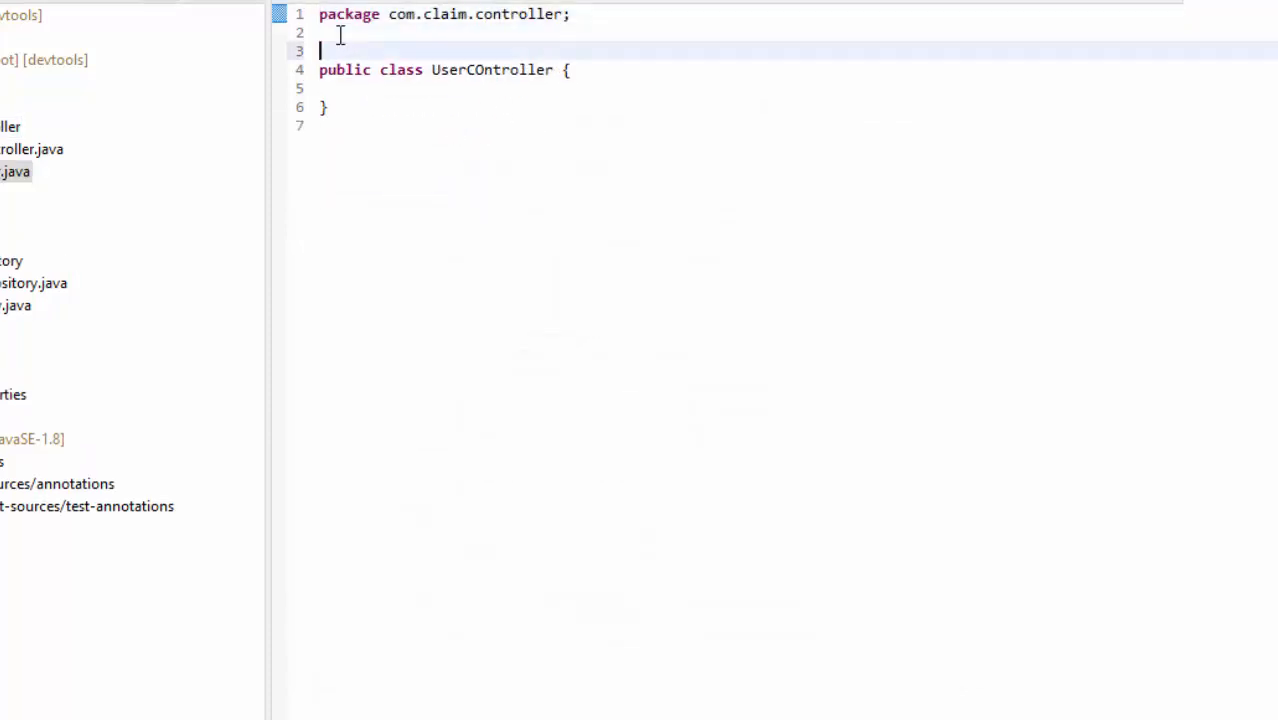
pyautogui.write('@Rest')
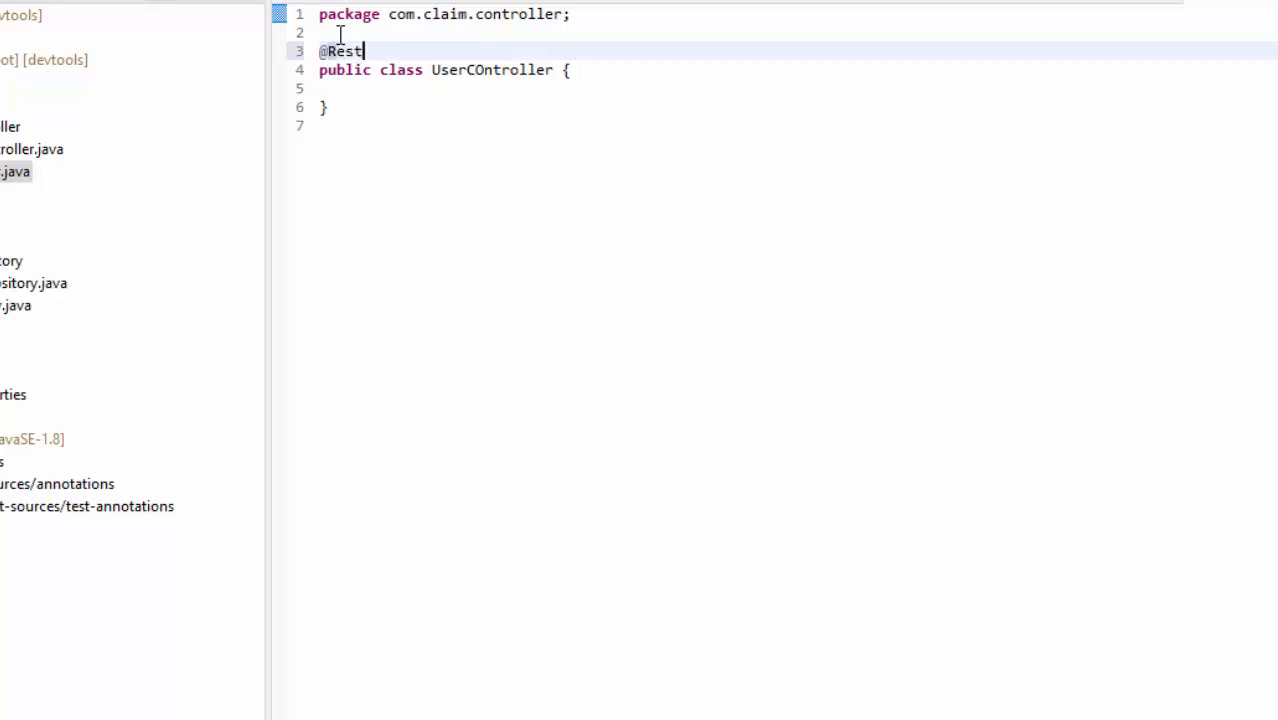
pyautogui.write('Controller')
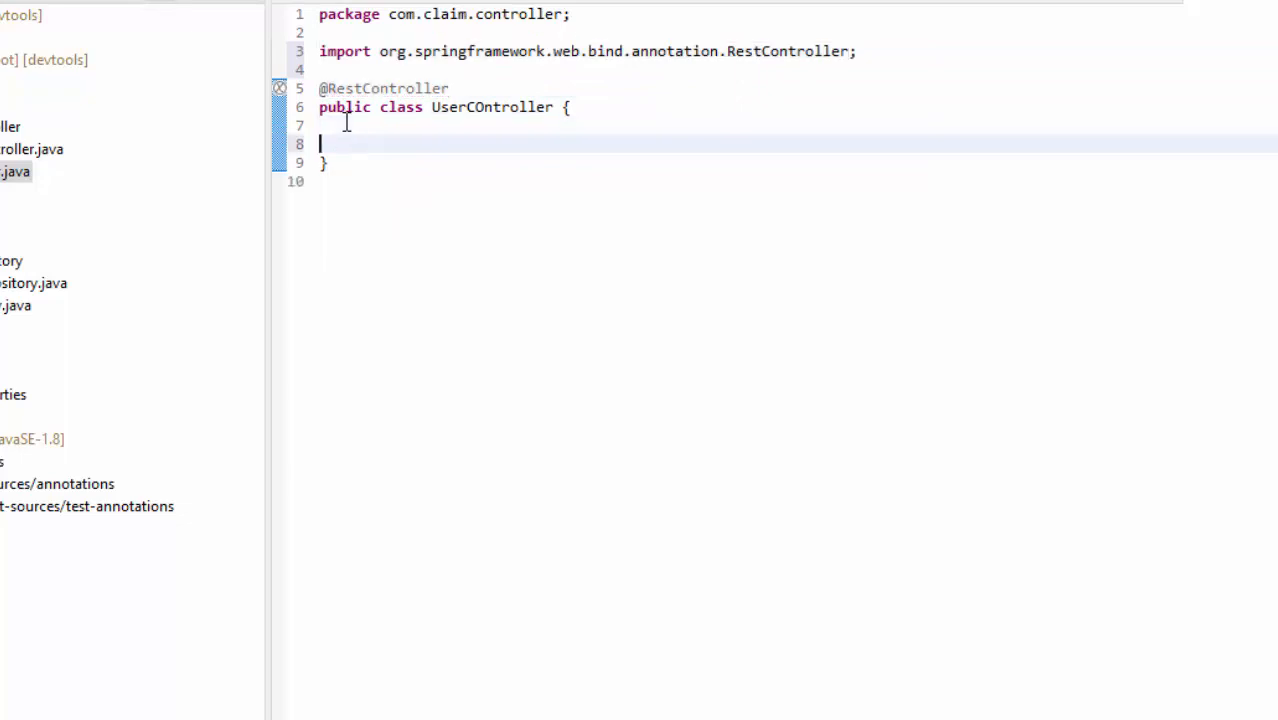
pyautogui.write('@Au')
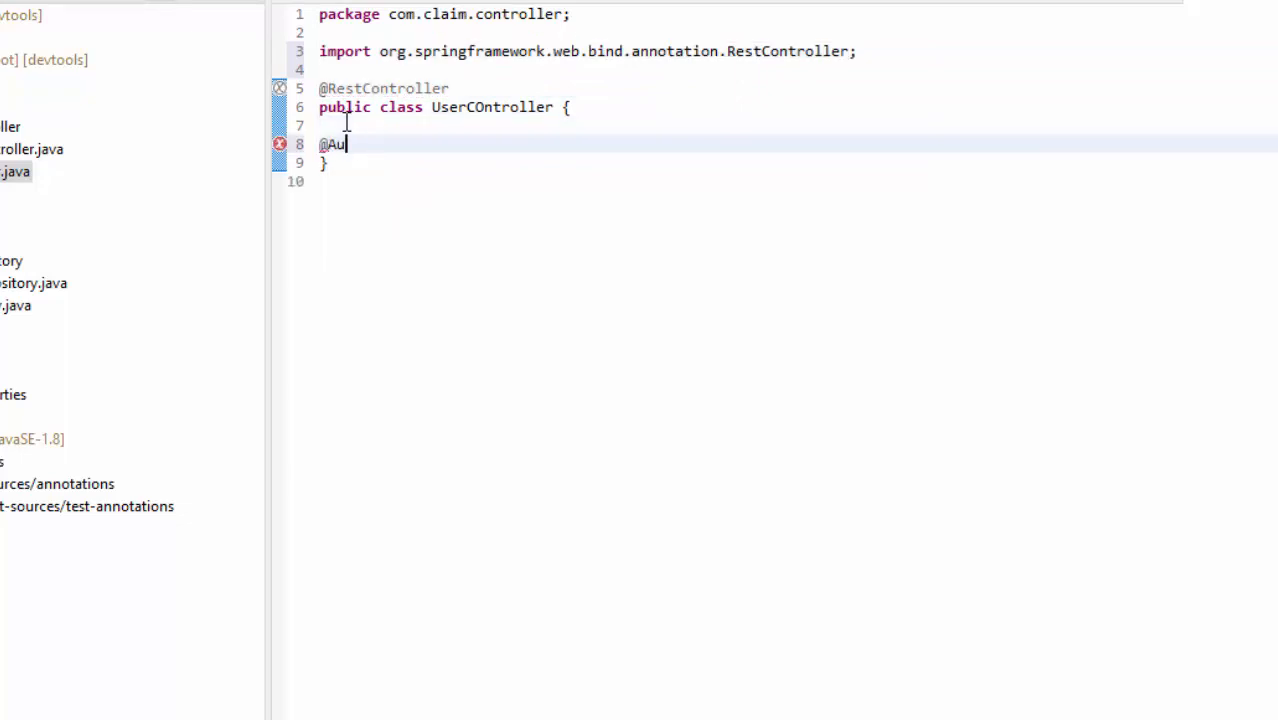
pyautogui.write('towired')
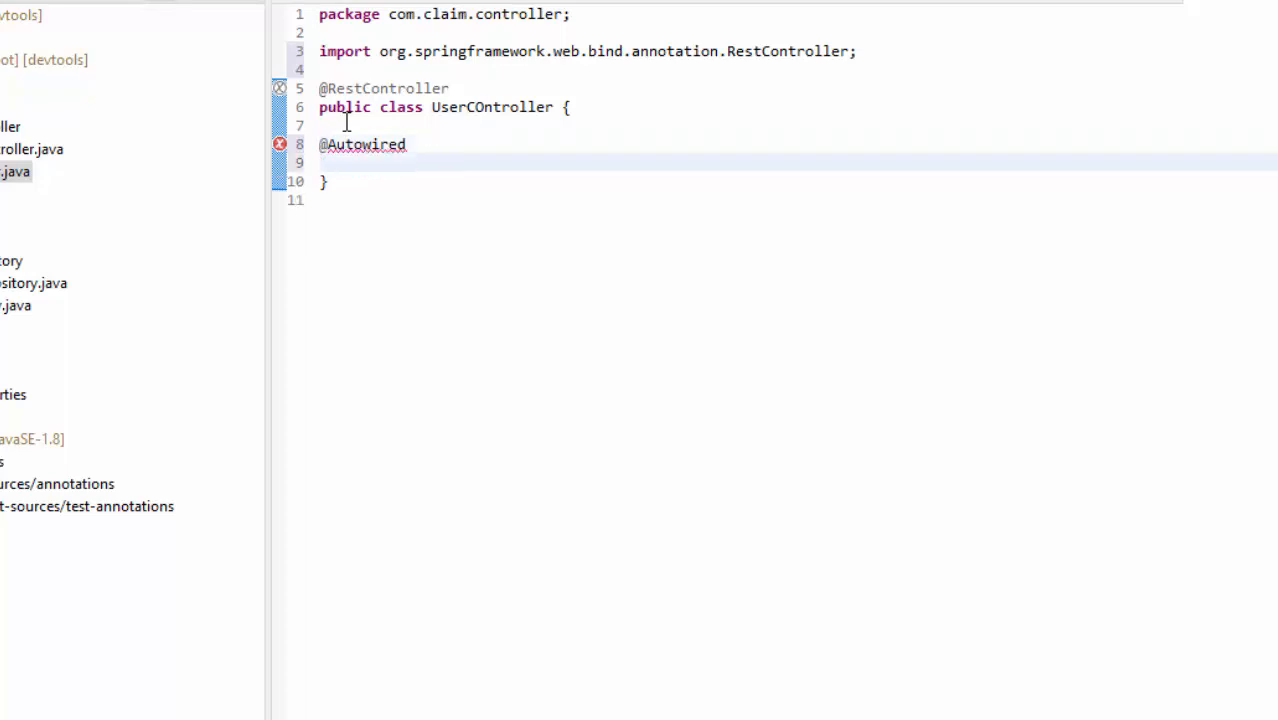
pyautogui.write('User')
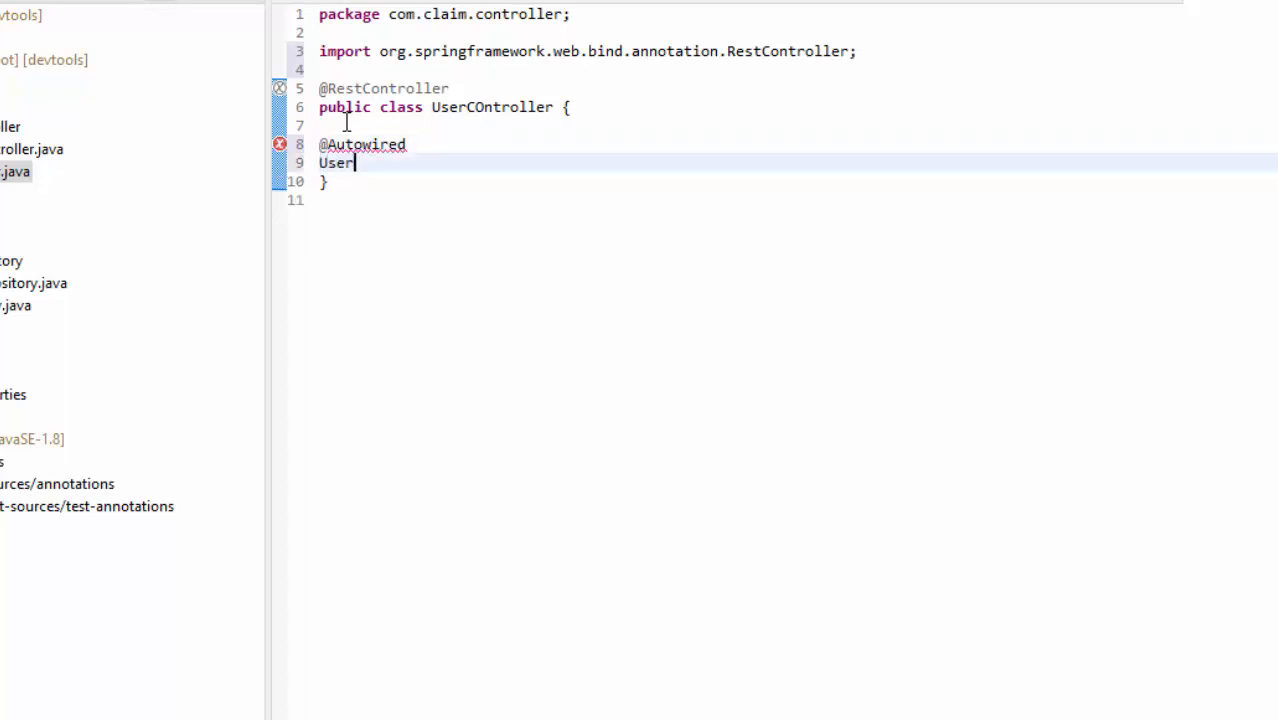
pyautogui.write('Repository')
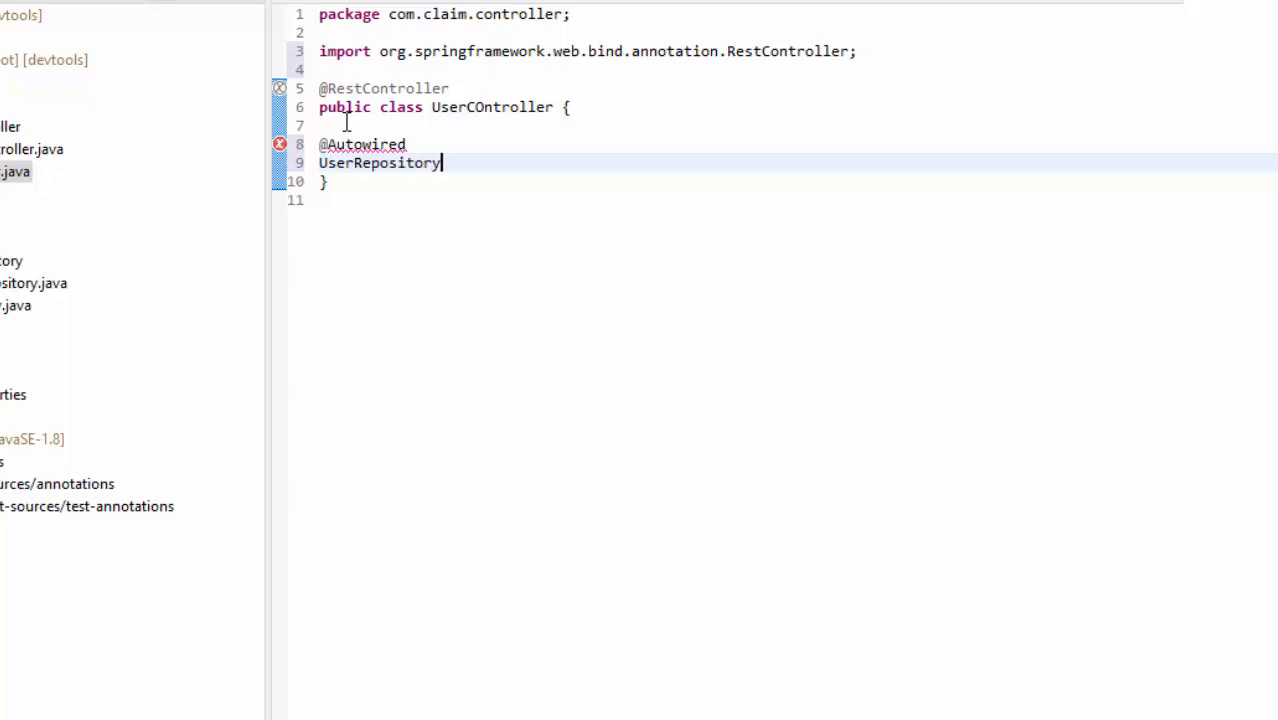
pyautogui.write('userRe')
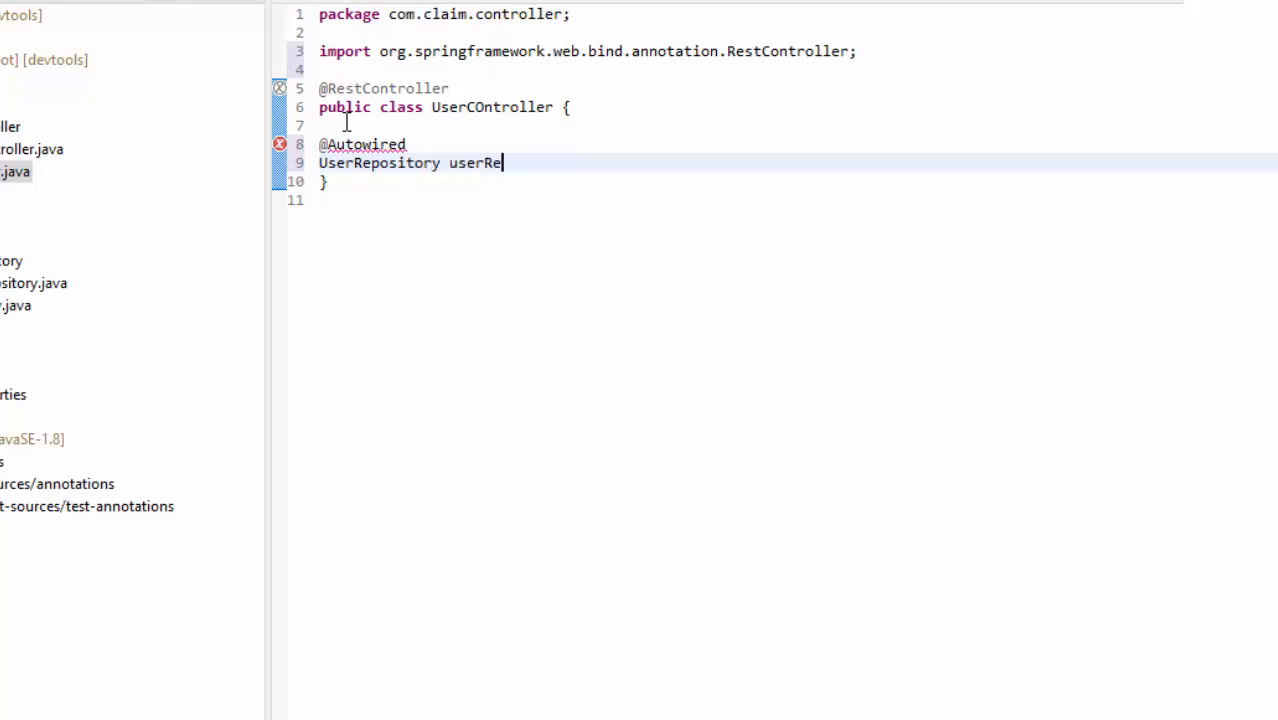
pyautogui.write('po;')
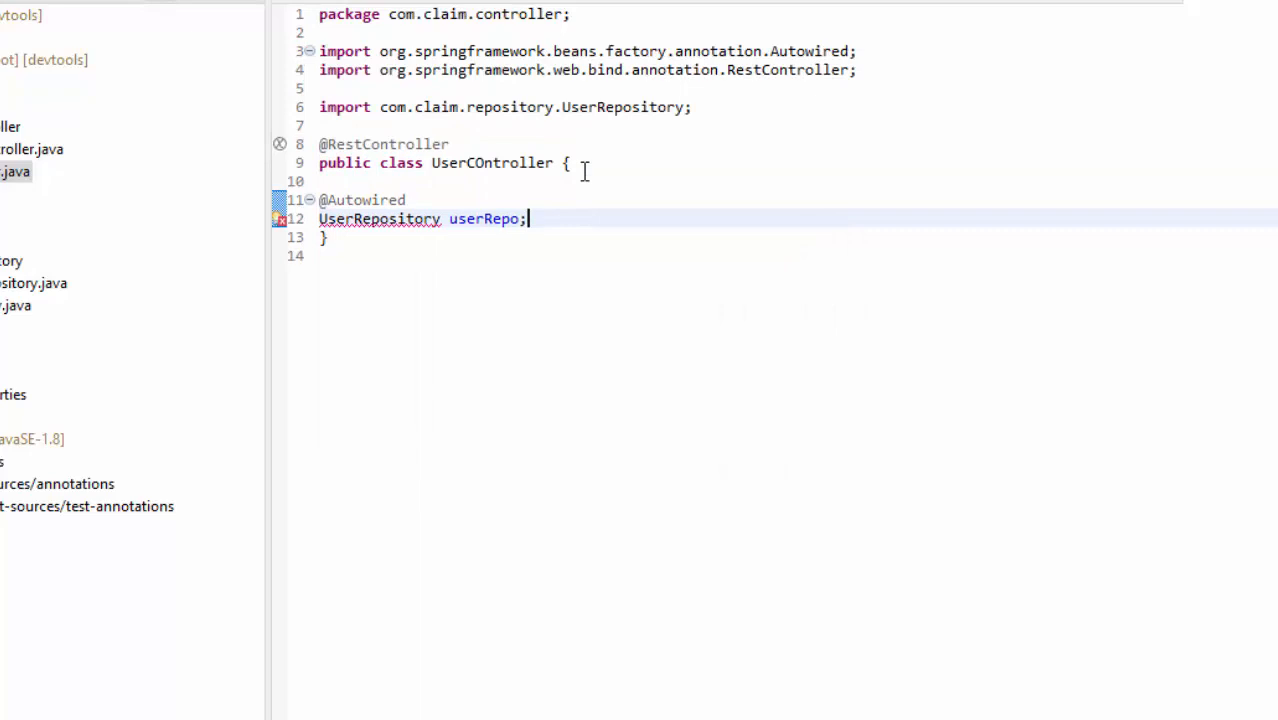
pyautogui.press('Enter')
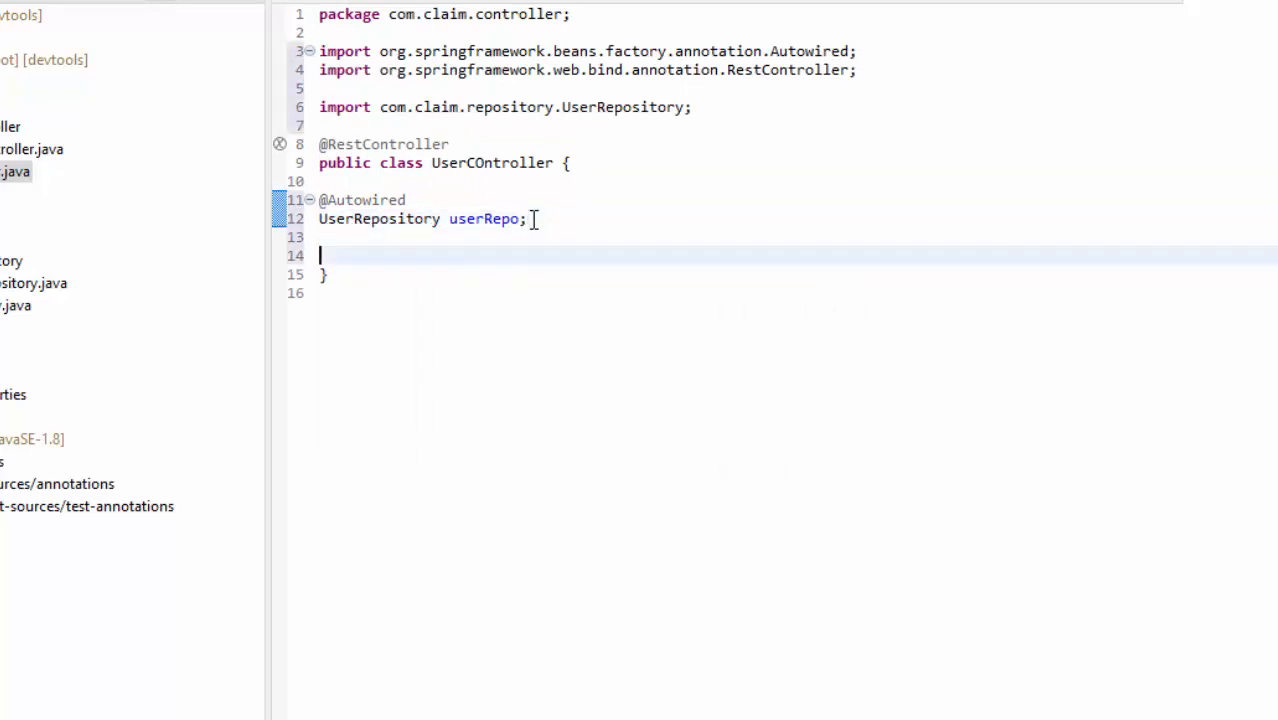
pyautogui.write('@P')
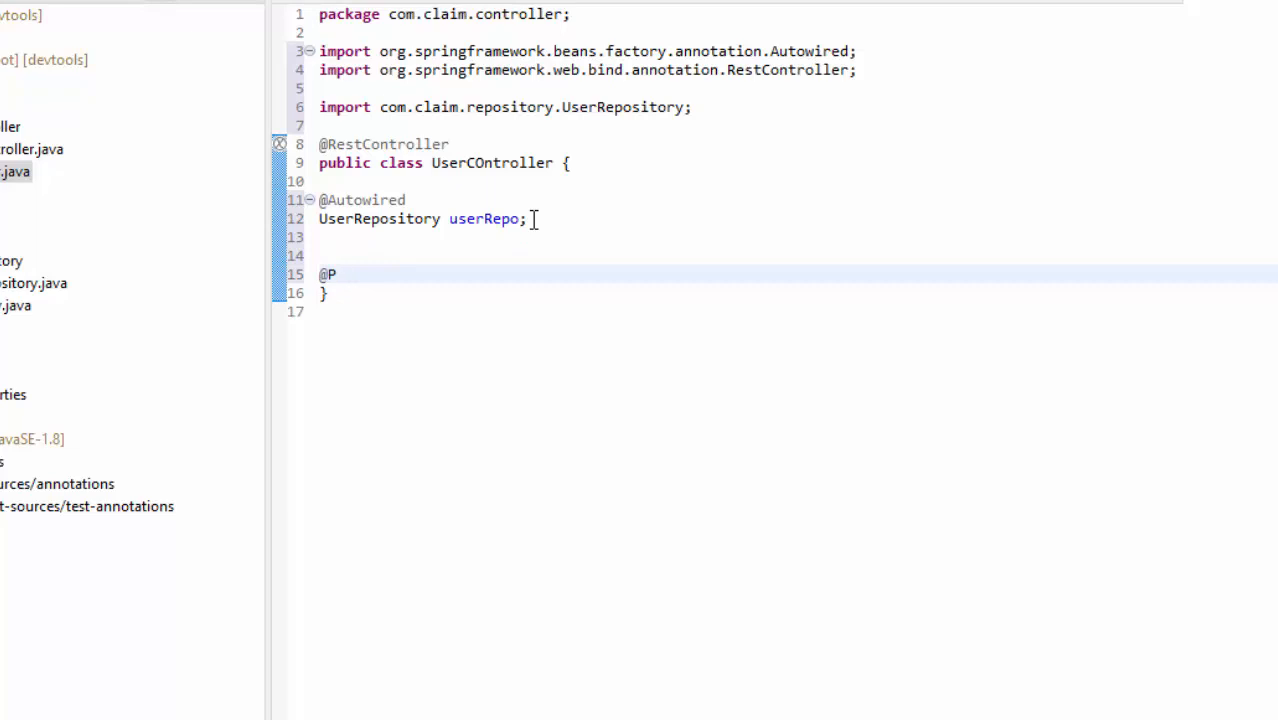
pyautogui.write('ostMappi')
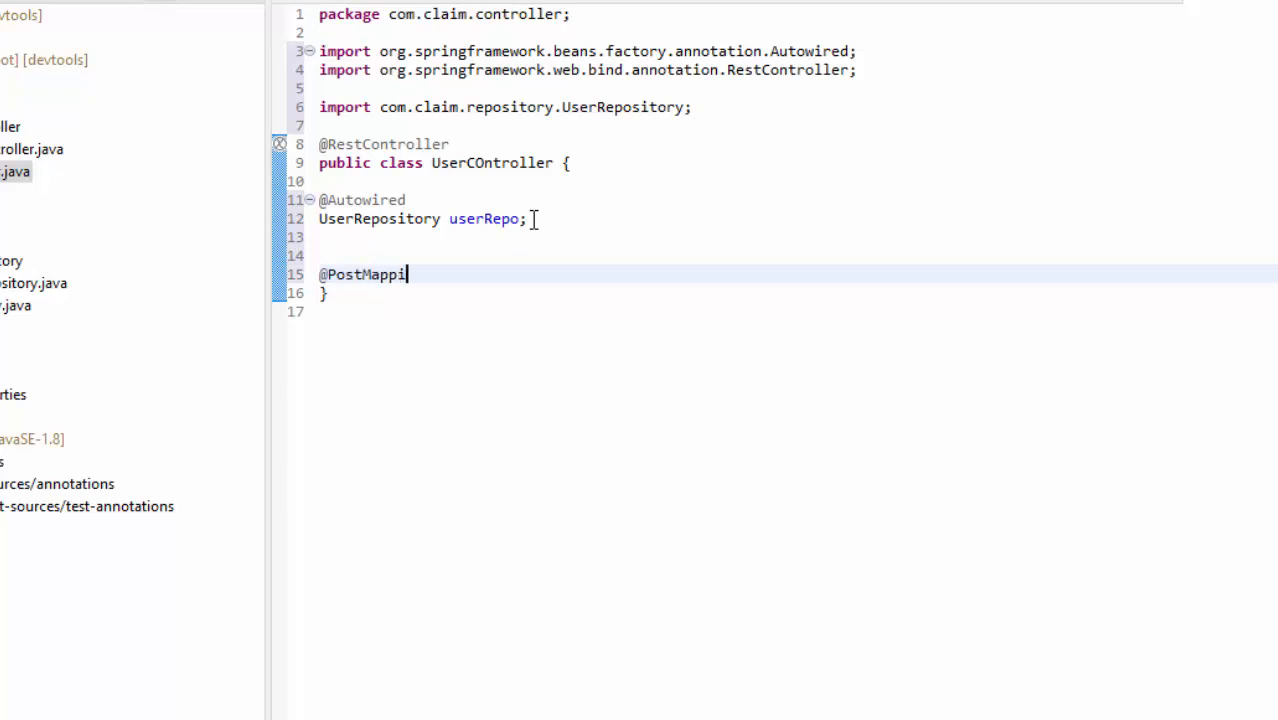
pyautogui.write('ng(path=')
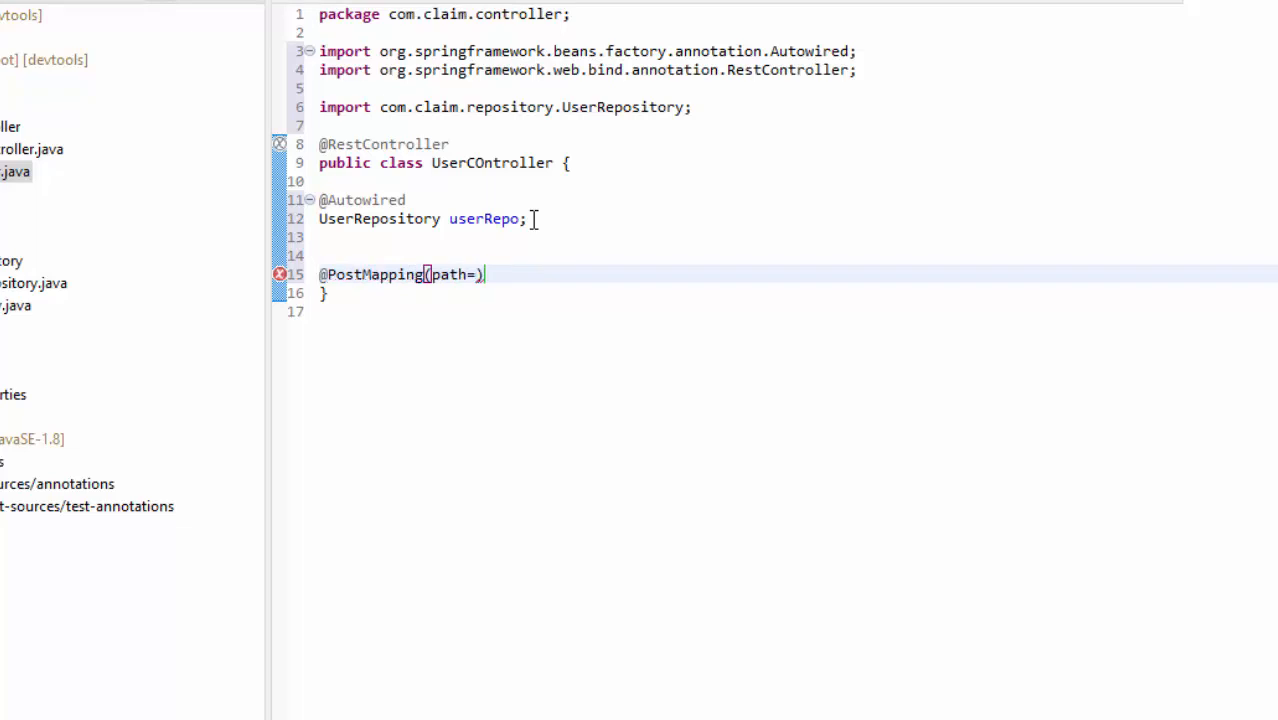
pyautogui.write('""')
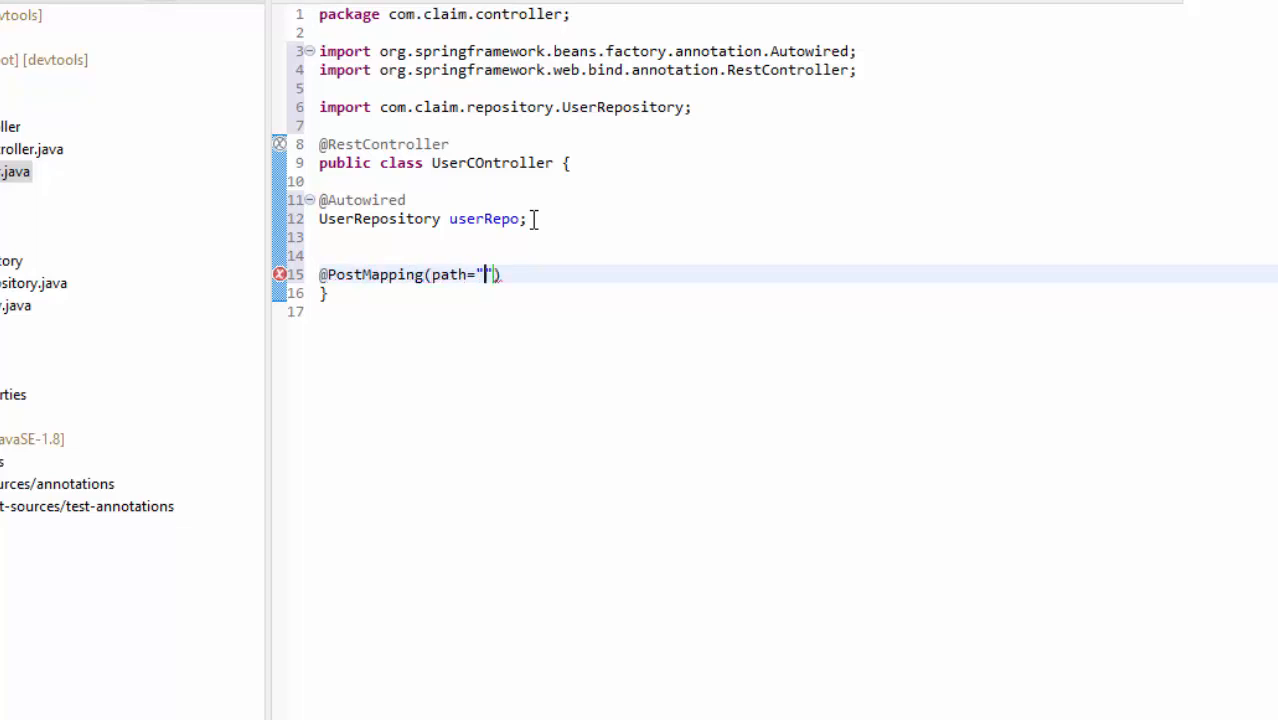
pyautogui.write('/')
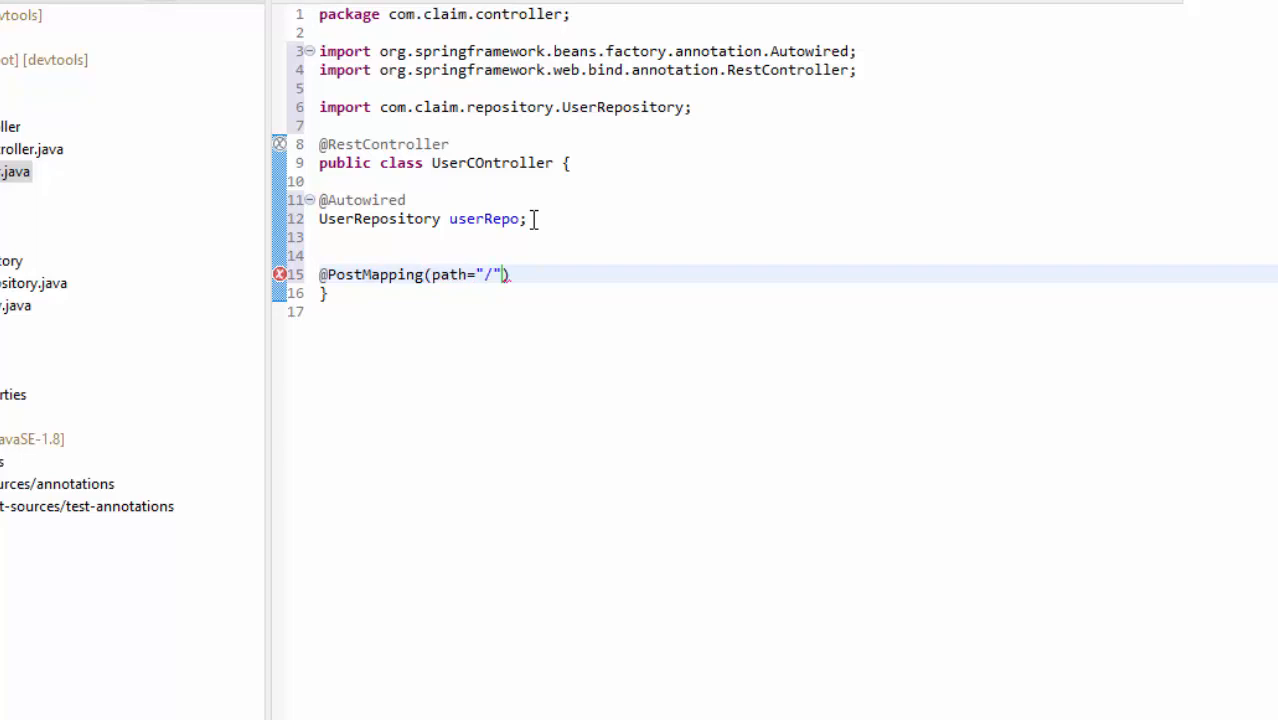
pyautogui.write('insert')
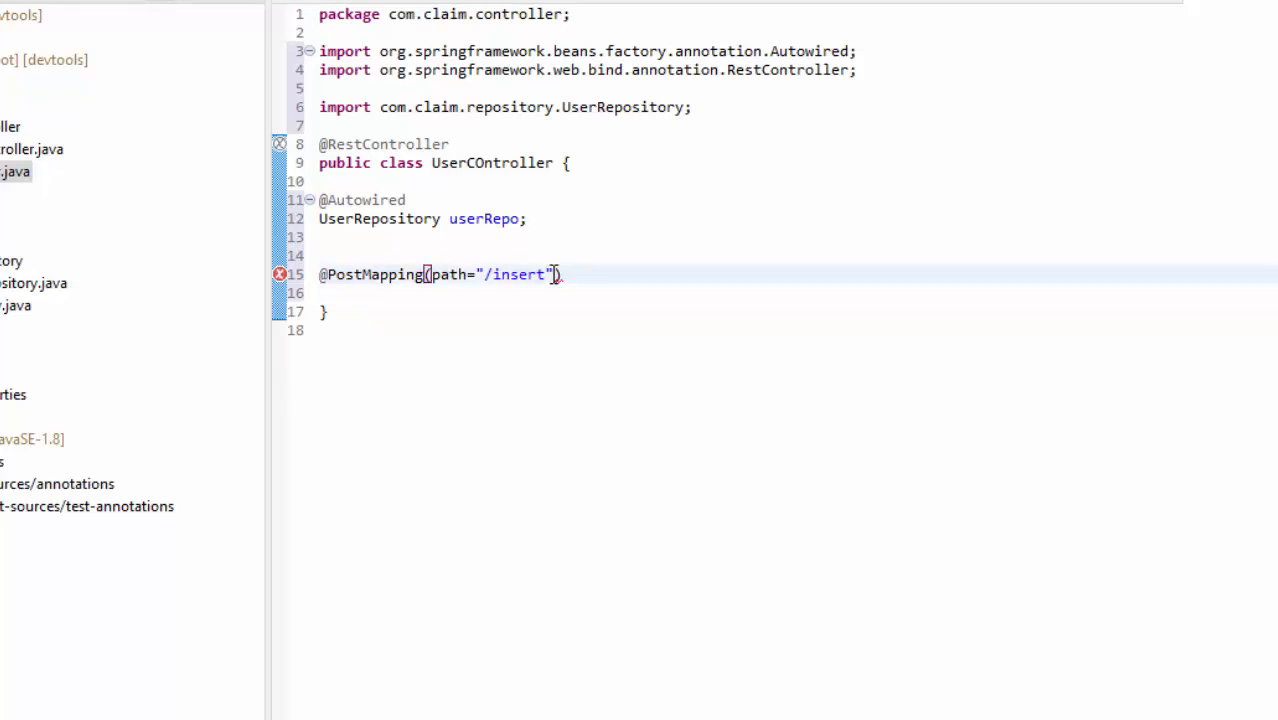
pyautogui.write(',consume= {"Ap')
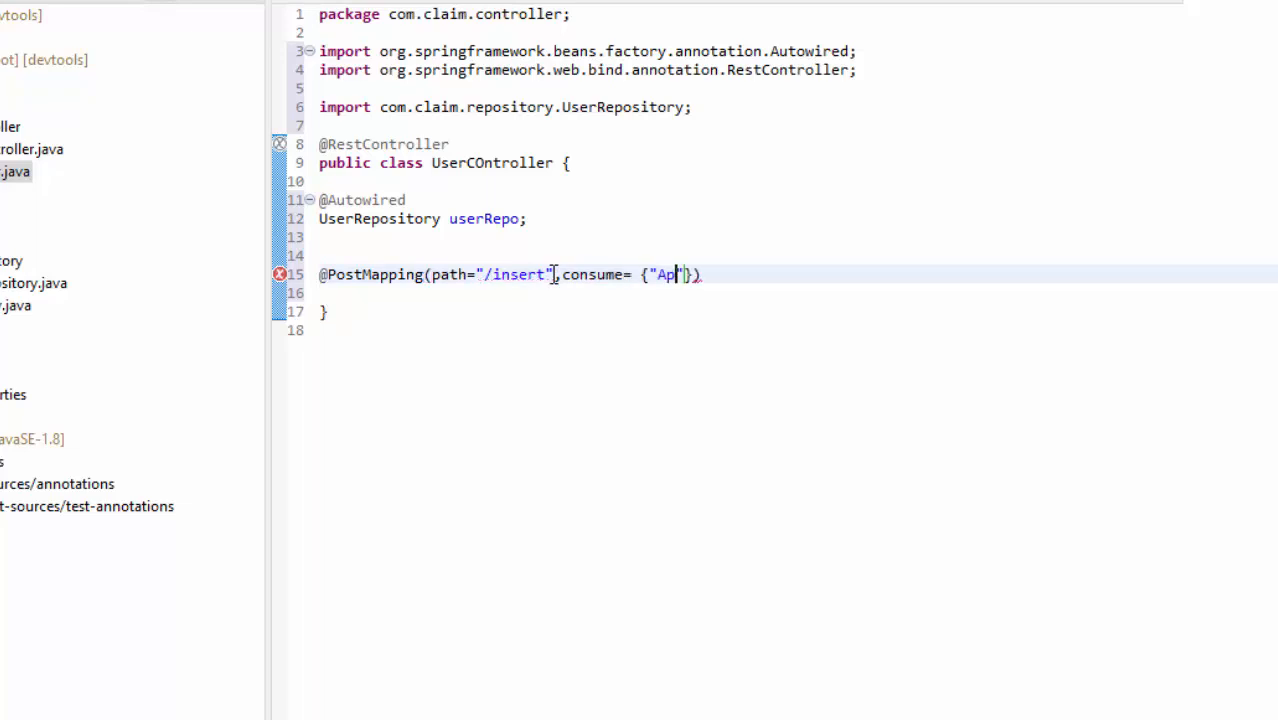
pyautogui.write('lication')
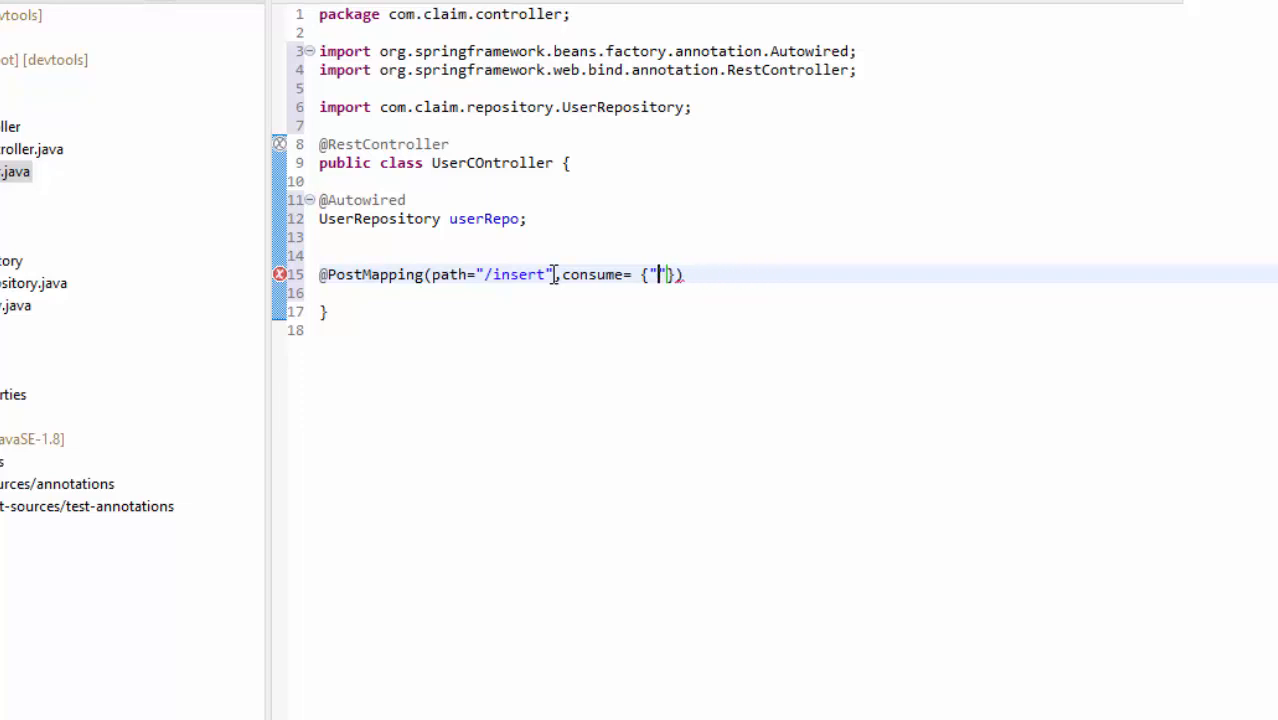
pyautogui.write('applicatio')
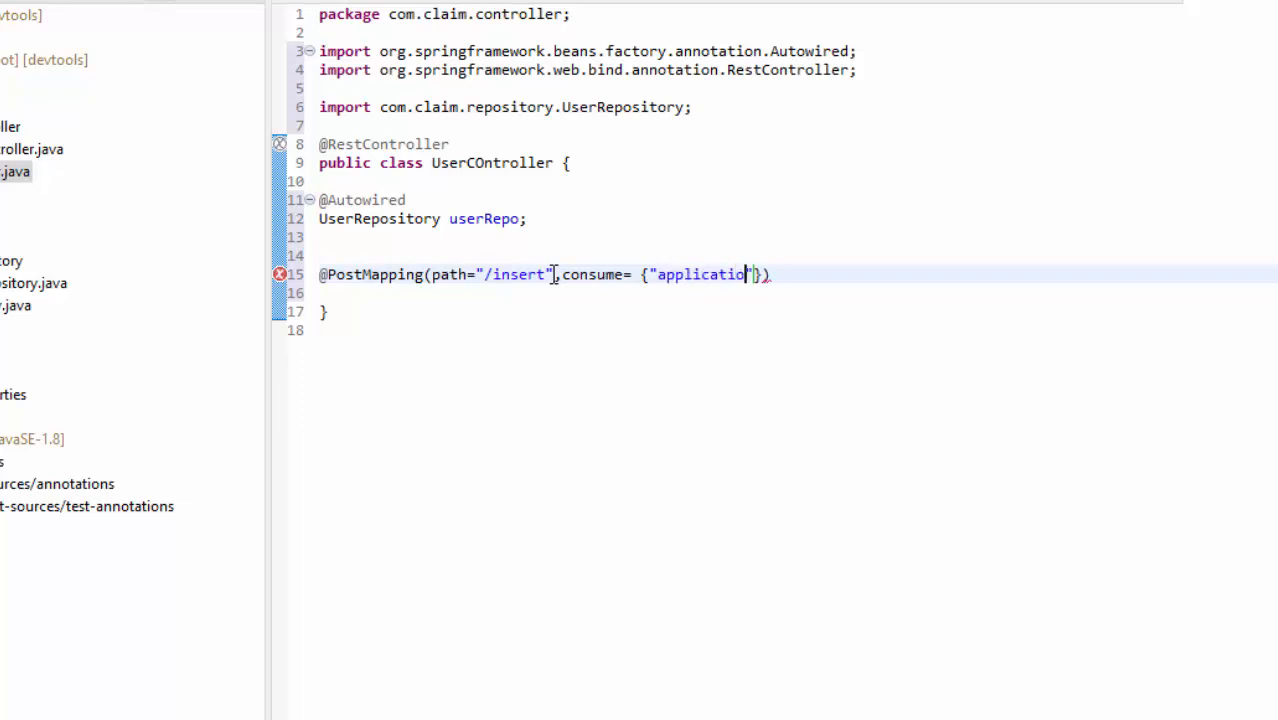
pyautogui.write('/json')
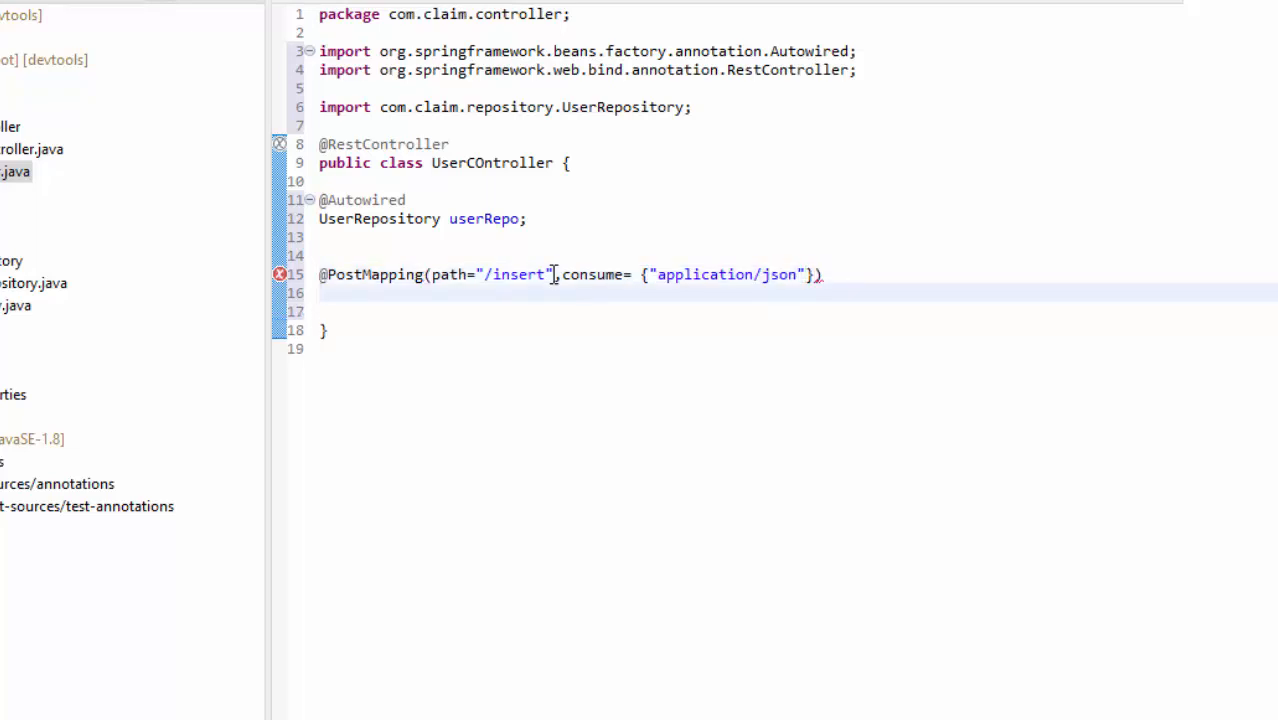
pyautogui.write('public')
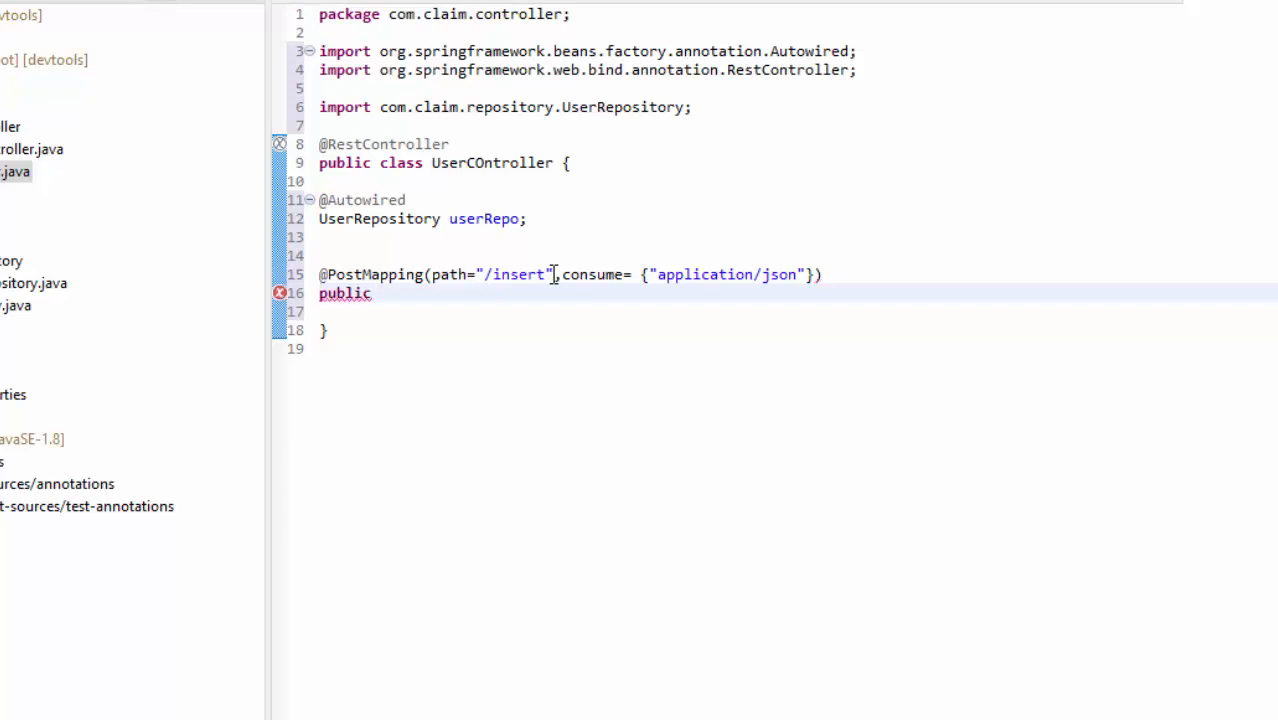
pyautogui.write('void')
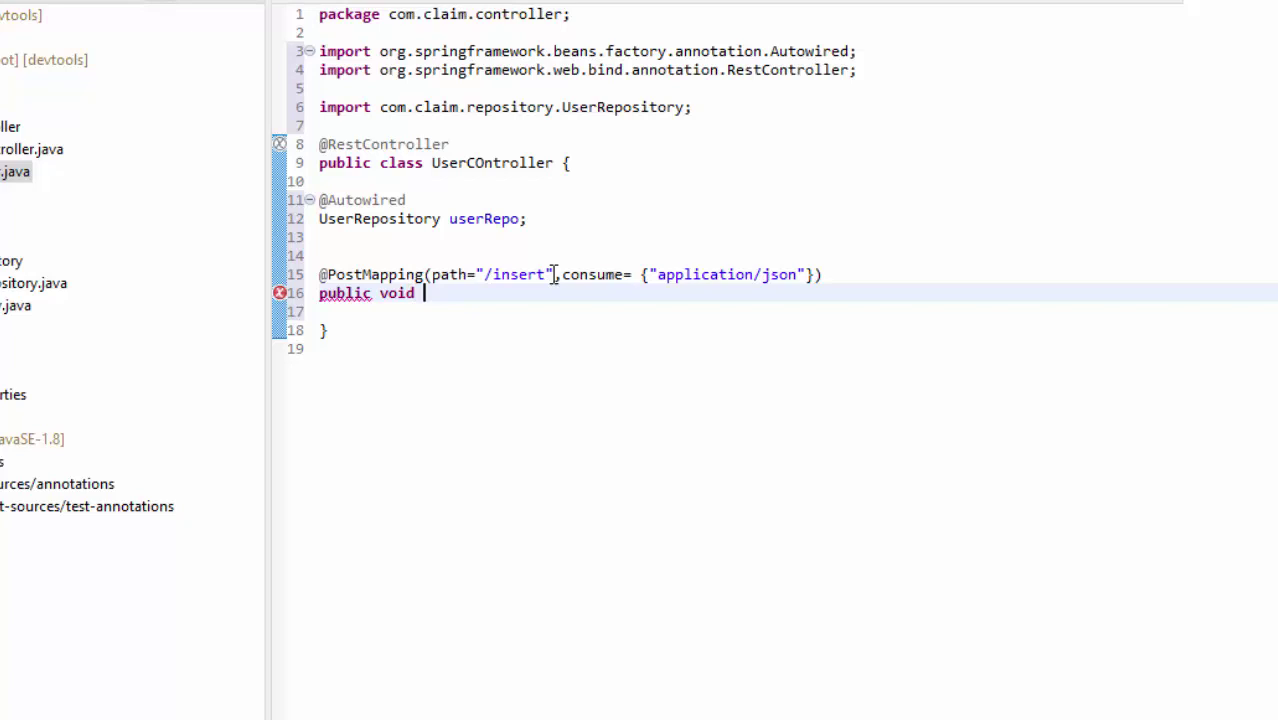
pyautogui.write('saveData')
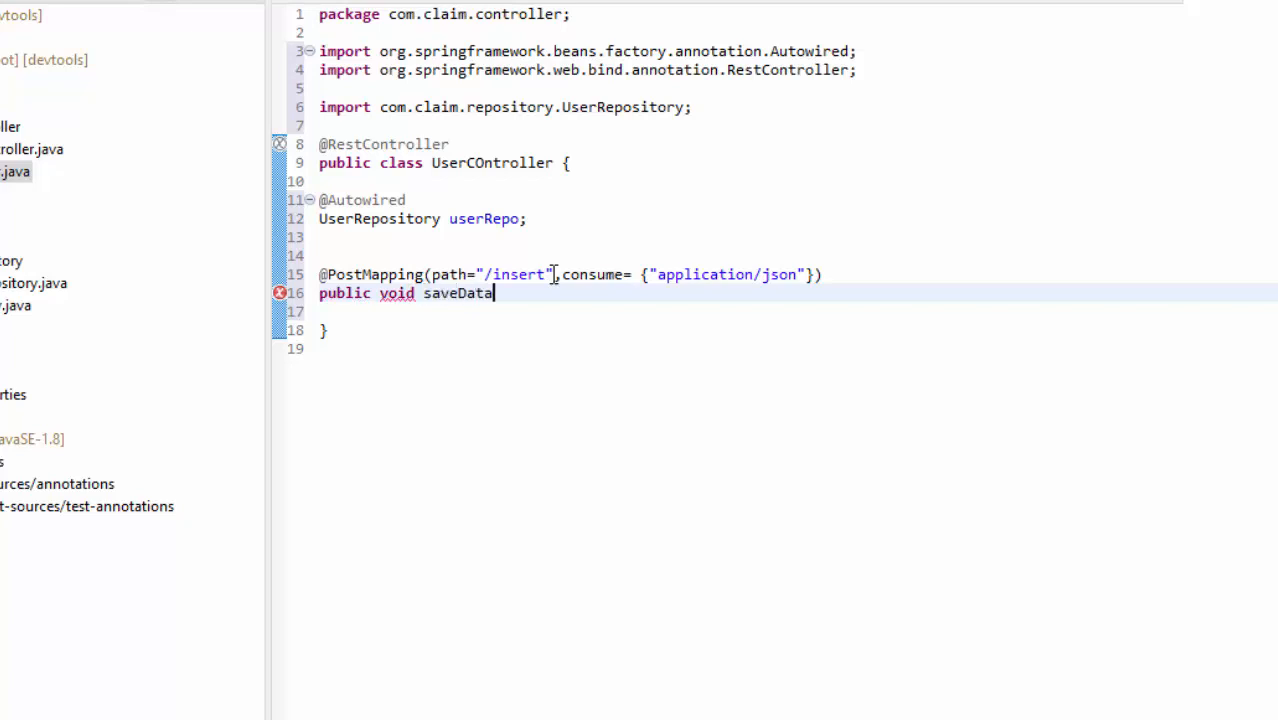
pyautogui.write('()')
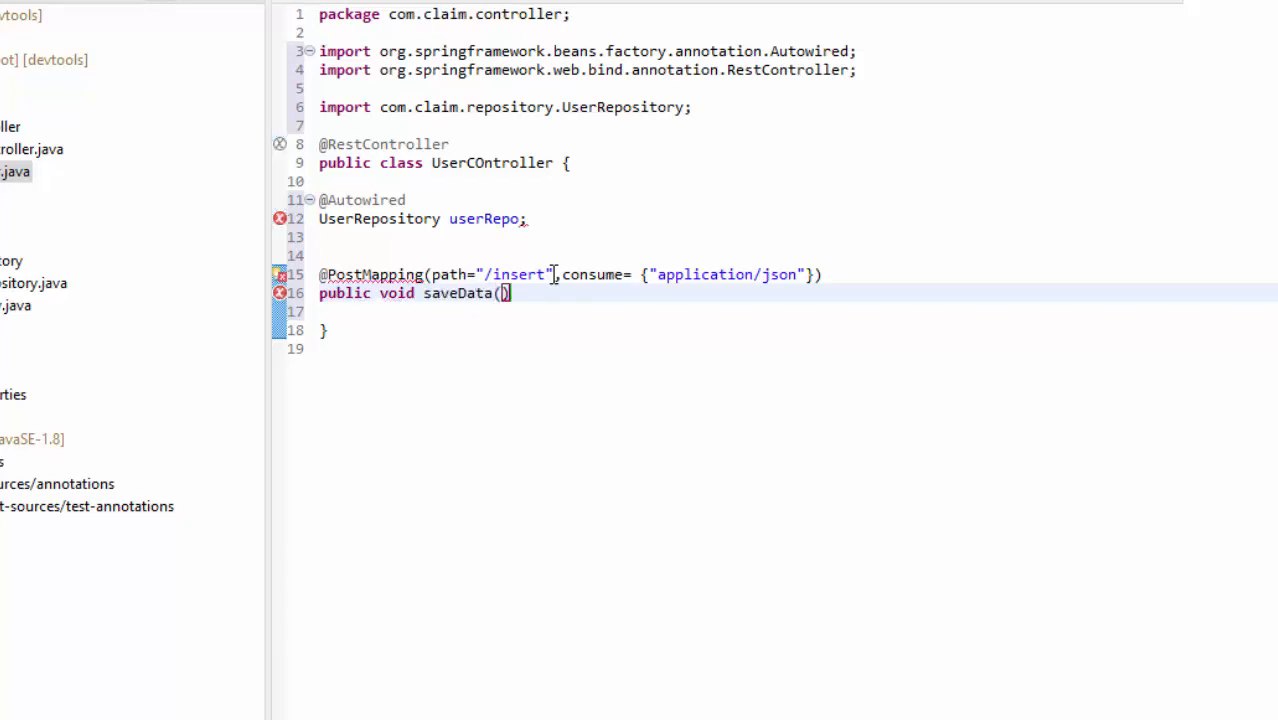
pyautogui.write('@')
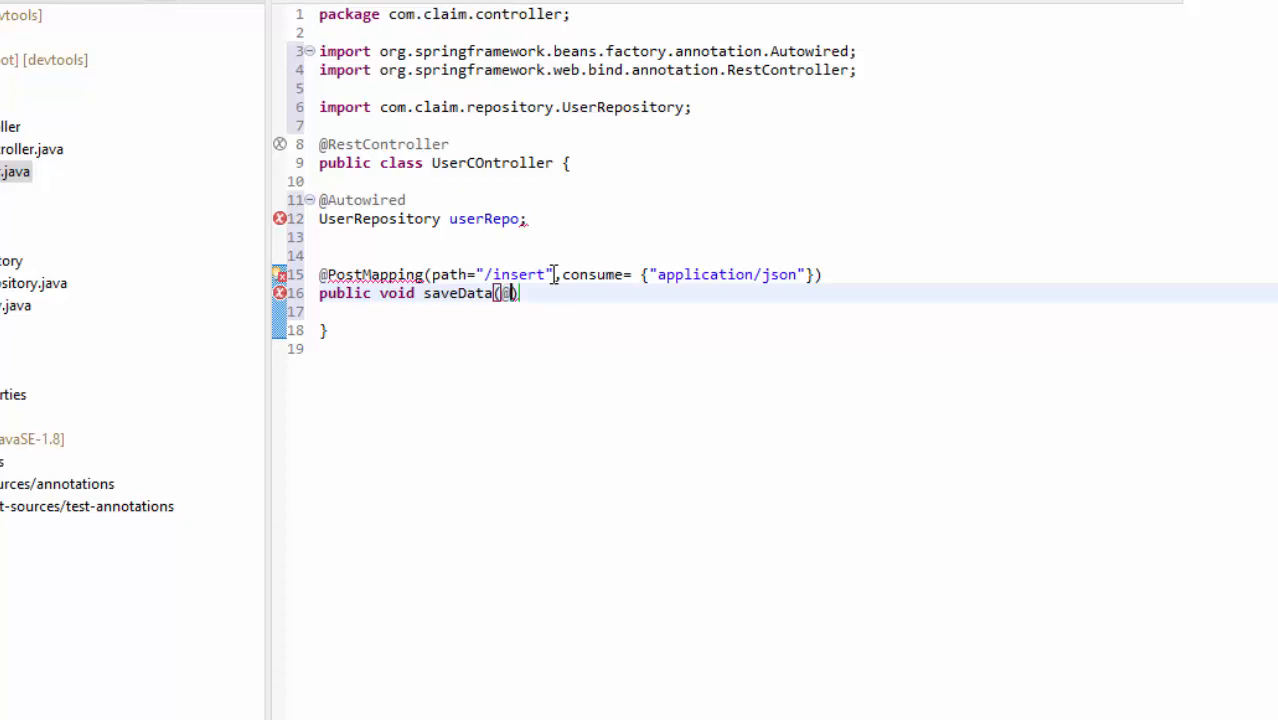
pyautogui.write('@RequestBody')
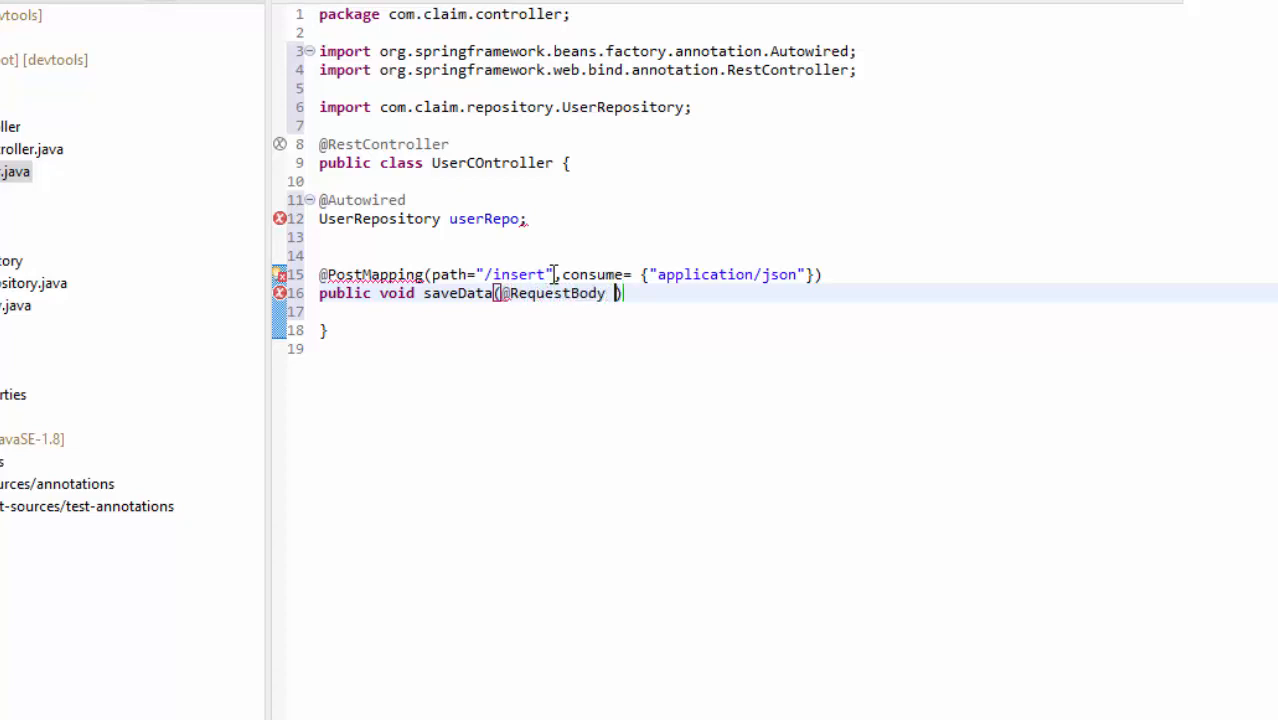
pyautogui.write('UserRepo')
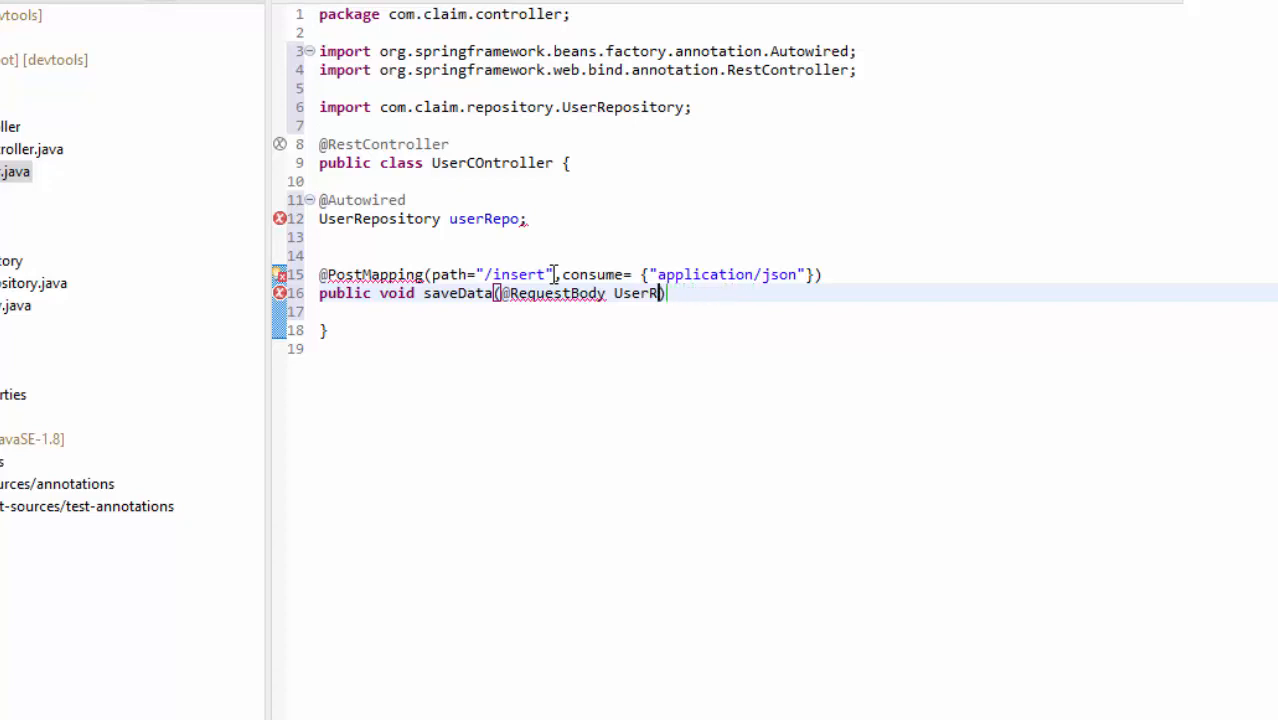
pyautogui.press('BackSpace')
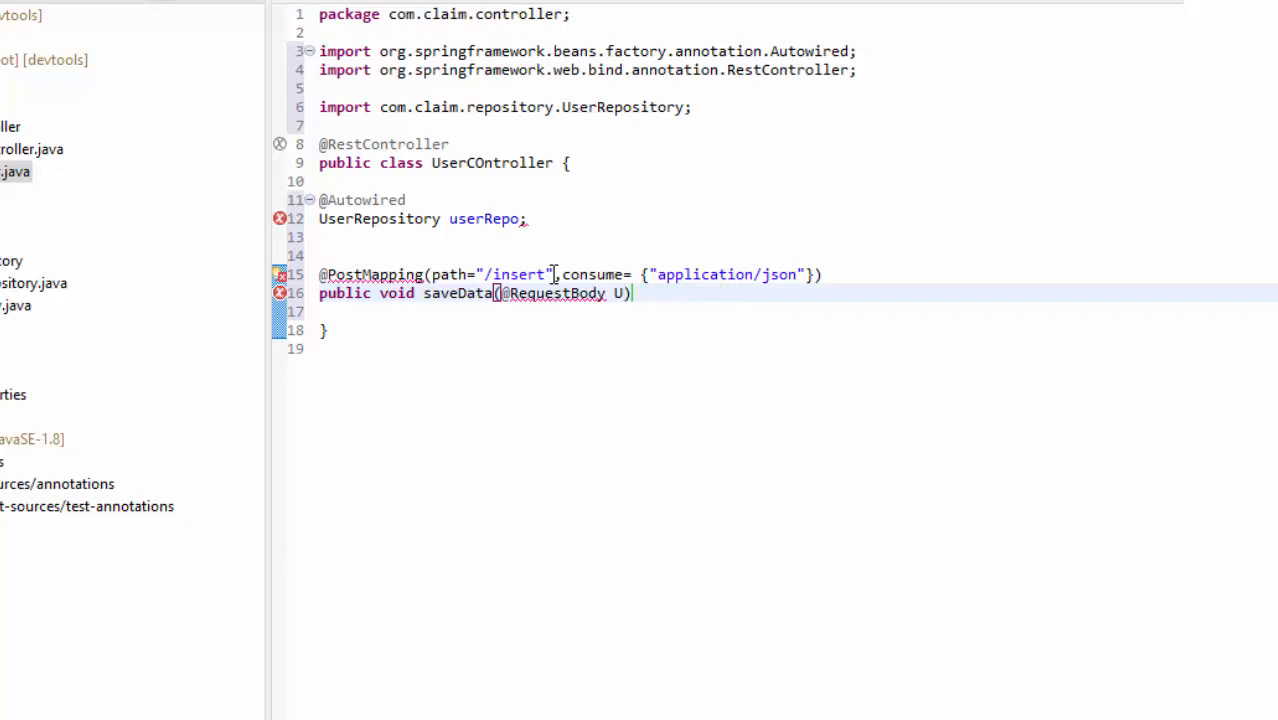
pyautogui.write('ser')
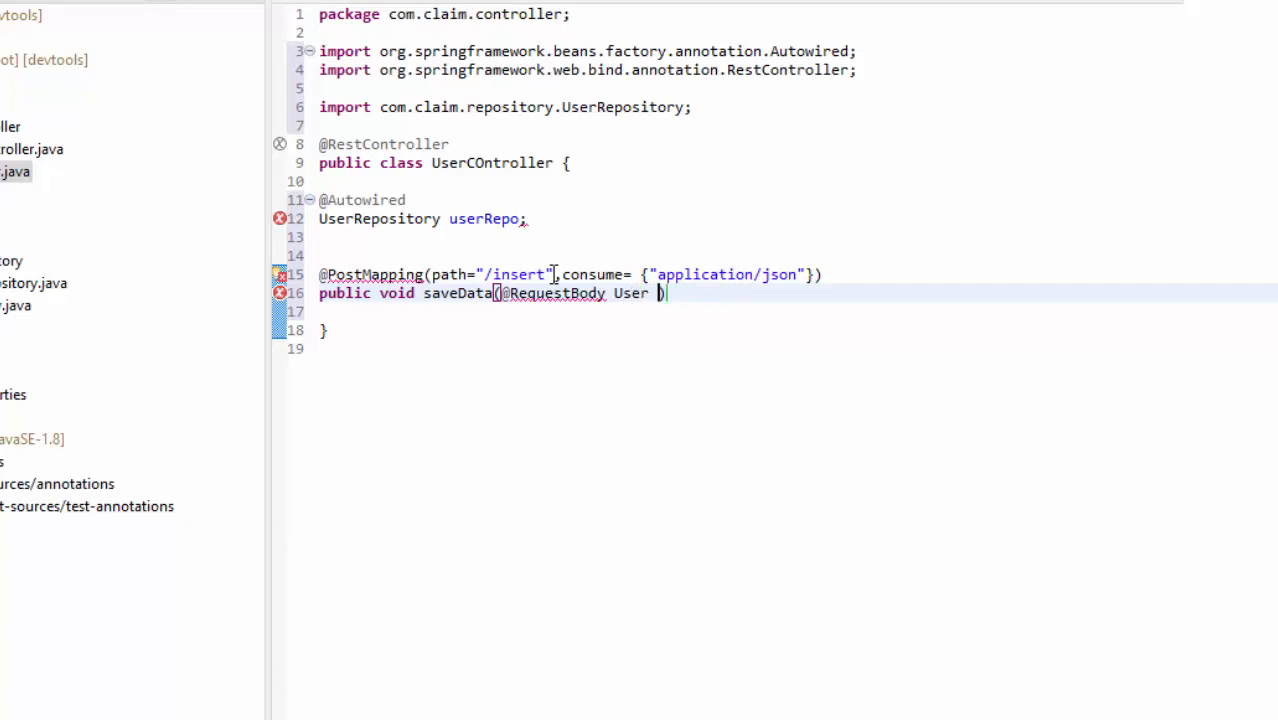
pyautogui.write('user')
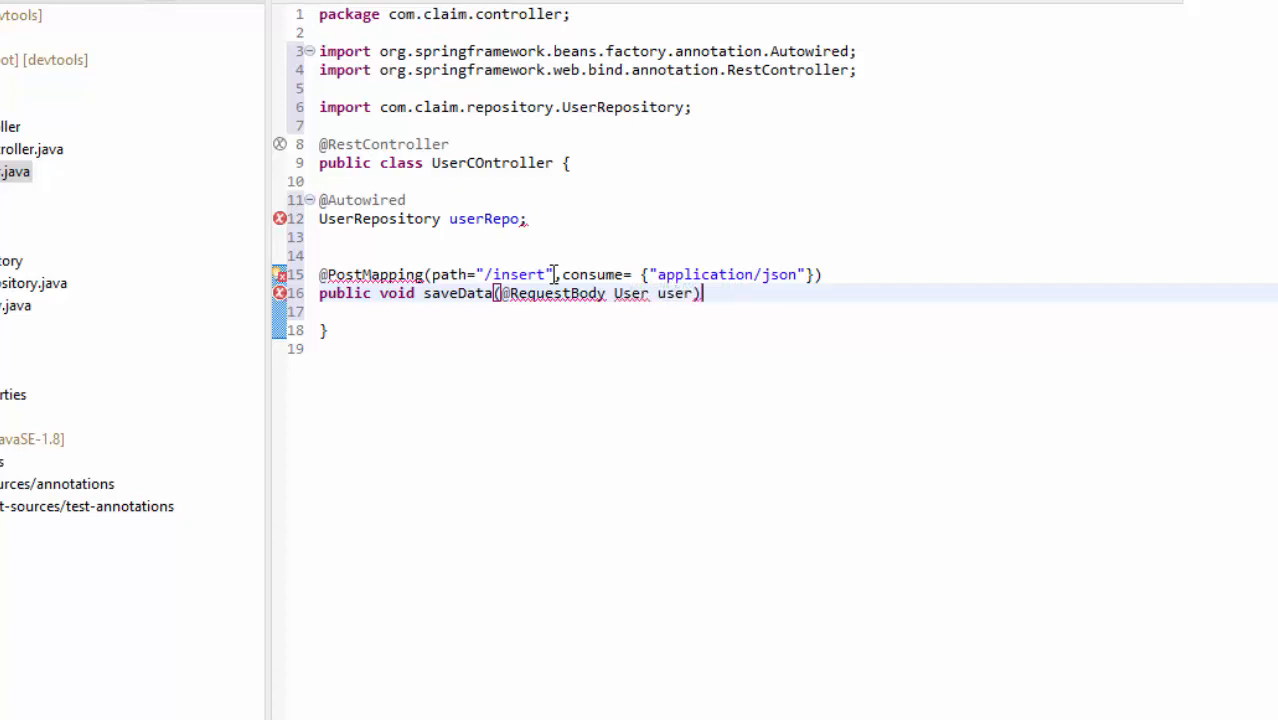
pyautogui.write('{')
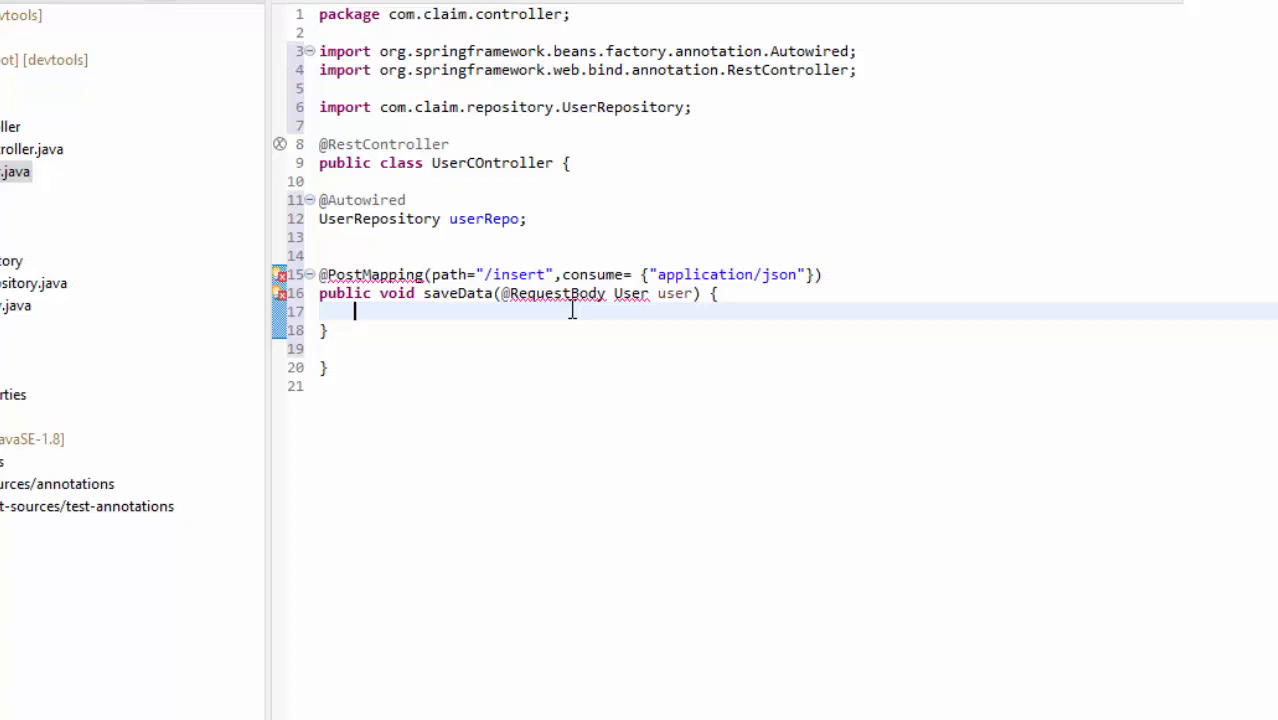
pyautogui.moveTo(560, 305)
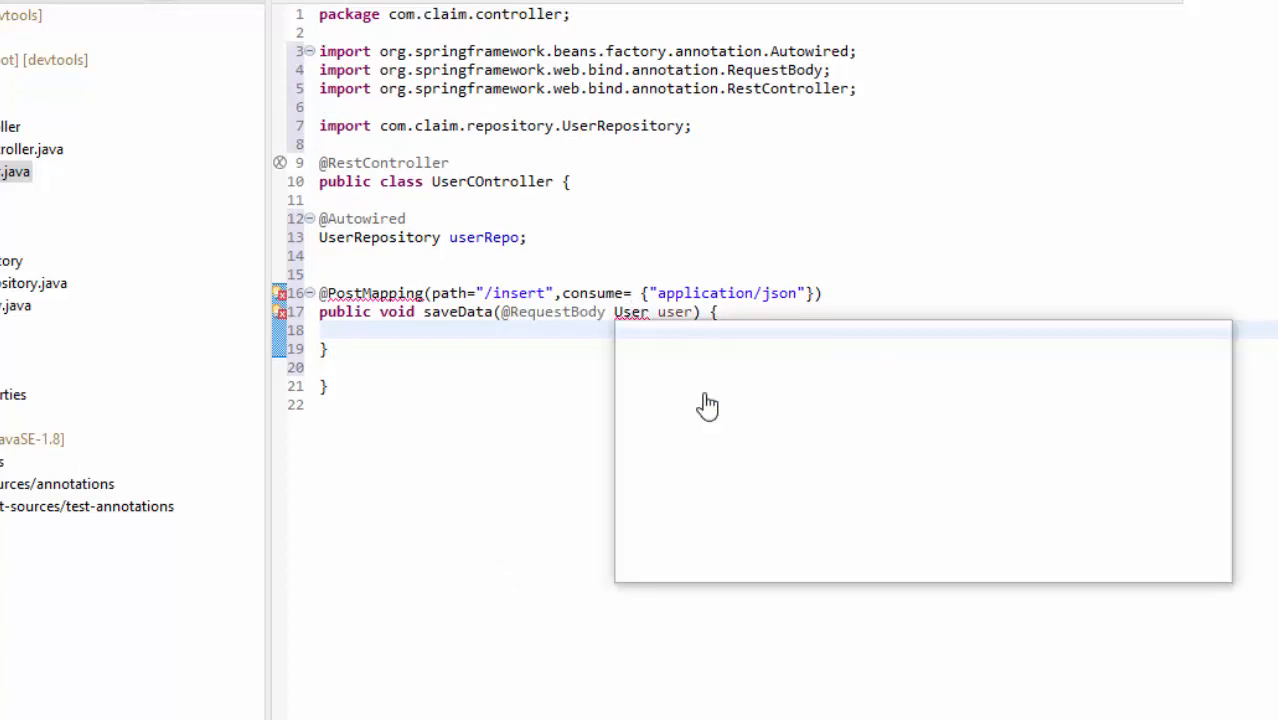
pyautogui.click(372, 292)
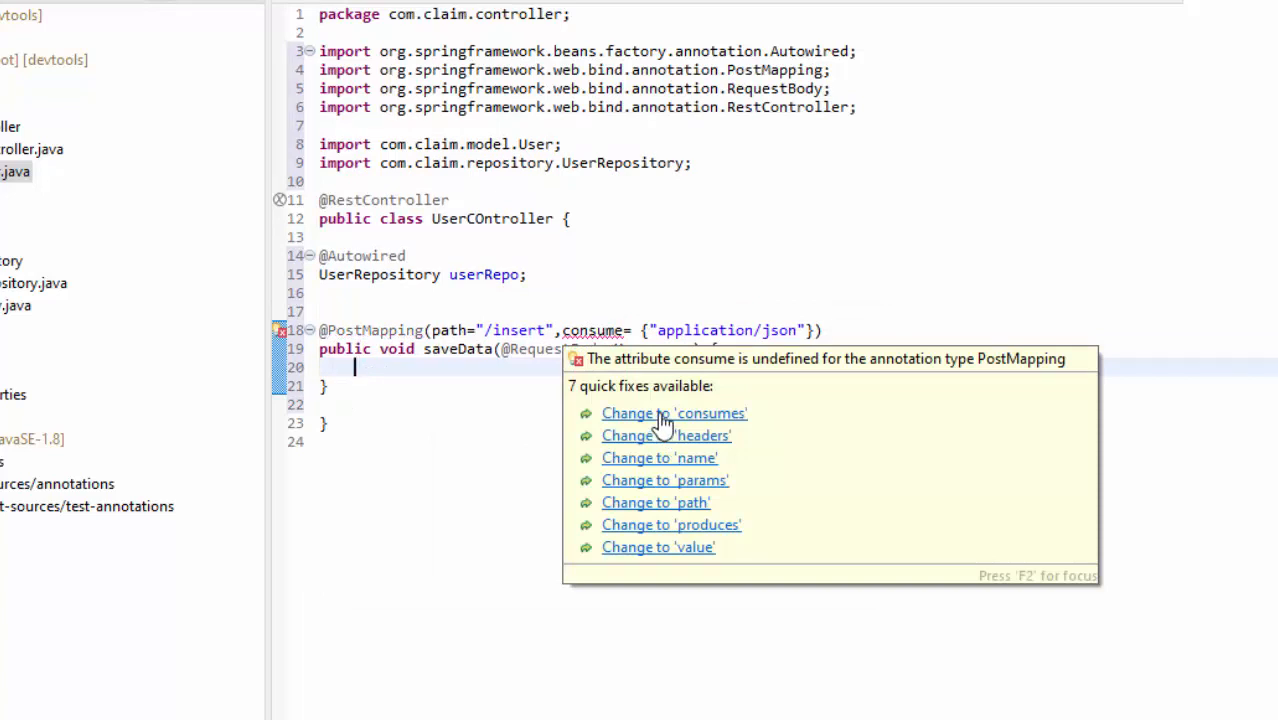
pyautogui.click(674, 413)
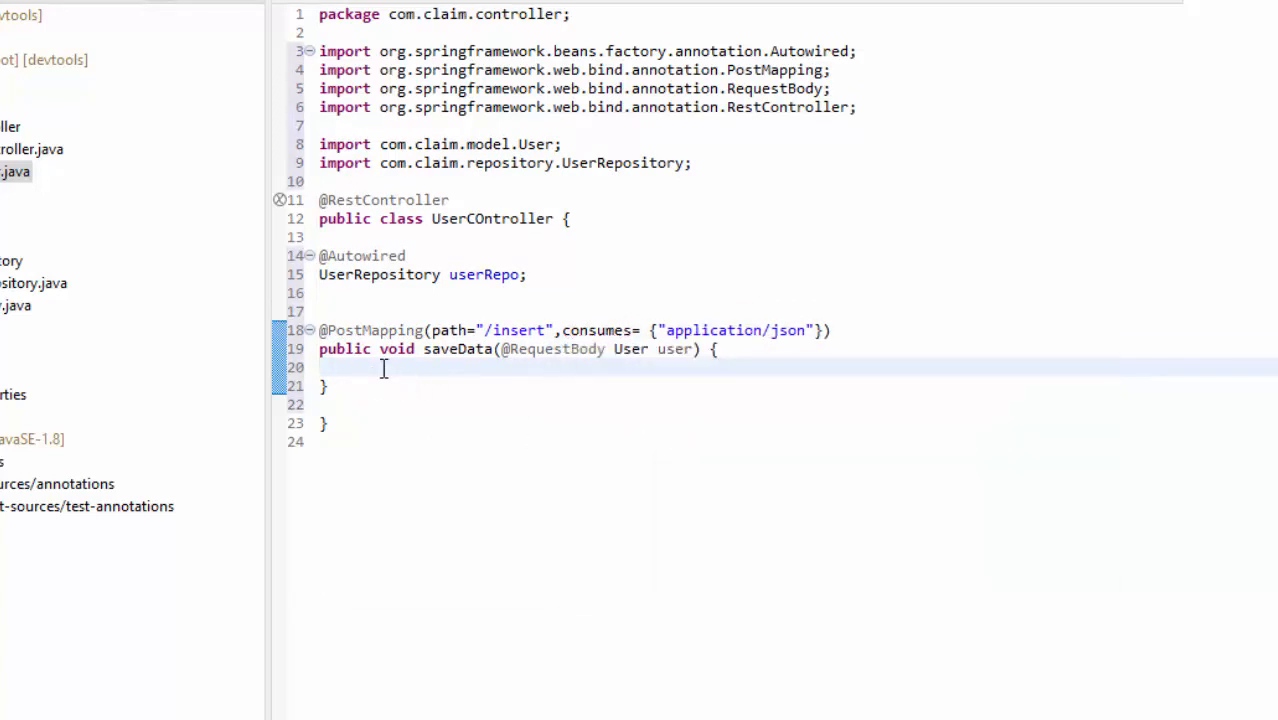
pyautogui.write('userR')
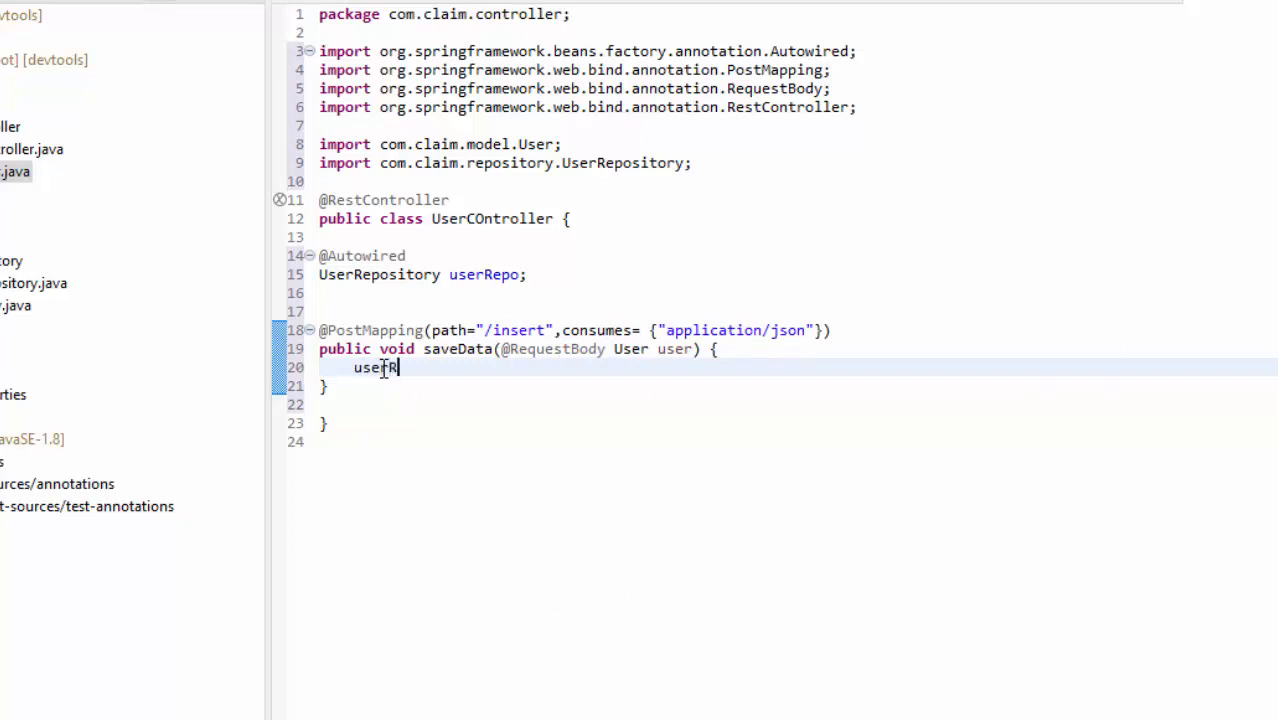
pyautogui.write('Repo.sa')
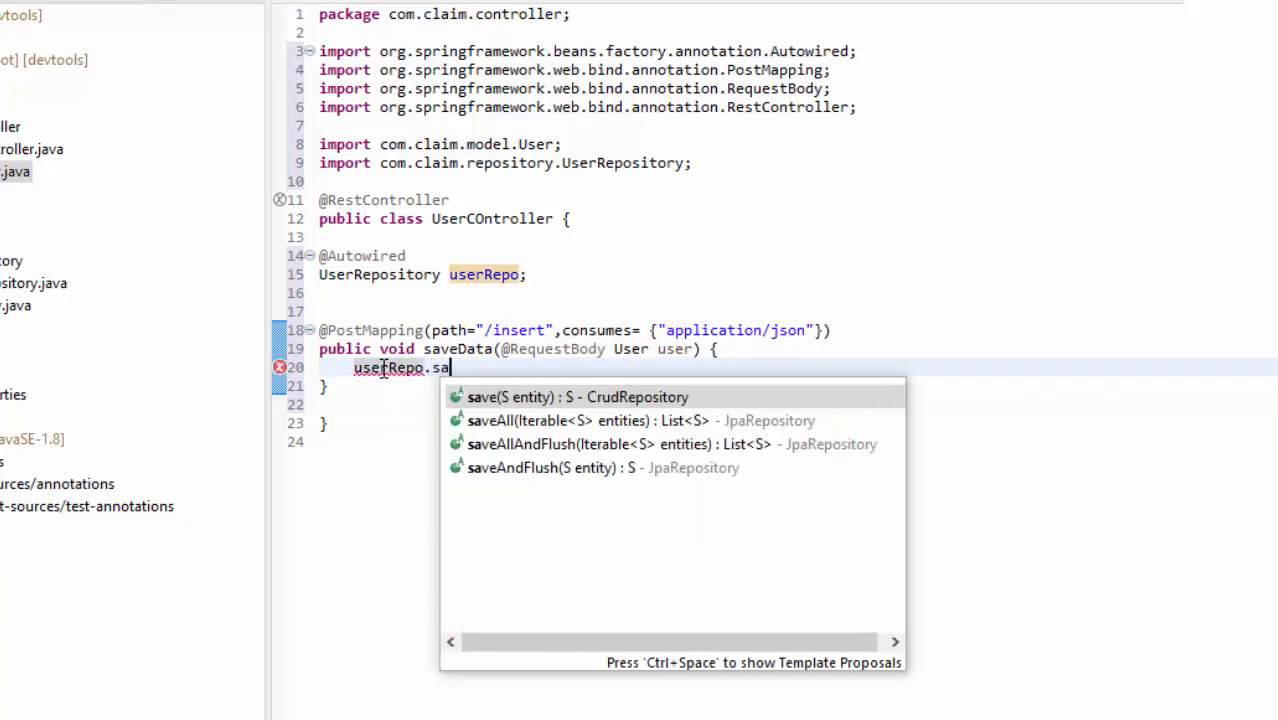
pyautogui.click(535, 397)
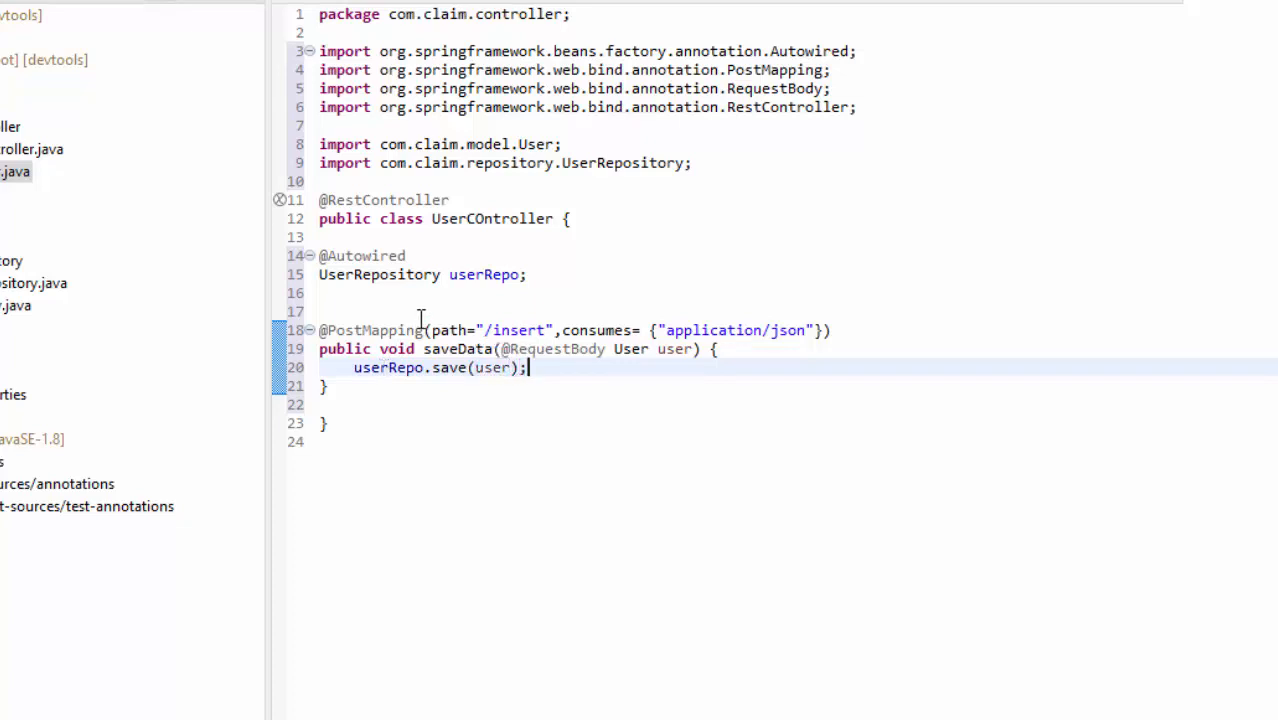
pyautogui.moveTo(449, 367)
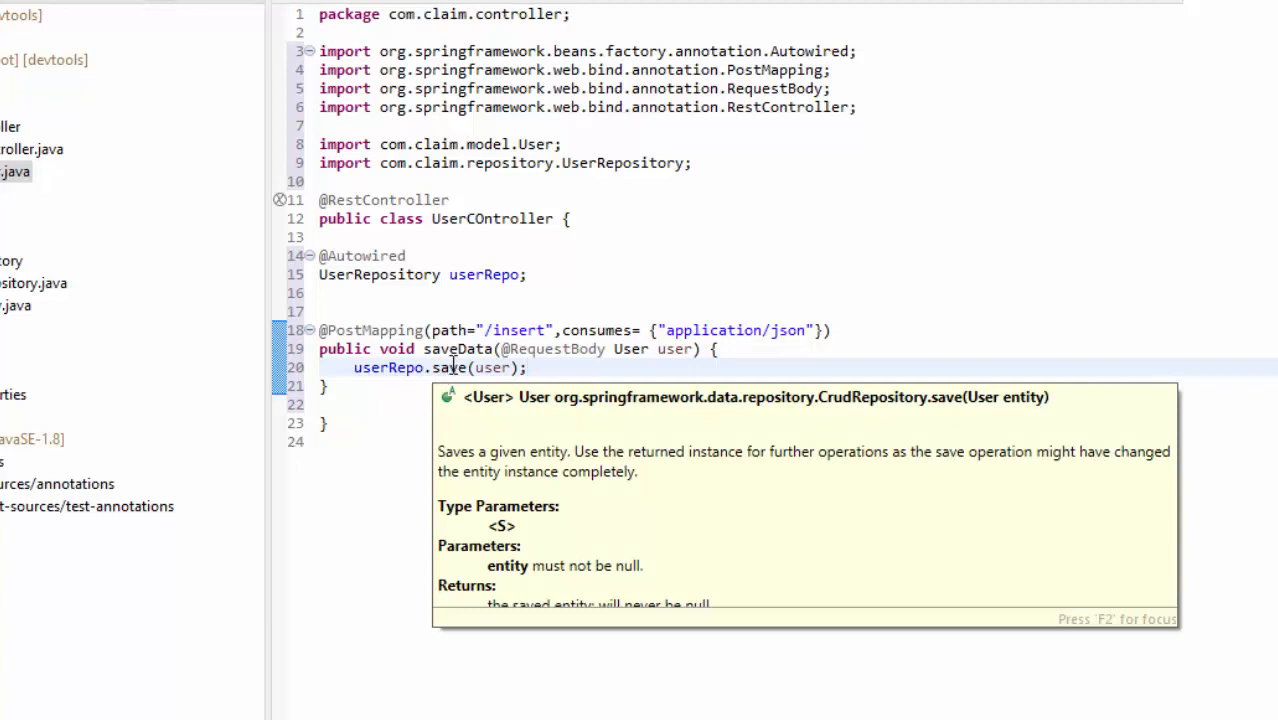
pyautogui.click(367, 330)
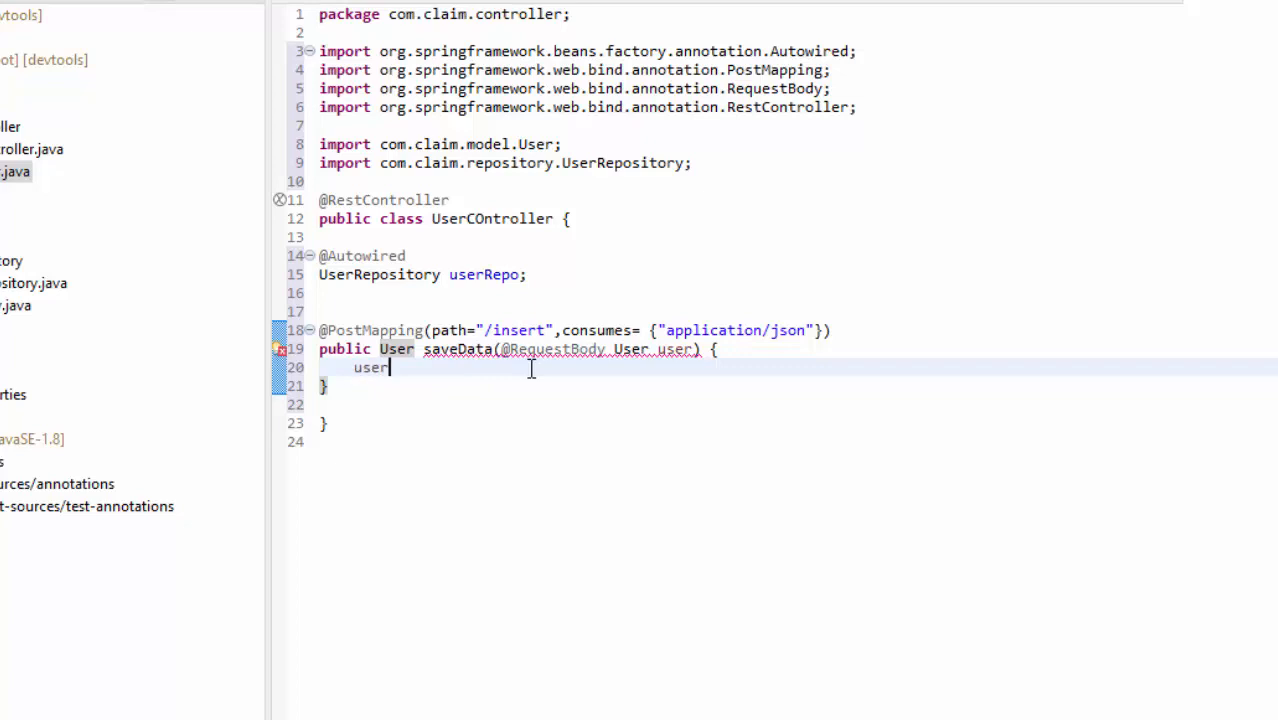
# - Store userRepo.saveAndFlush(user) in User dest and return dest
pyautogui.write('Repo.')
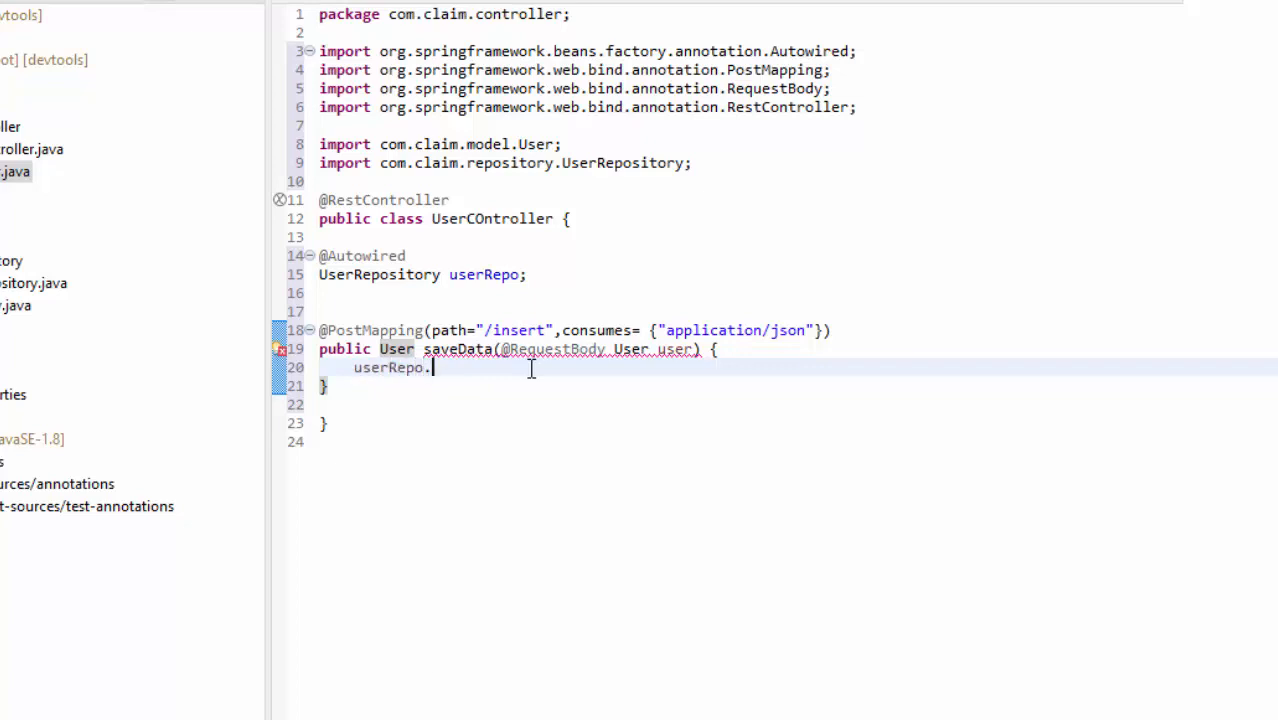
pyautogui.write('saveAndFlush(null')
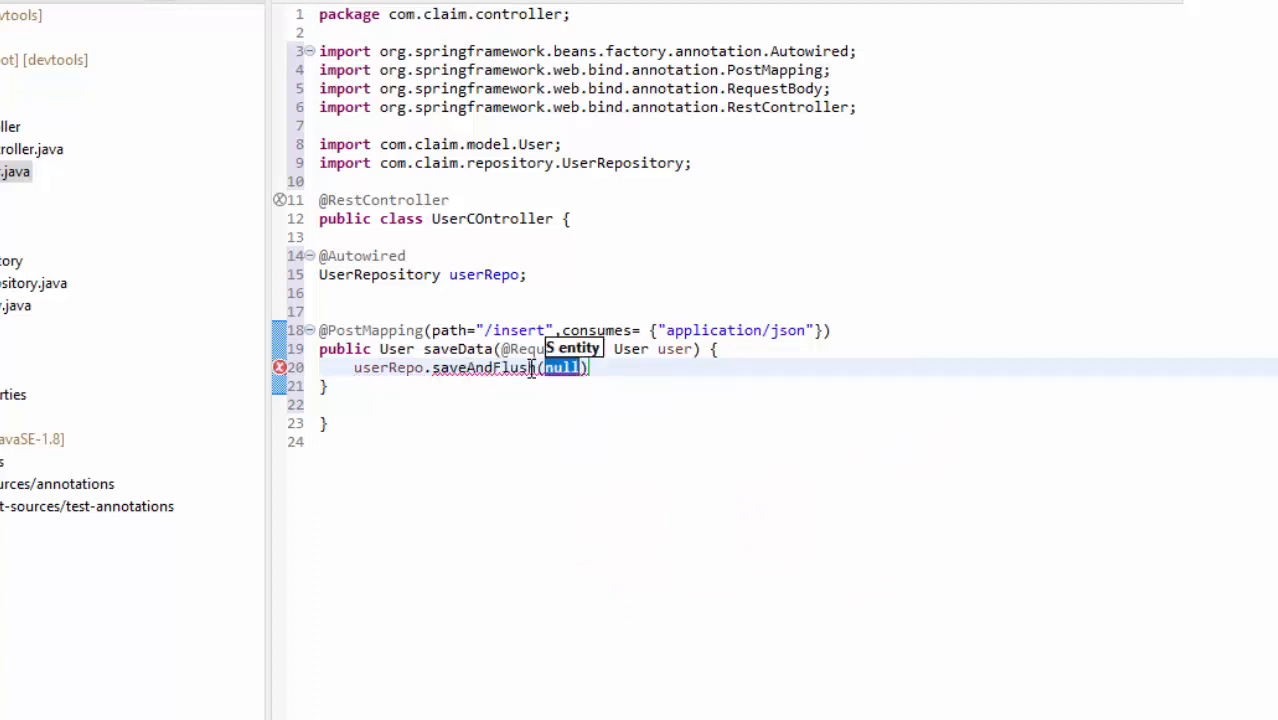
pyautogui.write('user')
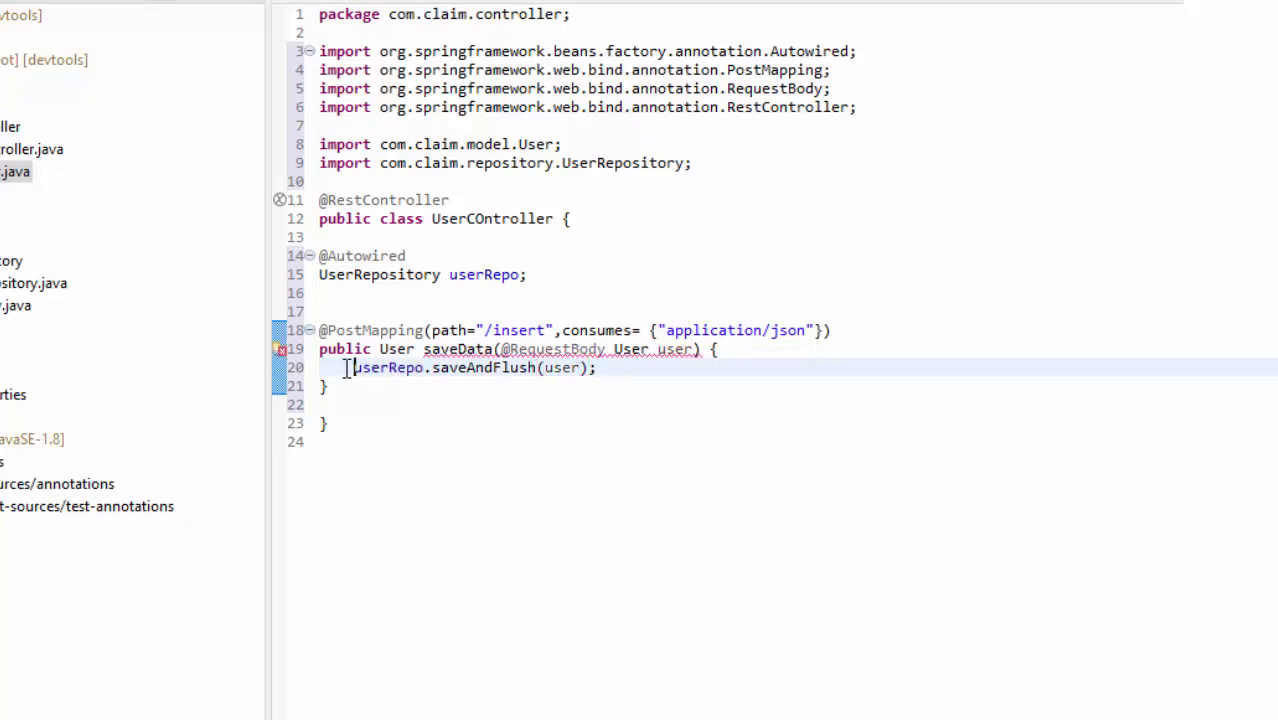
pyautogui.write('User')
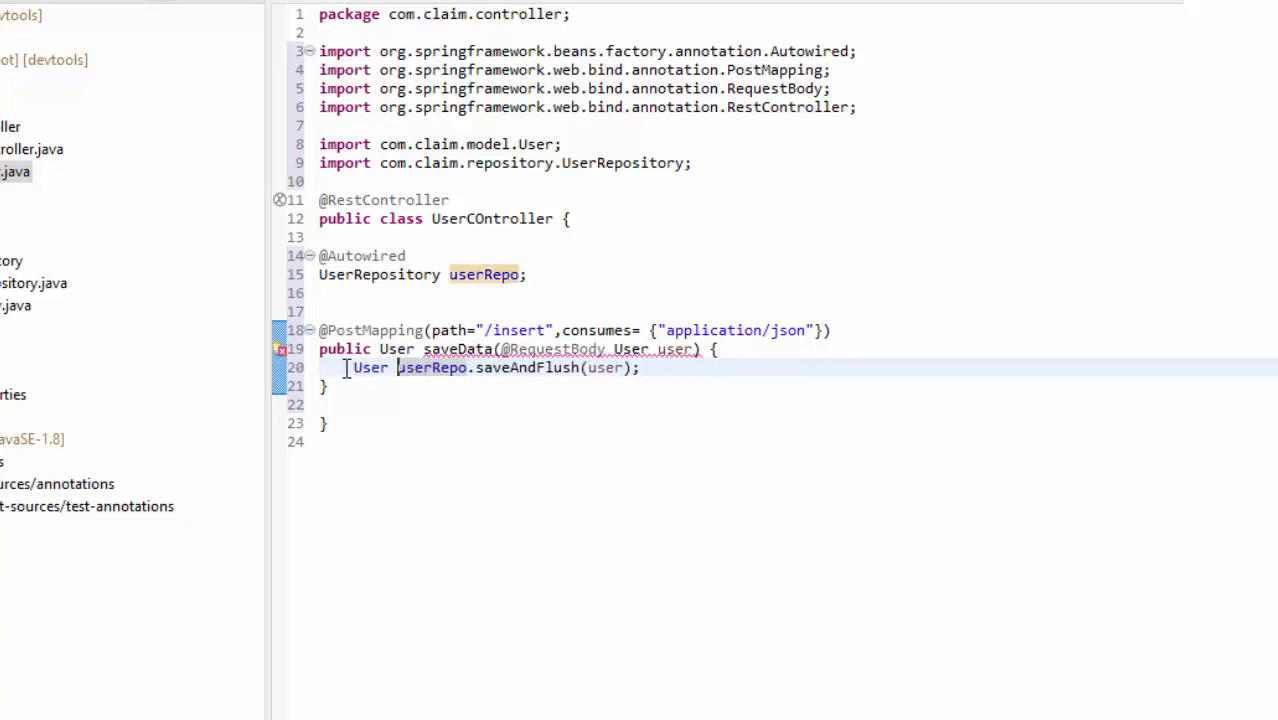
pyautogui.write('dest =')
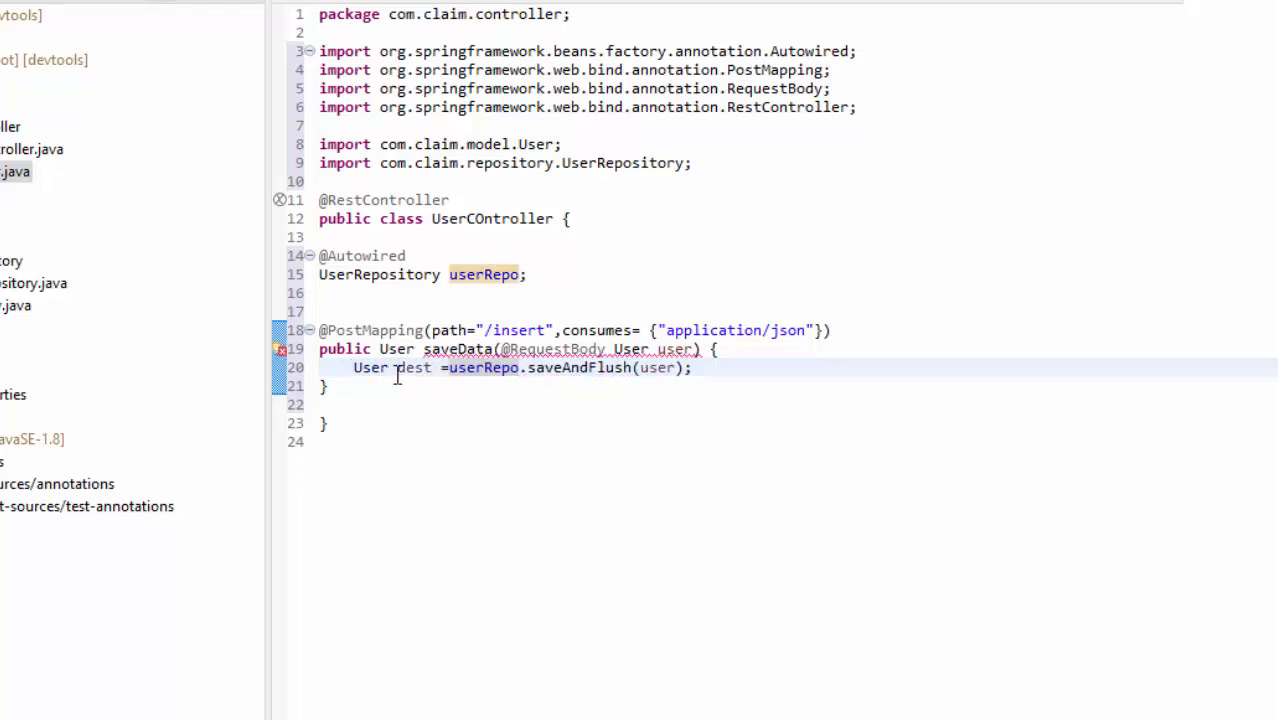
pyautogui.write('r')
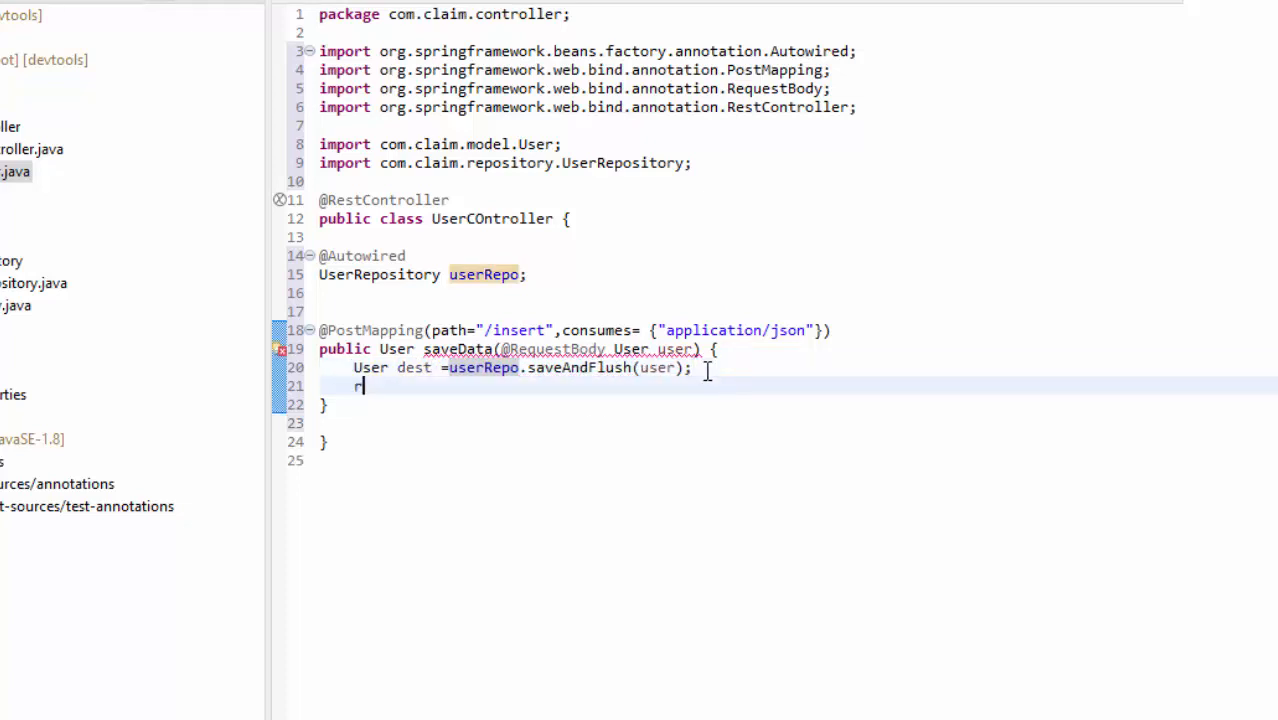
pyautogui.write('eturn dest;')
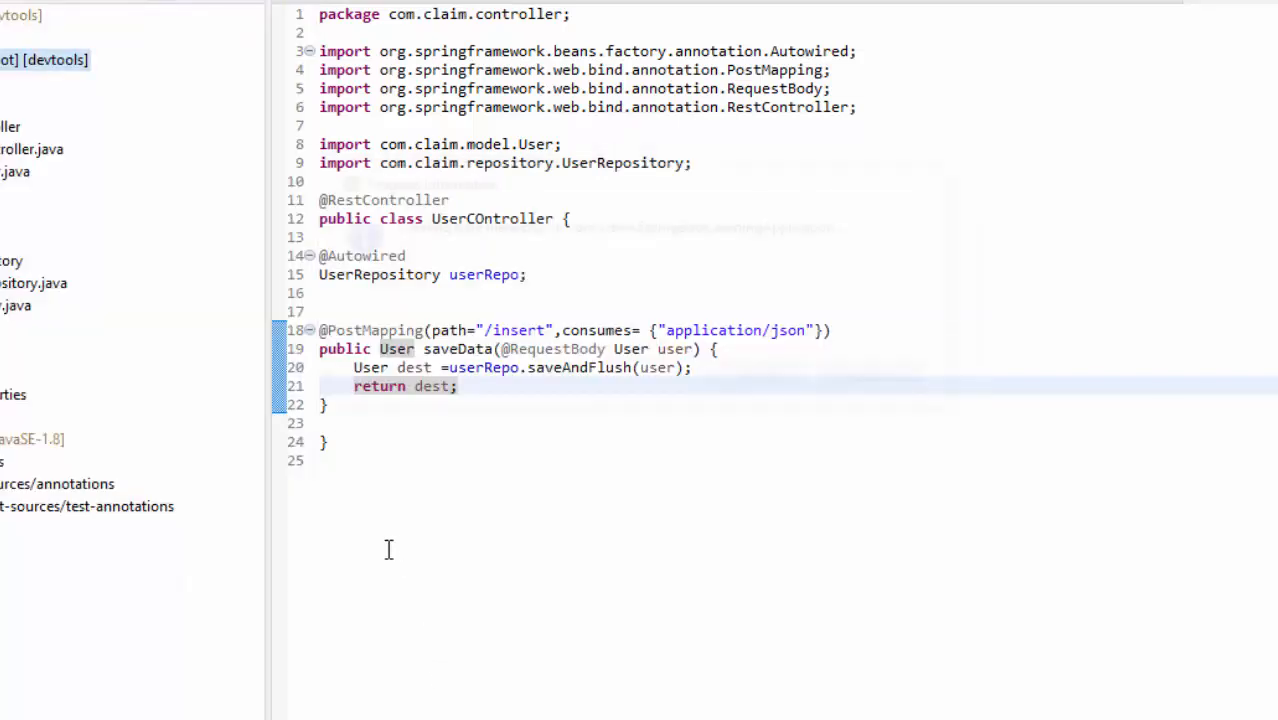
pyautogui.moveTo(382, 529)
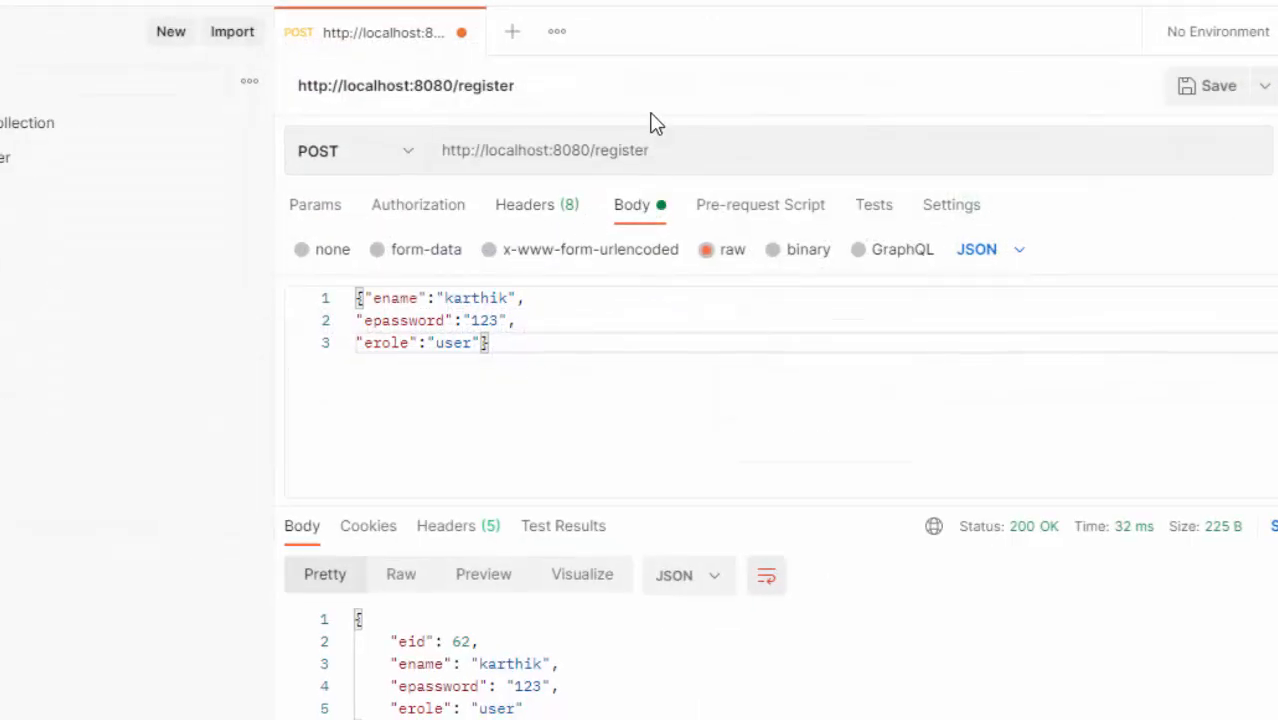
pyautogui.moveTo(413, 191)
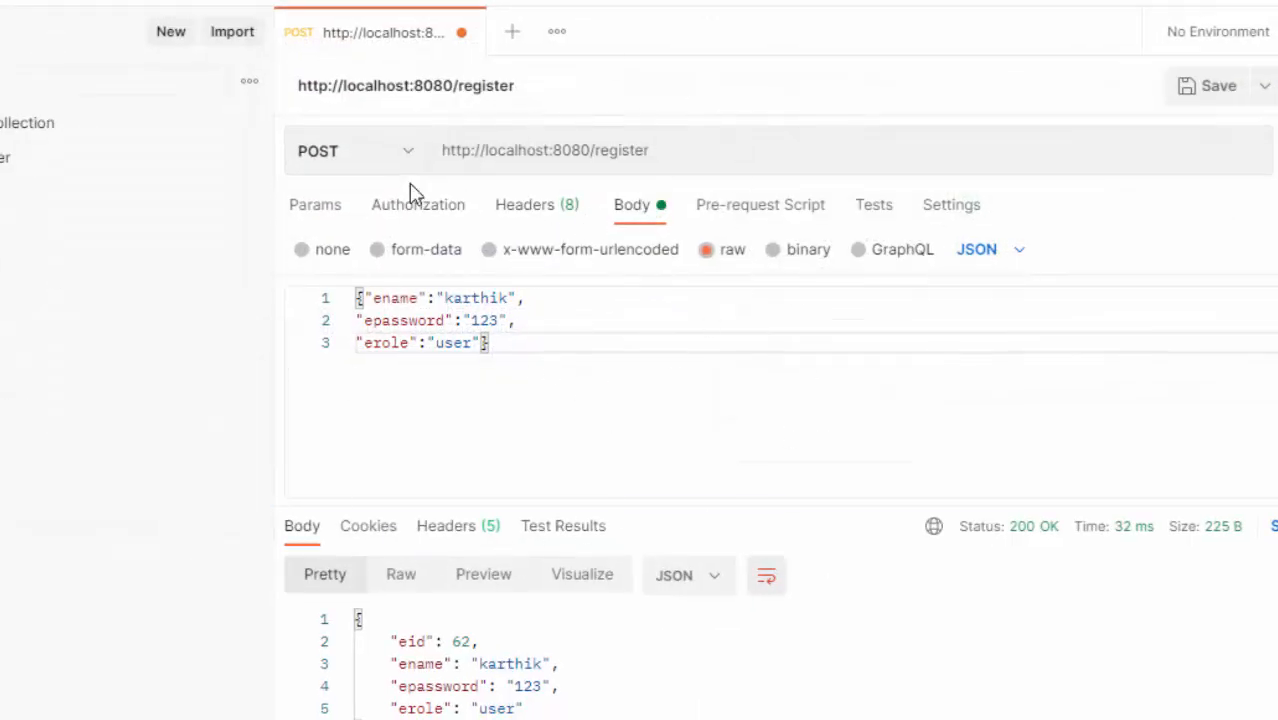
pyautogui.moveTo(303, 163)
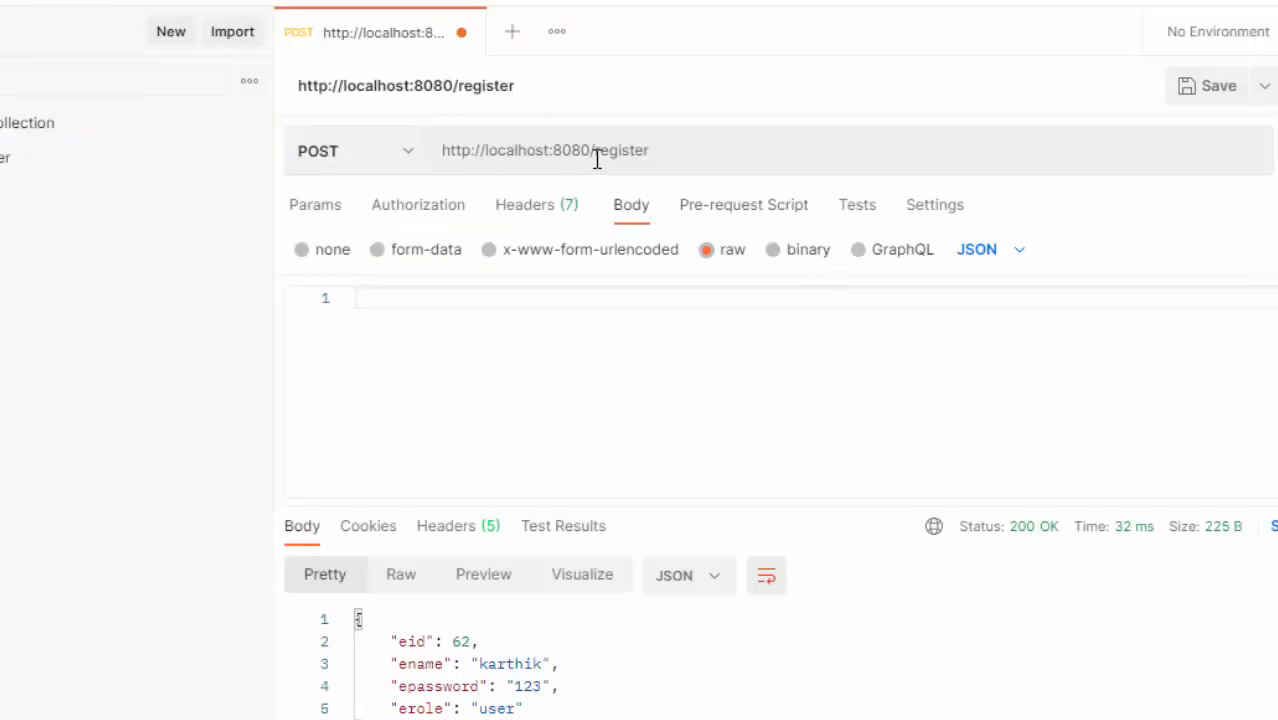
# - Select 'register' in the Postman request URL
pyautogui.doubleClick(623, 150)
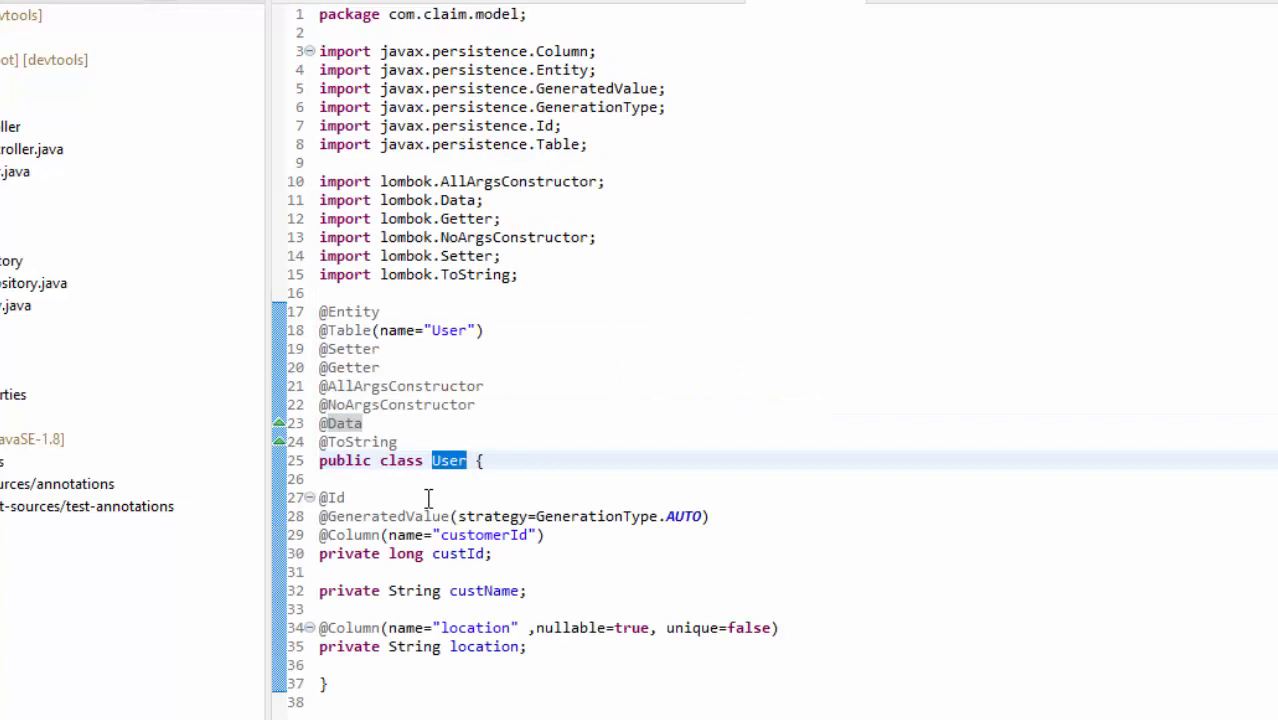
pyautogui.moveTo(408, 553)
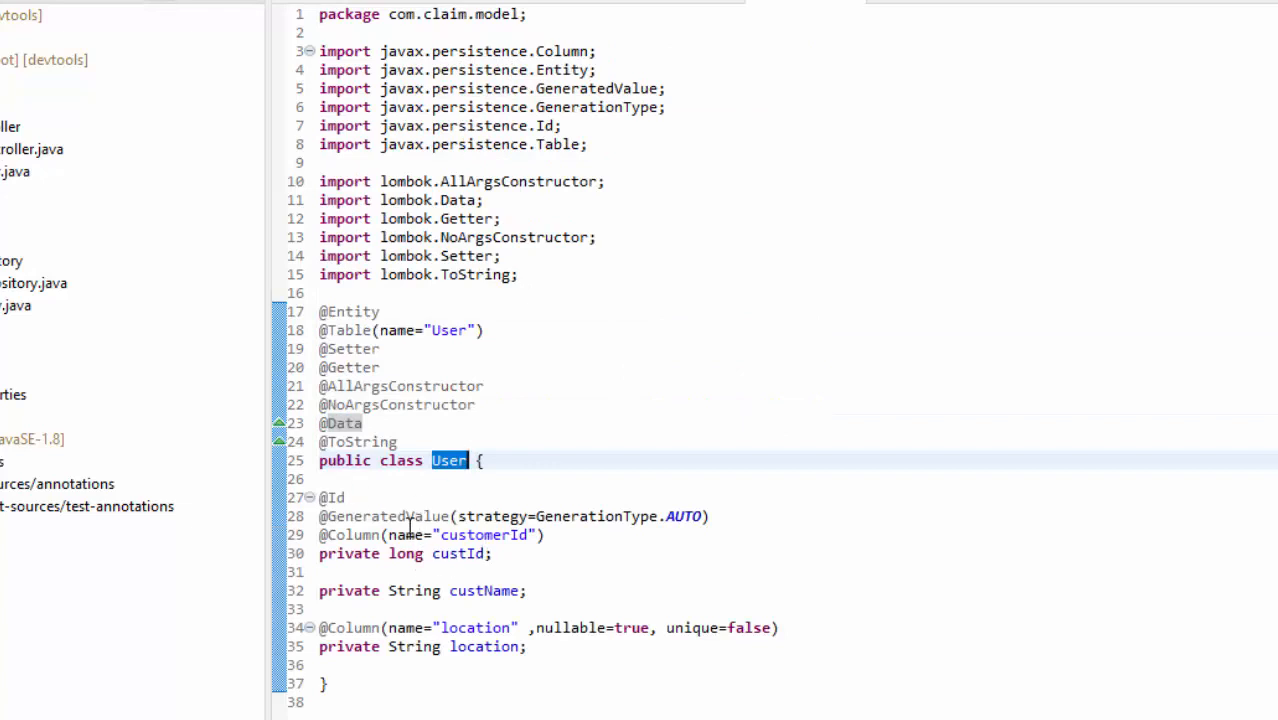
# - Select a field name in the User entity class to reuse
pyautogui.doubleClick(483, 590)
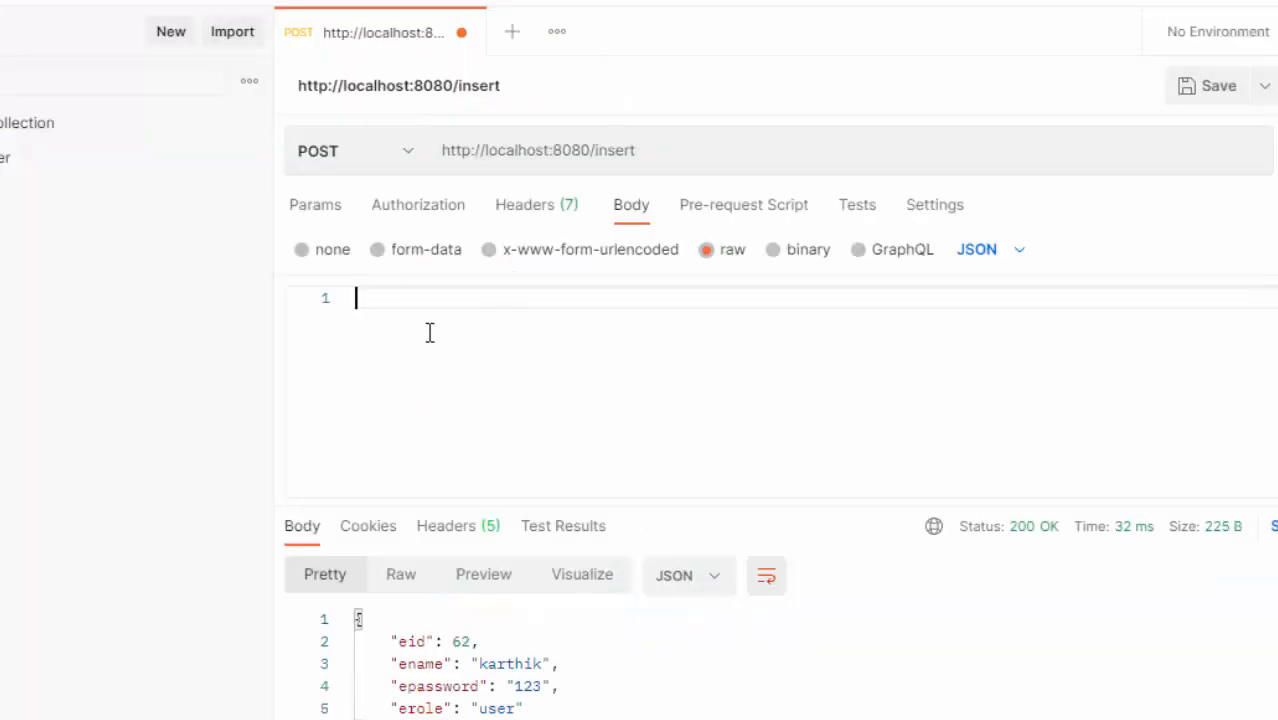
# - Type the body {"custName":"karthik", "location":"Hyderabad"}
pyautogui.write('{}')
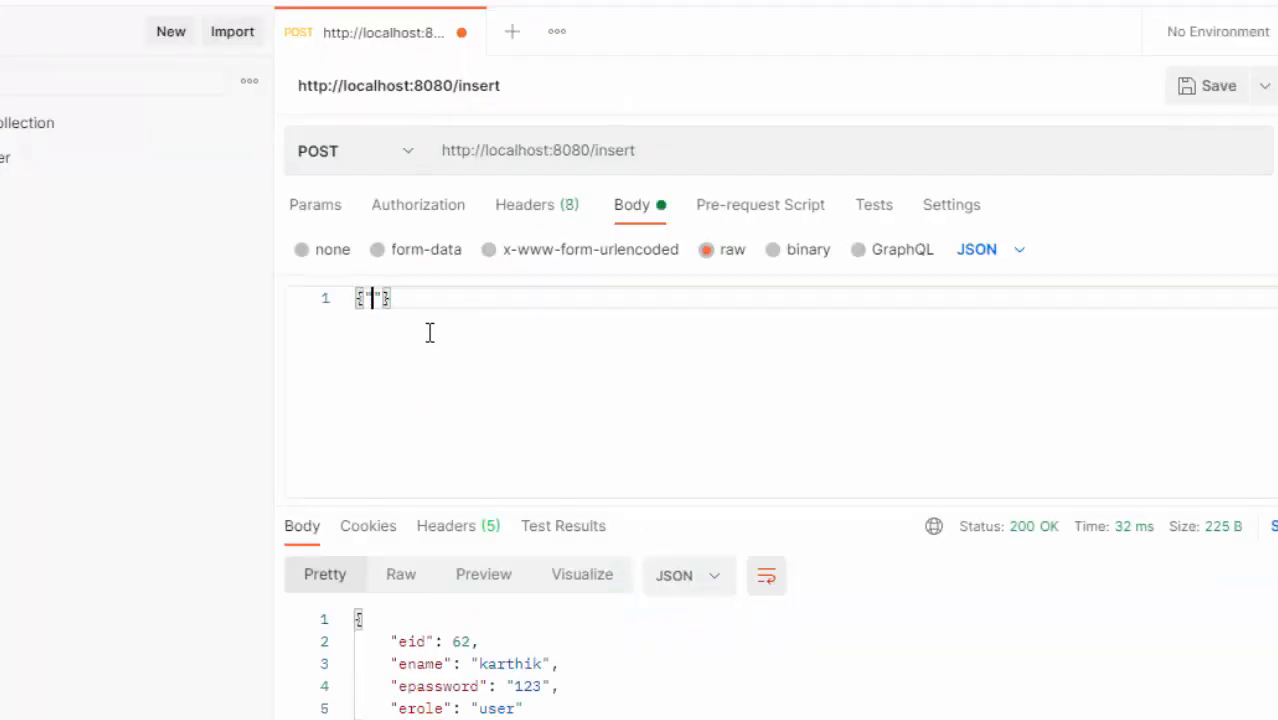
pyautogui.write('"custName":')
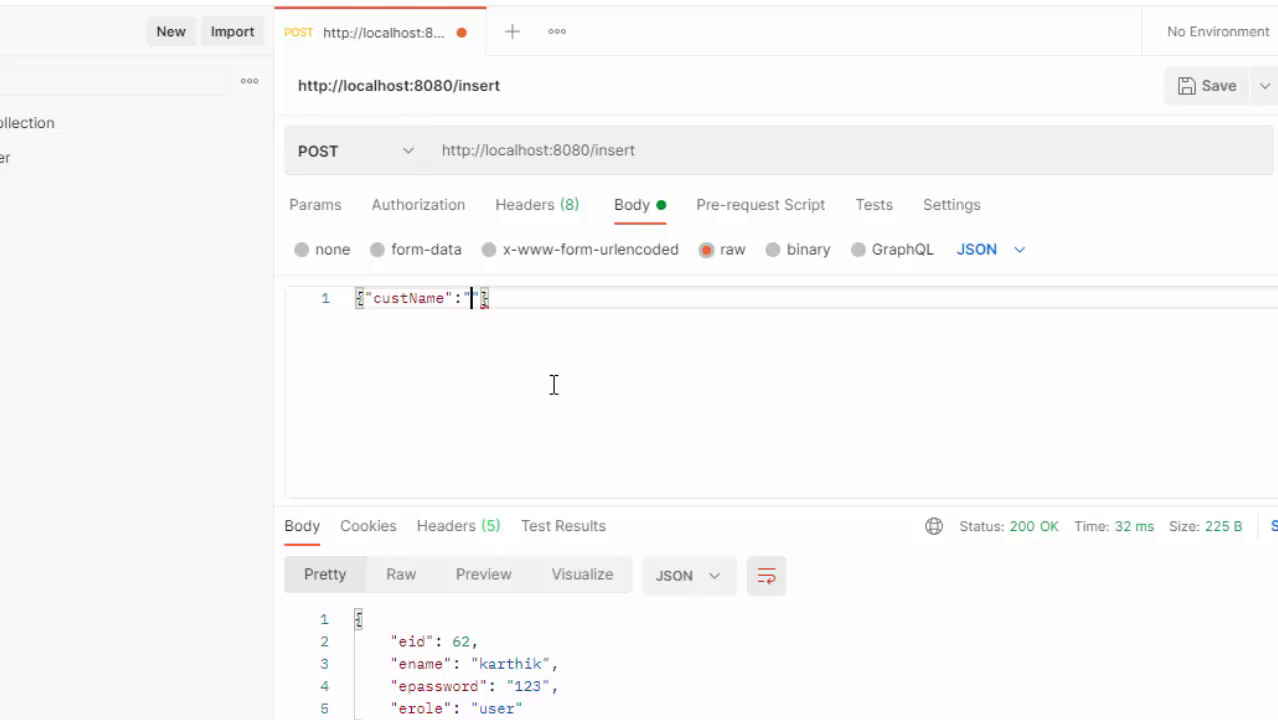
pyautogui.write('karthik')
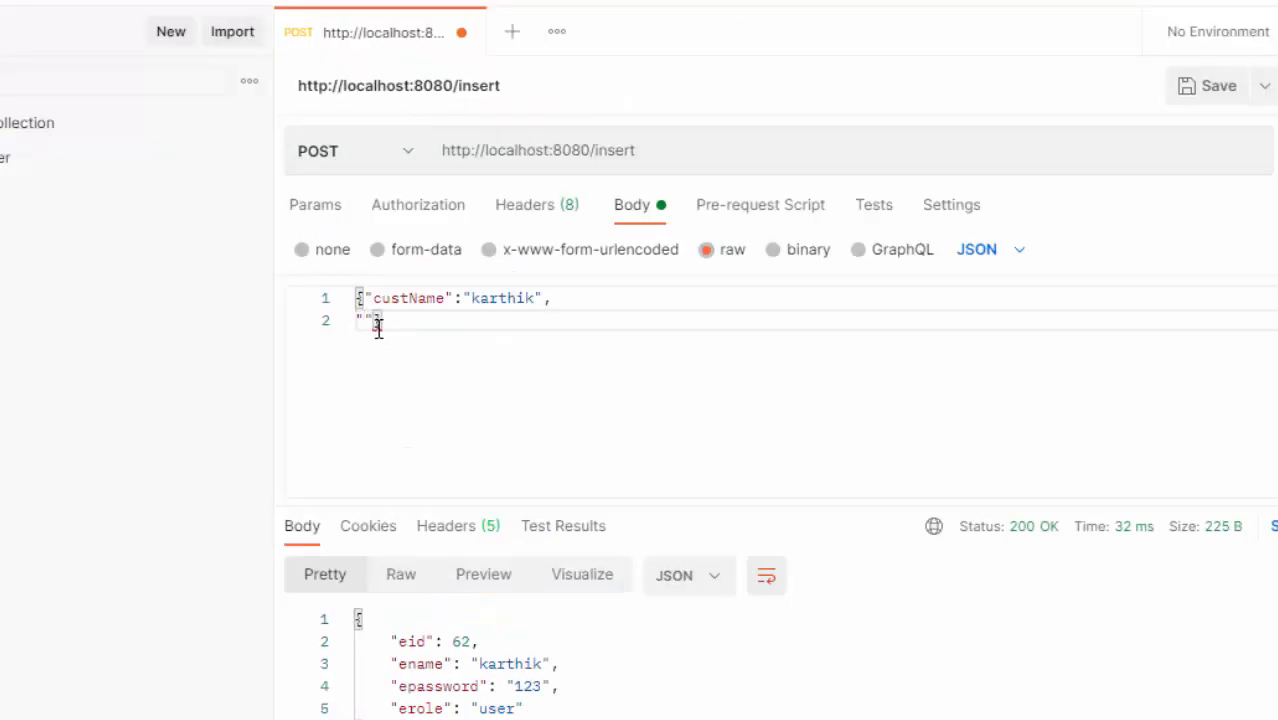
pyautogui.write('location":')
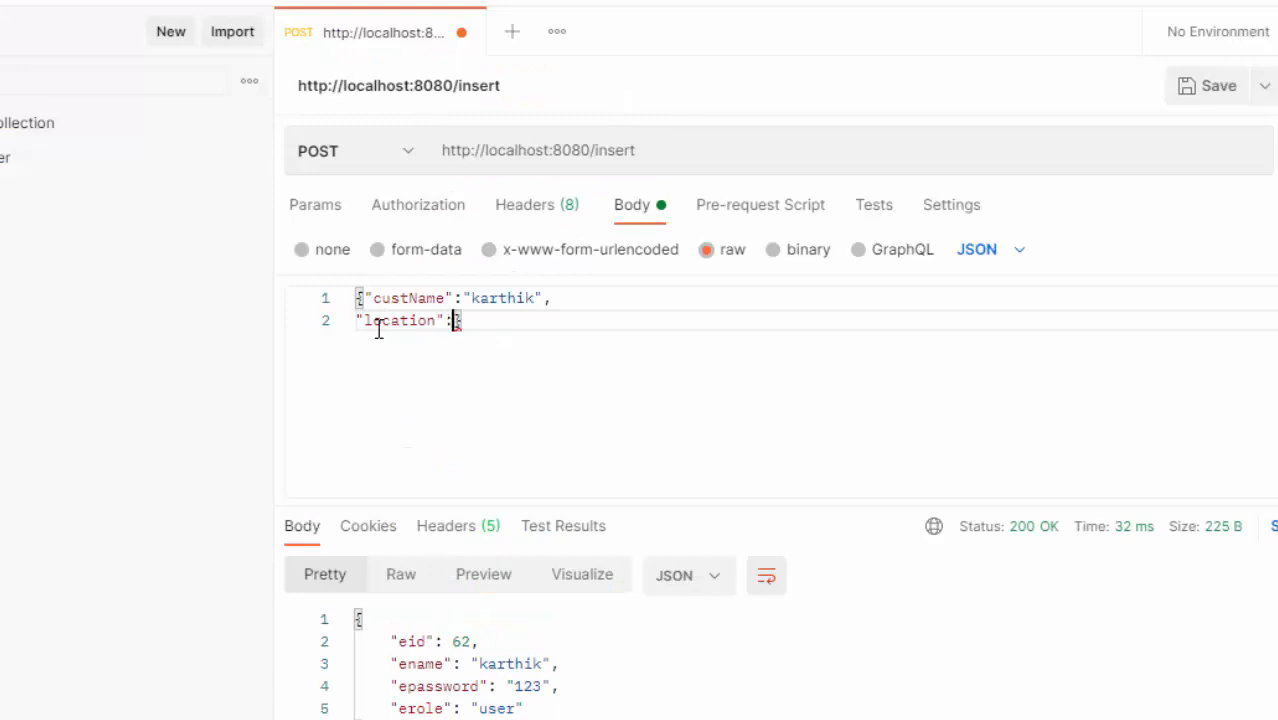
pyautogui.write('Hyder')
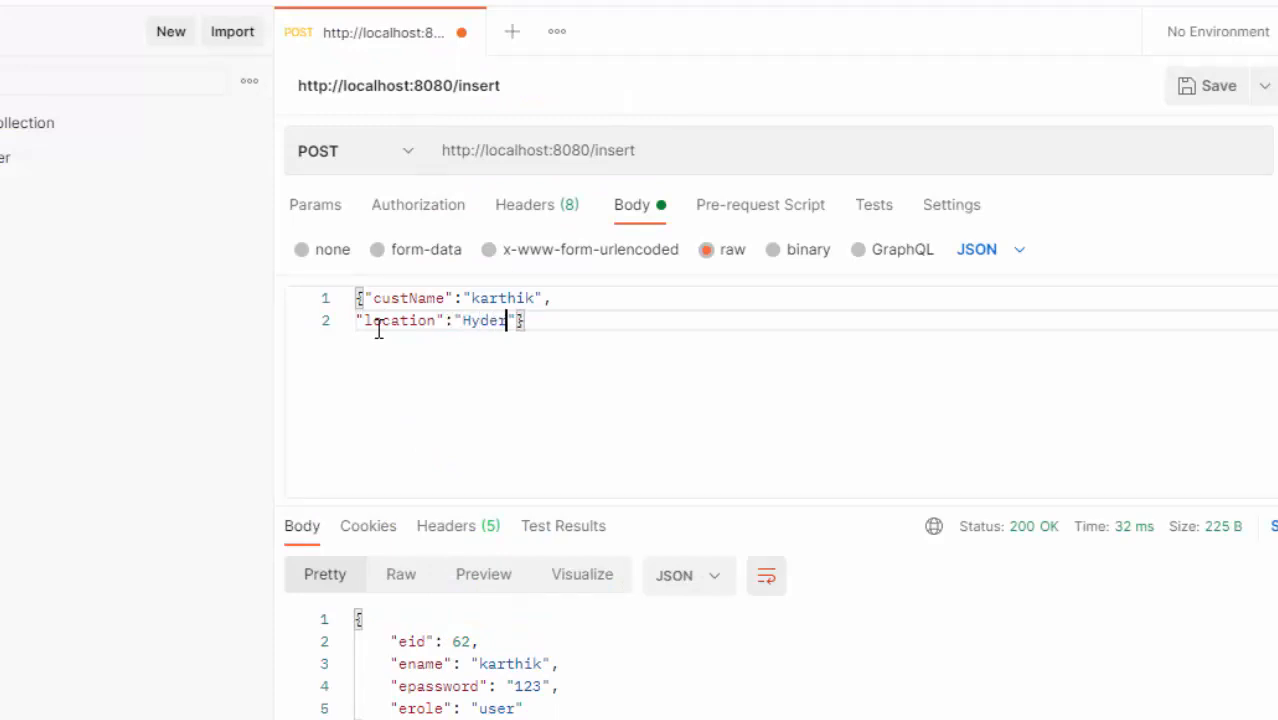
pyautogui.write('abad')
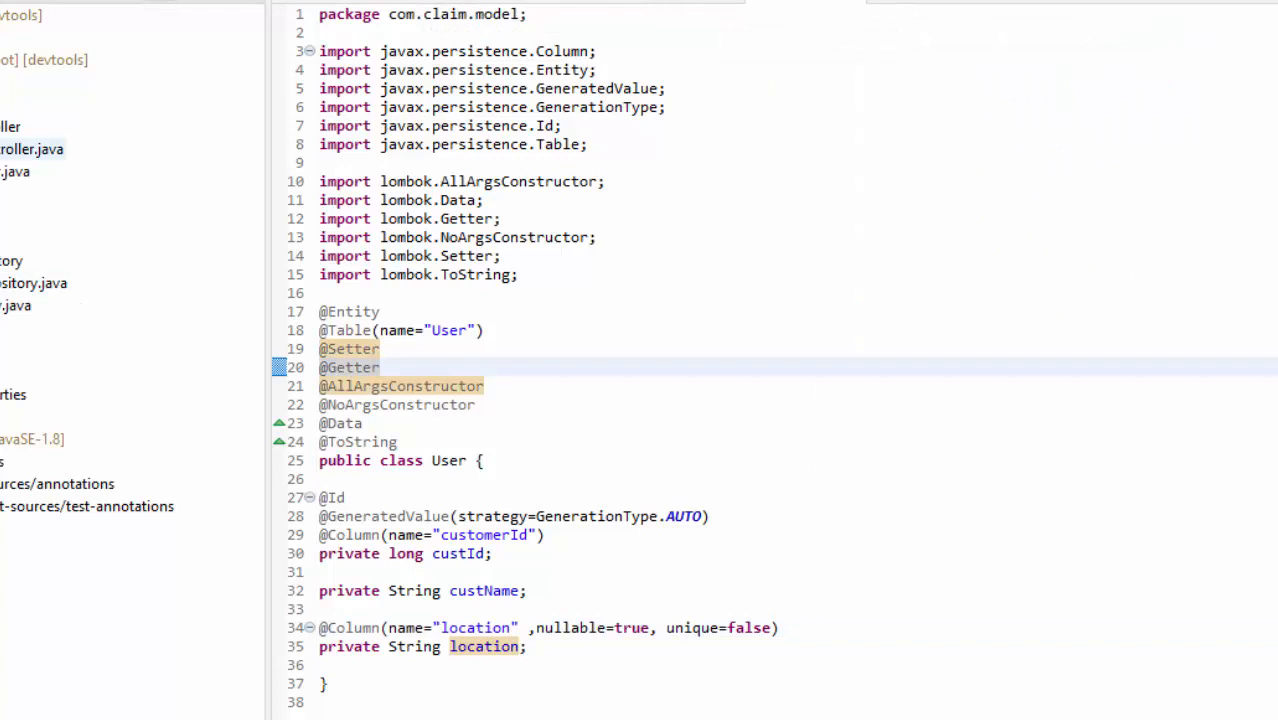
# - Check UserController, send the insert request, and select custId in the response
pyautogui.click(14, 171)
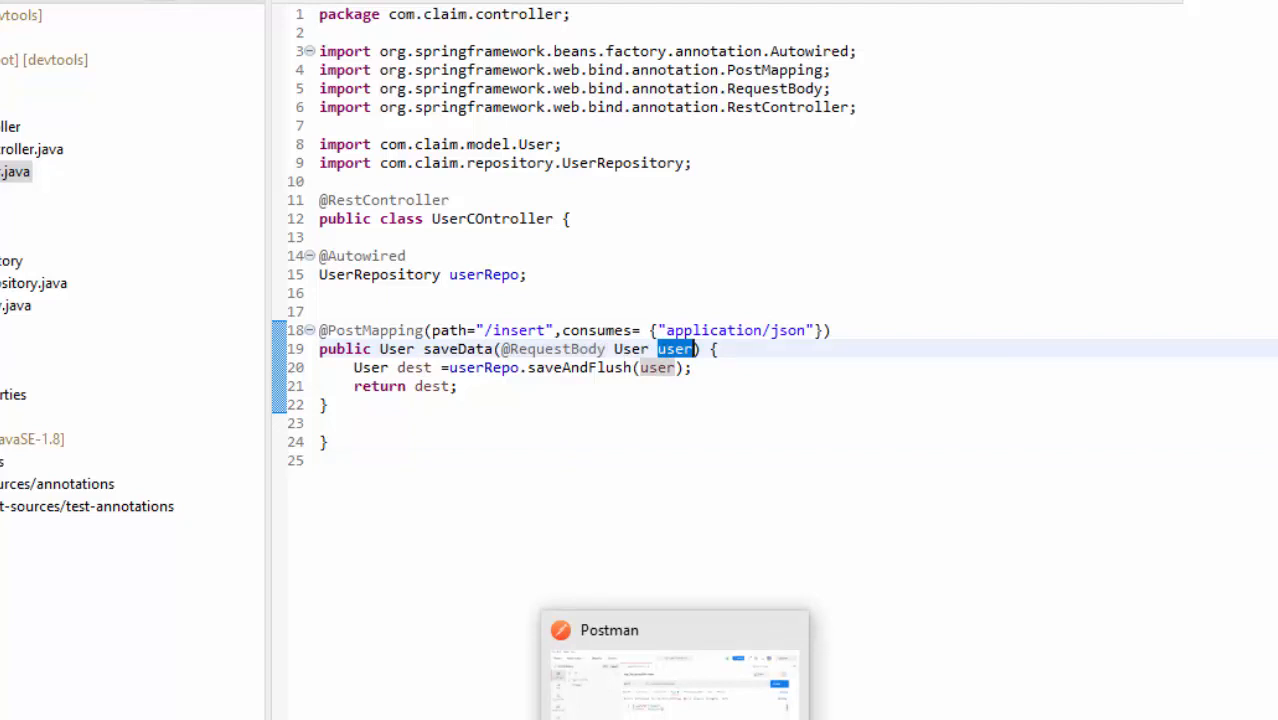
pyautogui.click(625, 650)
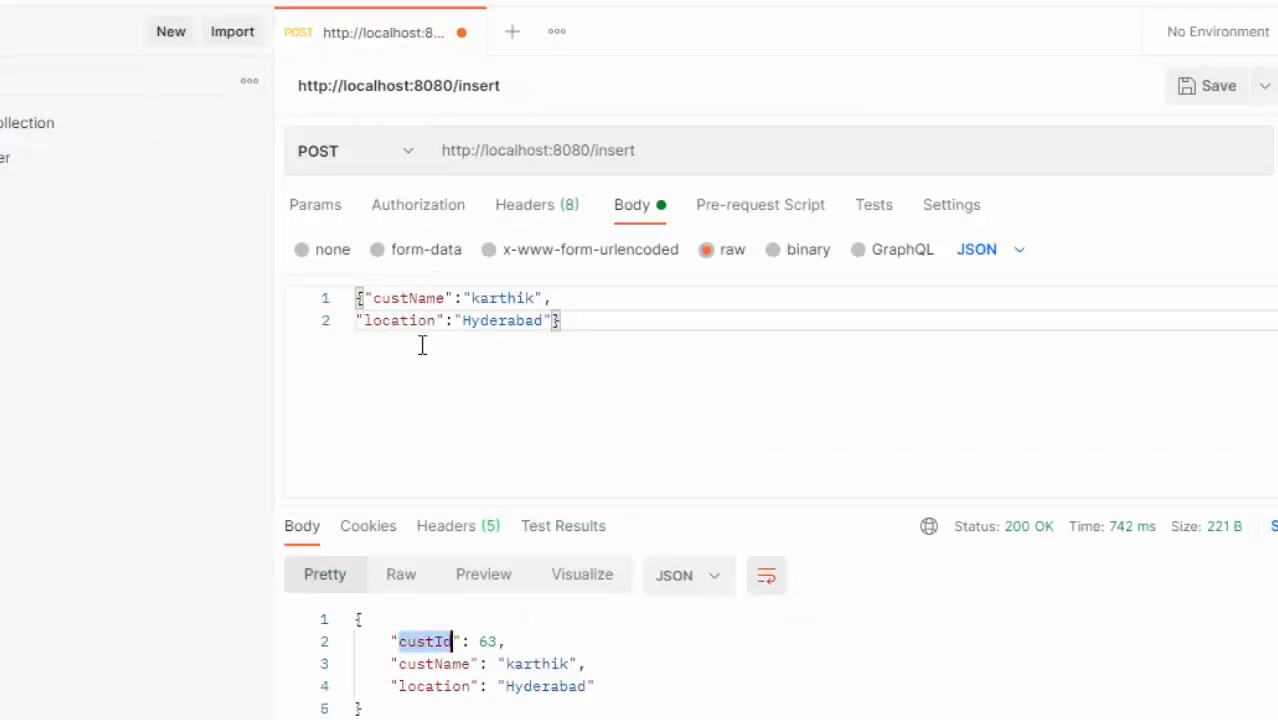
pyautogui.doubleClick(500, 297)
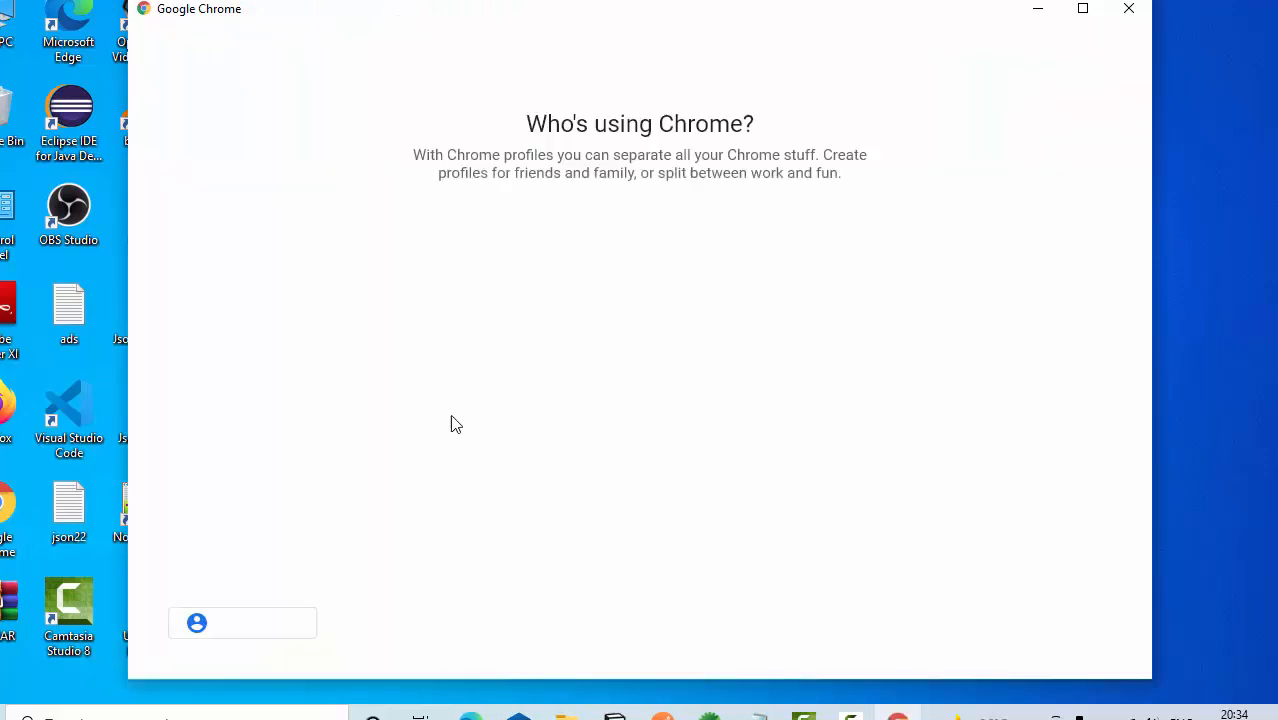
# - Log into the test1 H2 console at localhost:8080/h2-console and run SELECT * FROM USER
pyautogui.click(242, 622)
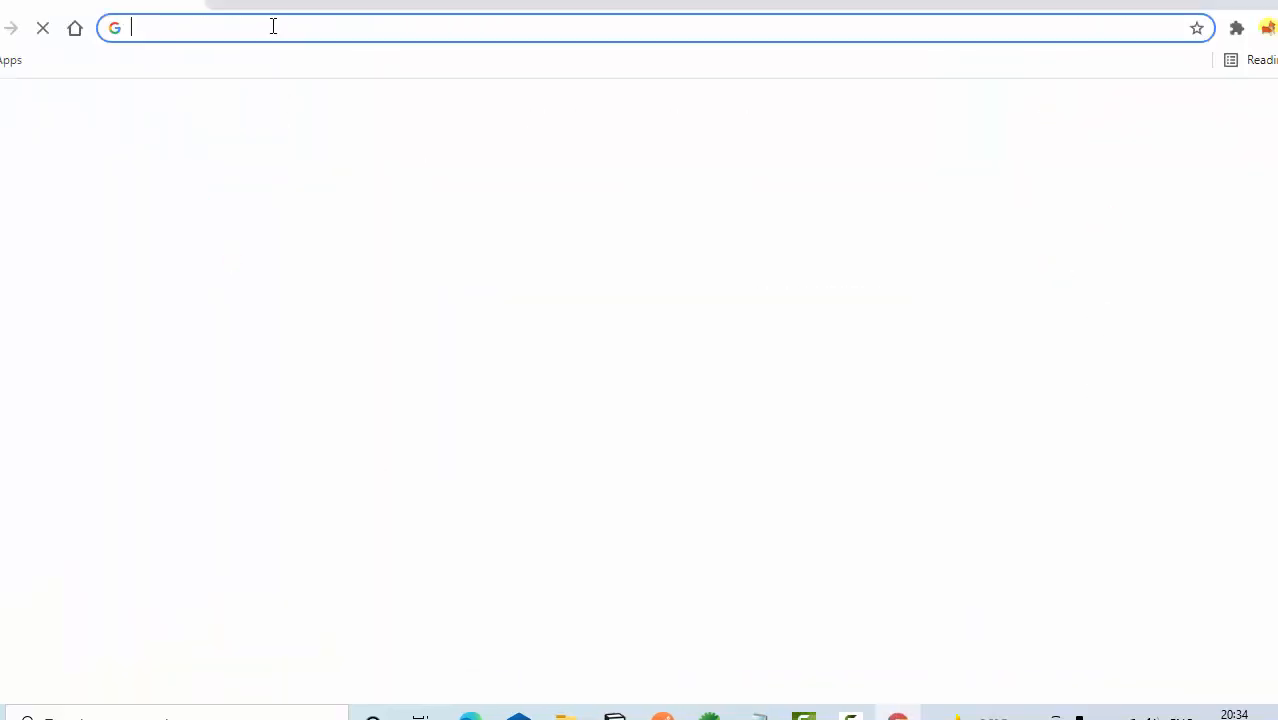
pyautogui.write('localhost:8080/h2-console/login.jsp?jsessionid=85eb74b220eb6475fa0831de1877fc7a')
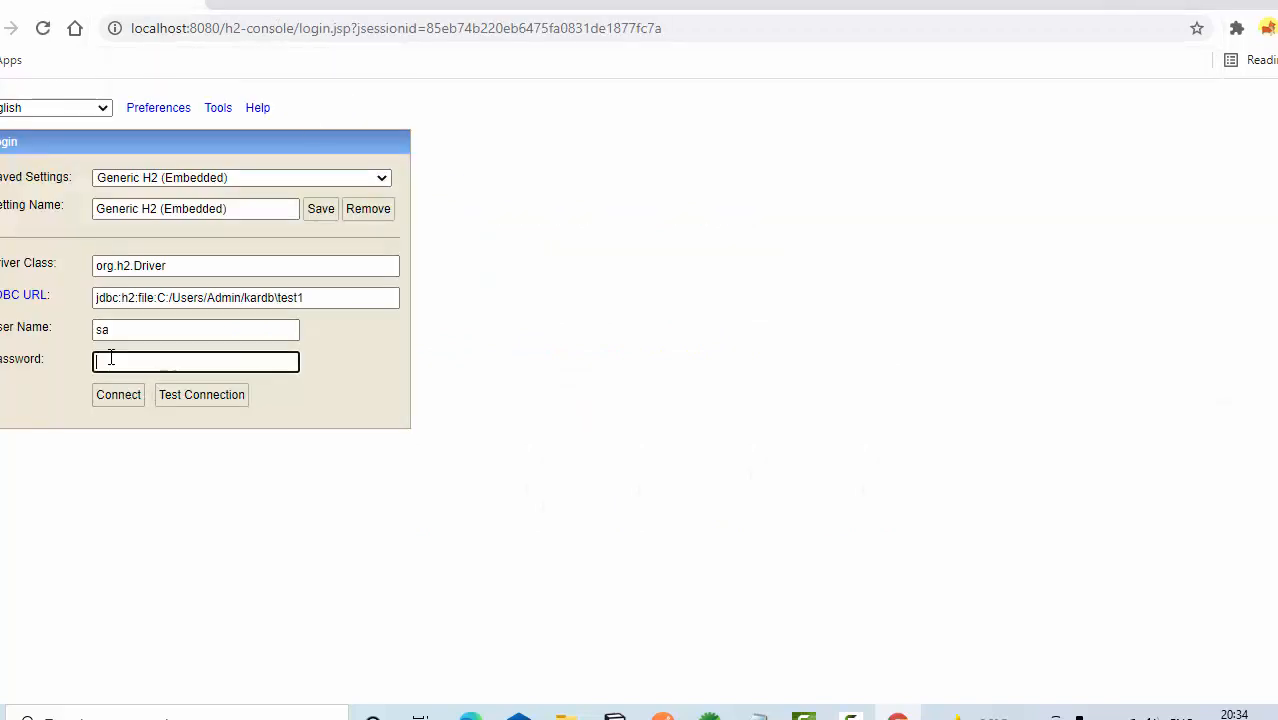
pyautogui.write('password')
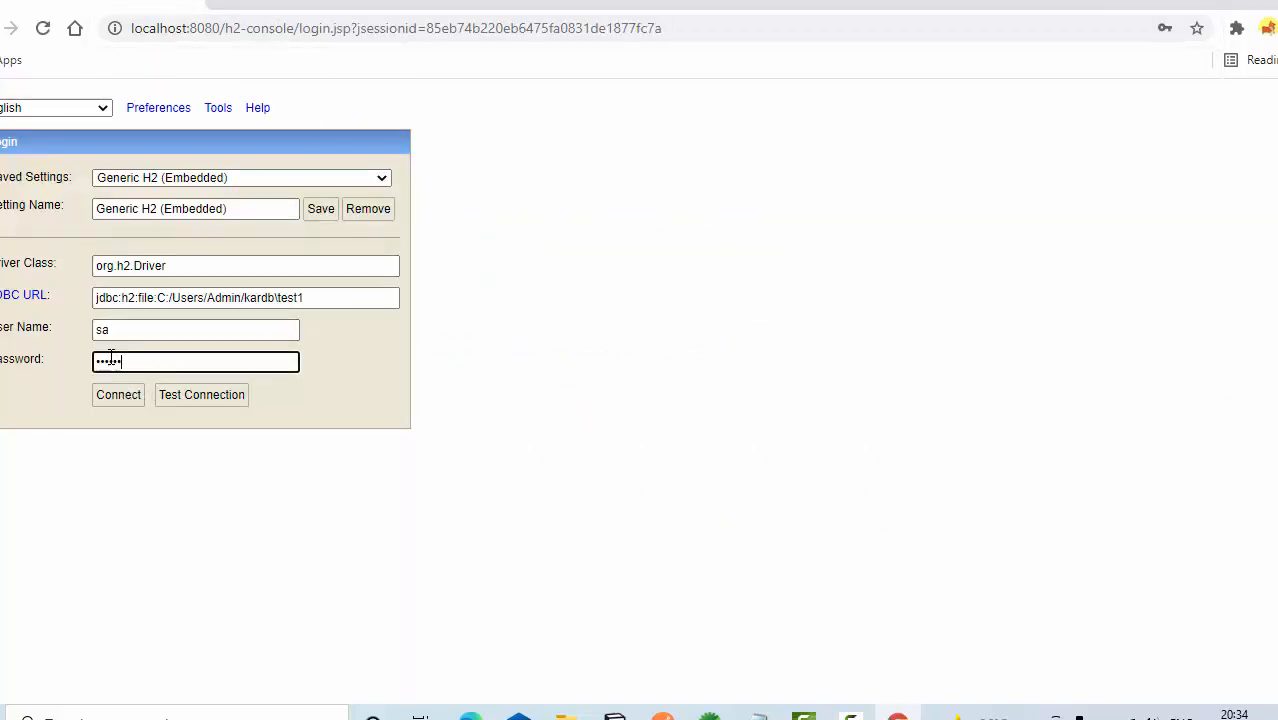
pyautogui.click(118, 395)
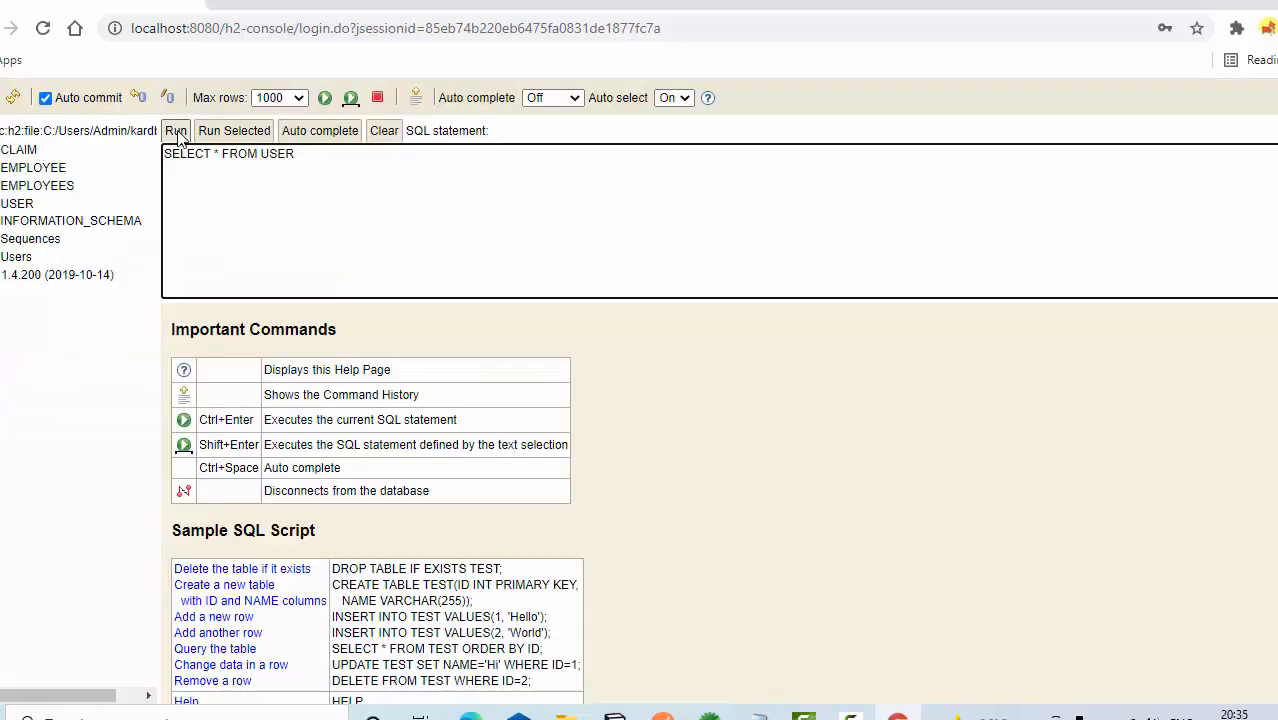
pyautogui.click(176, 130)
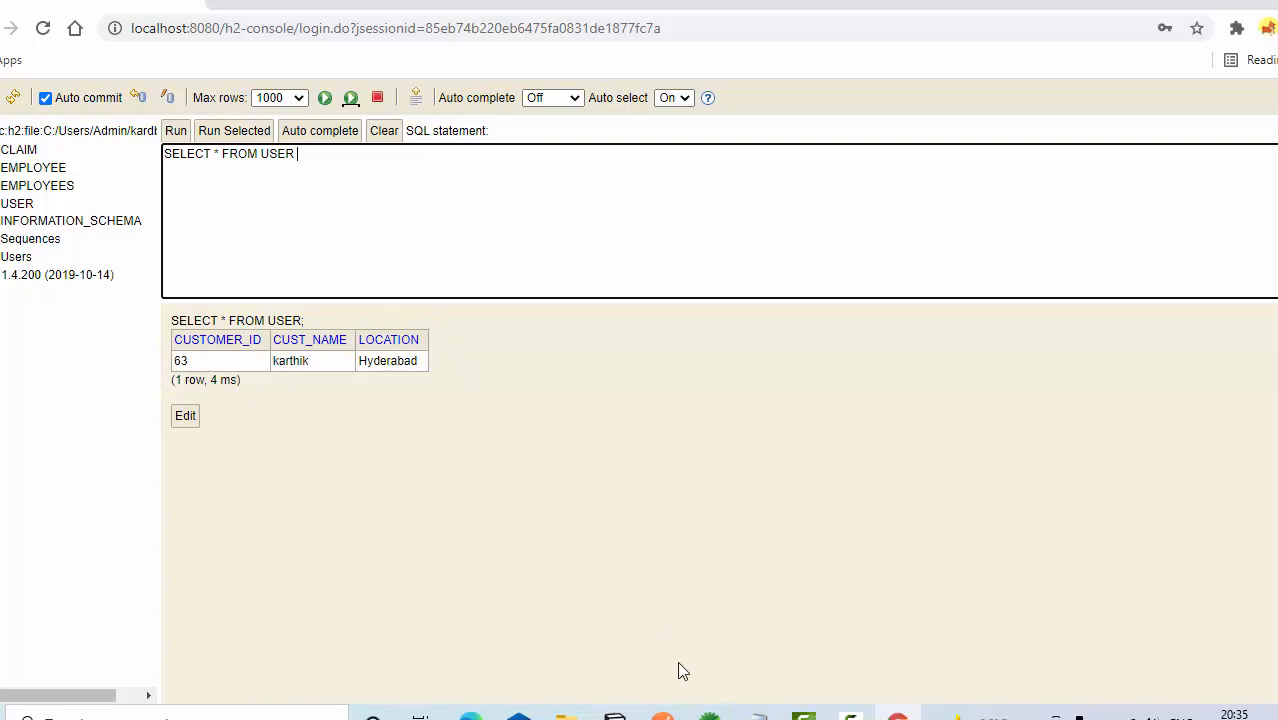
pyautogui.moveTo(708, 715)
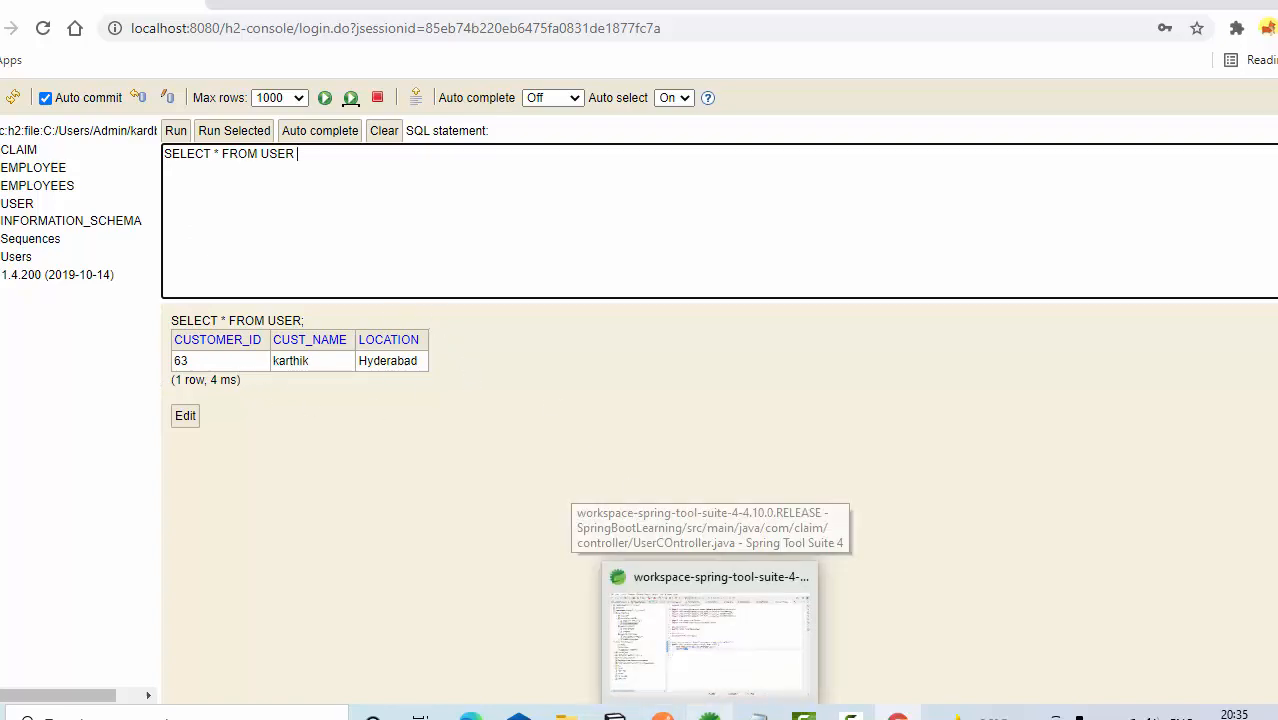